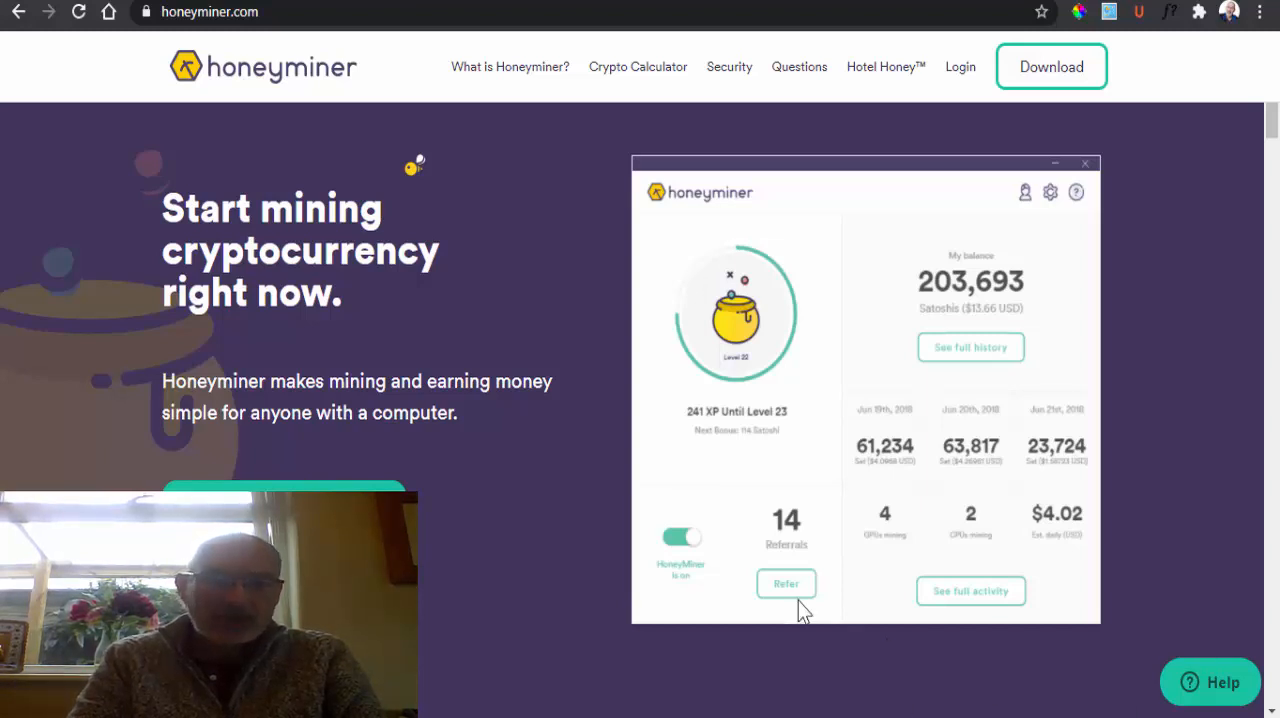
mouse_move(208, 188)
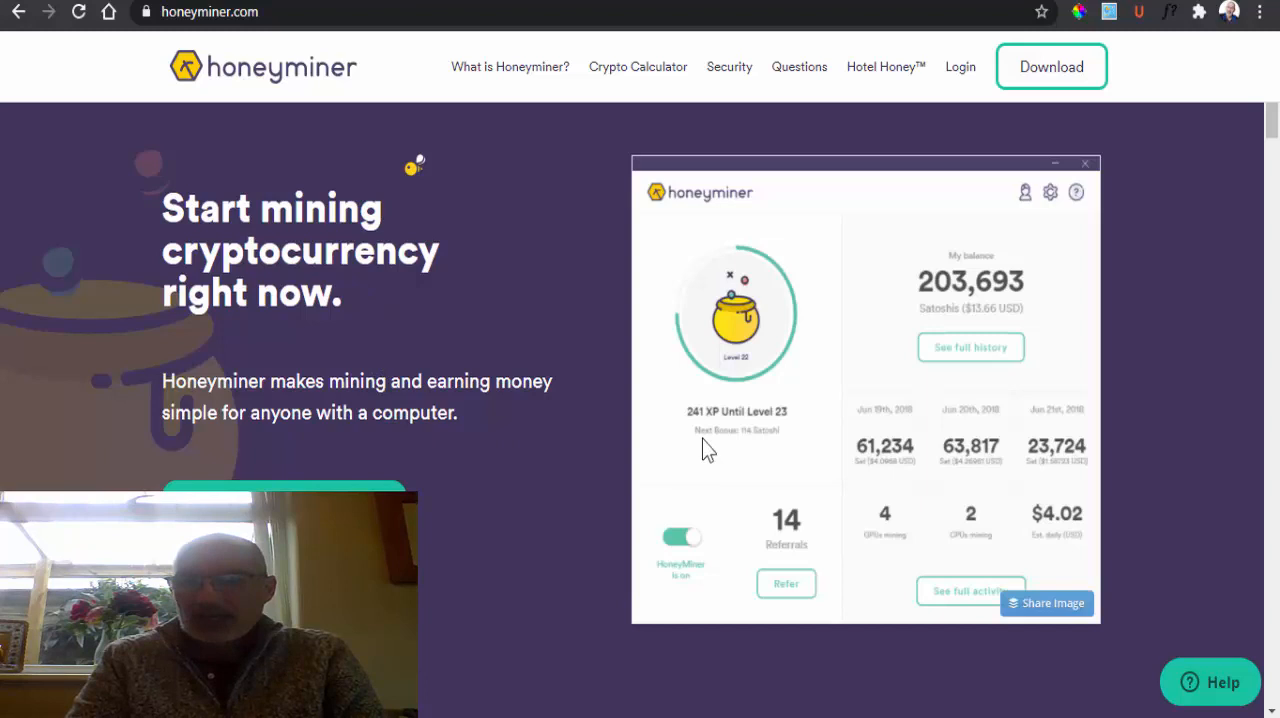
mouse_move(1108, 234)
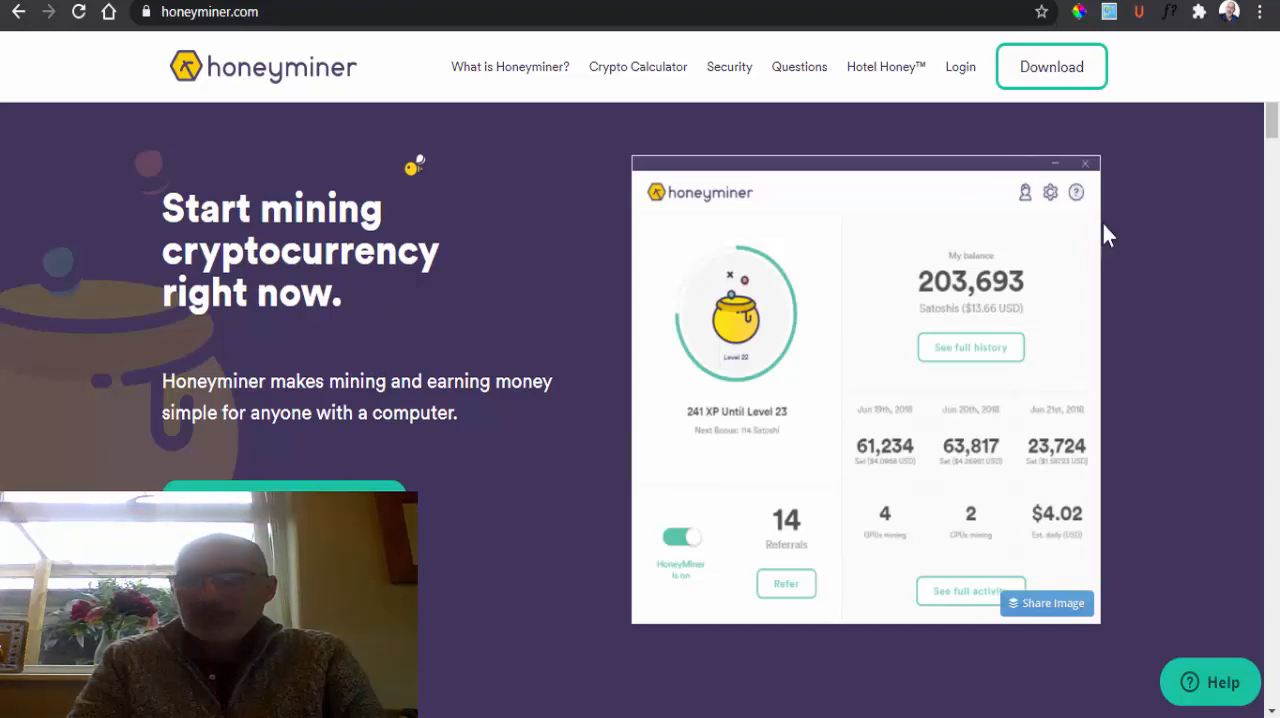
mouse_move(1116, 108)
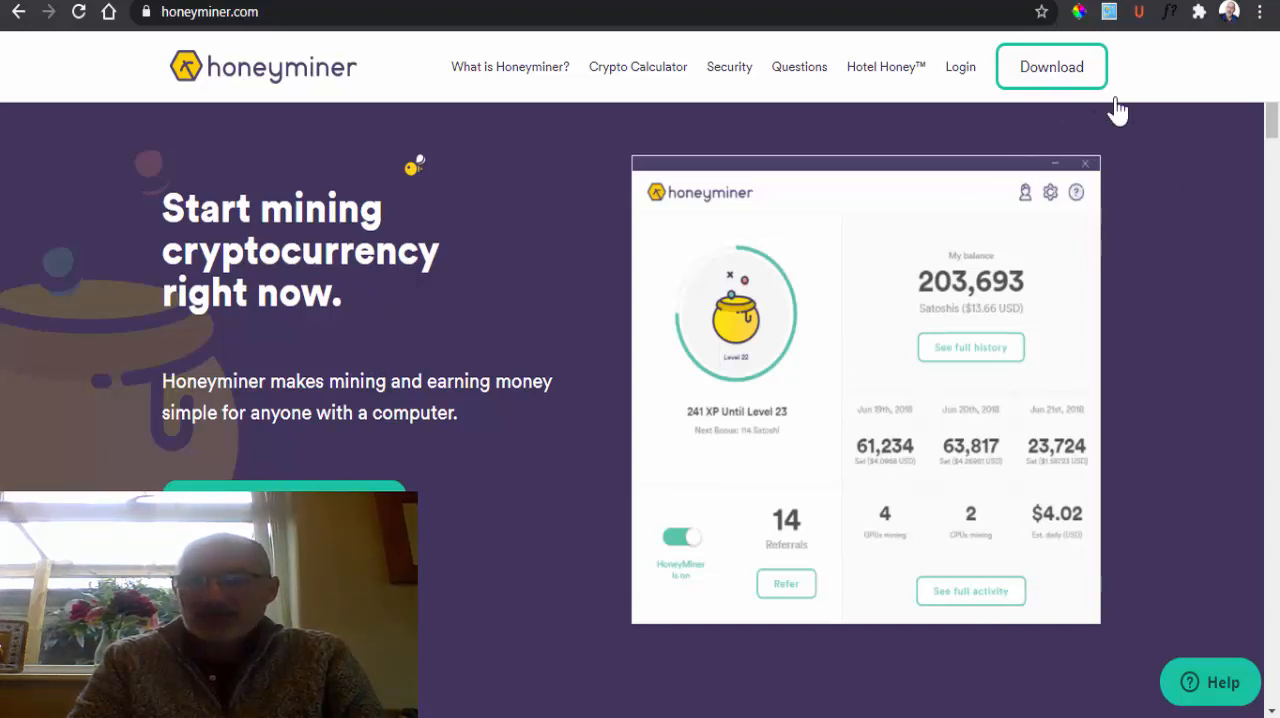
mouse_move(1180, 248)
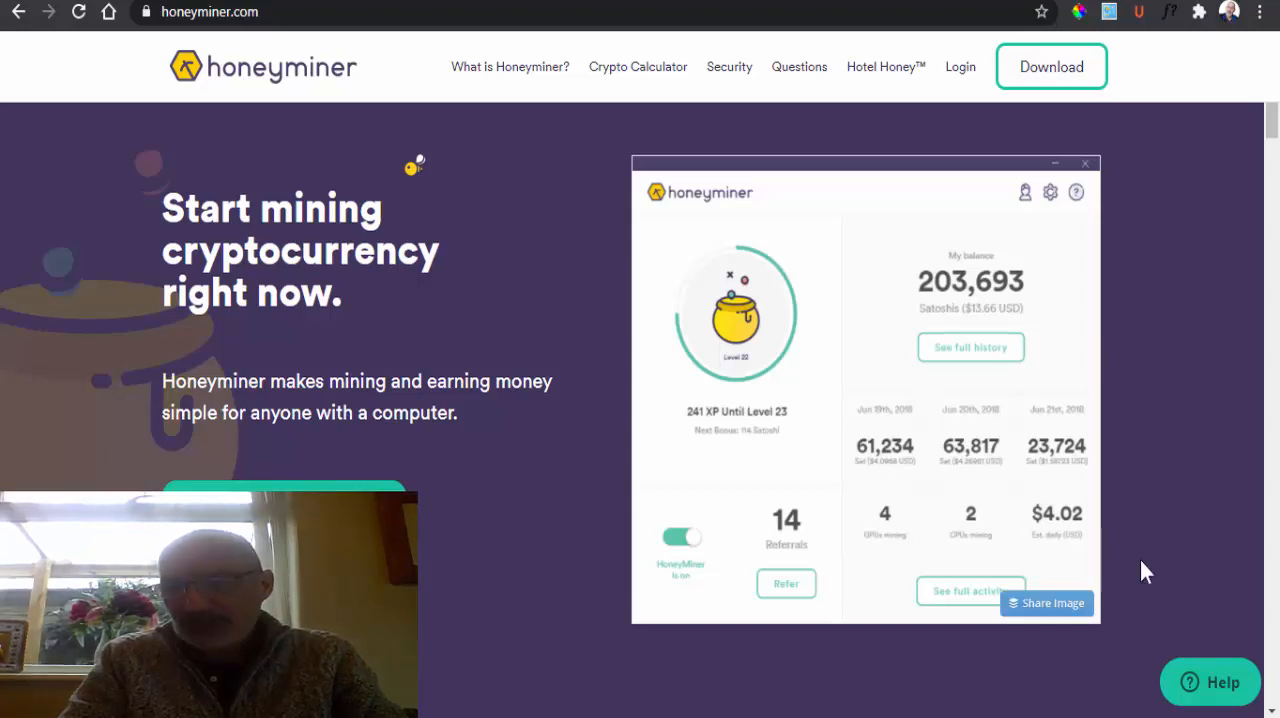
mouse_move(1058, 558)
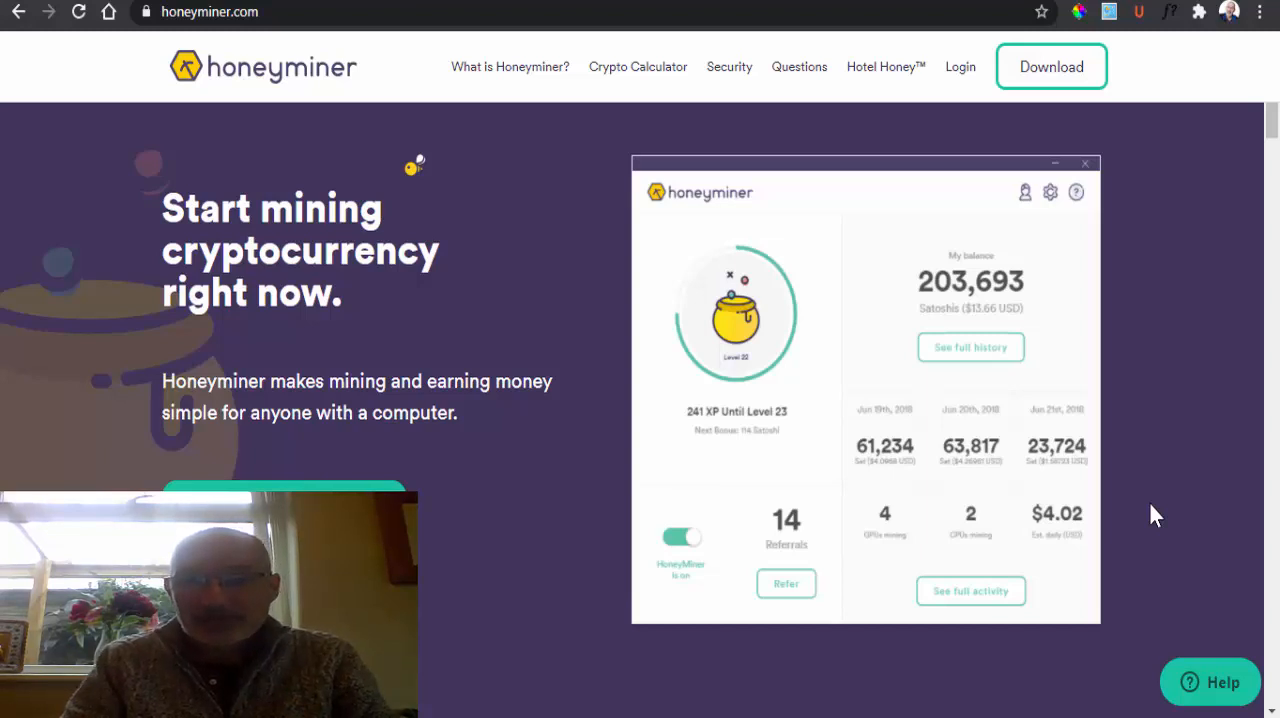
- Scroll past 'We make it easy' to the how-it-works flow from joining to automatic Bitcoin conversion
scroll("down", 3)
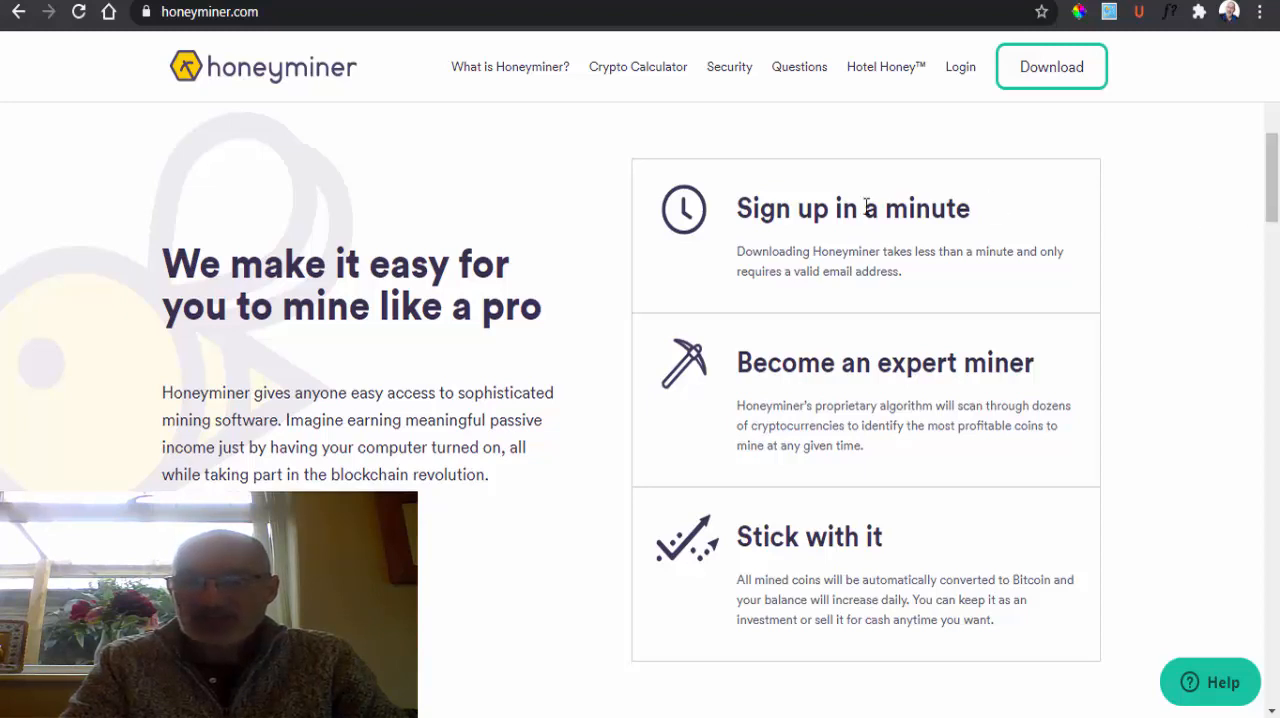
mouse_move(864, 220)
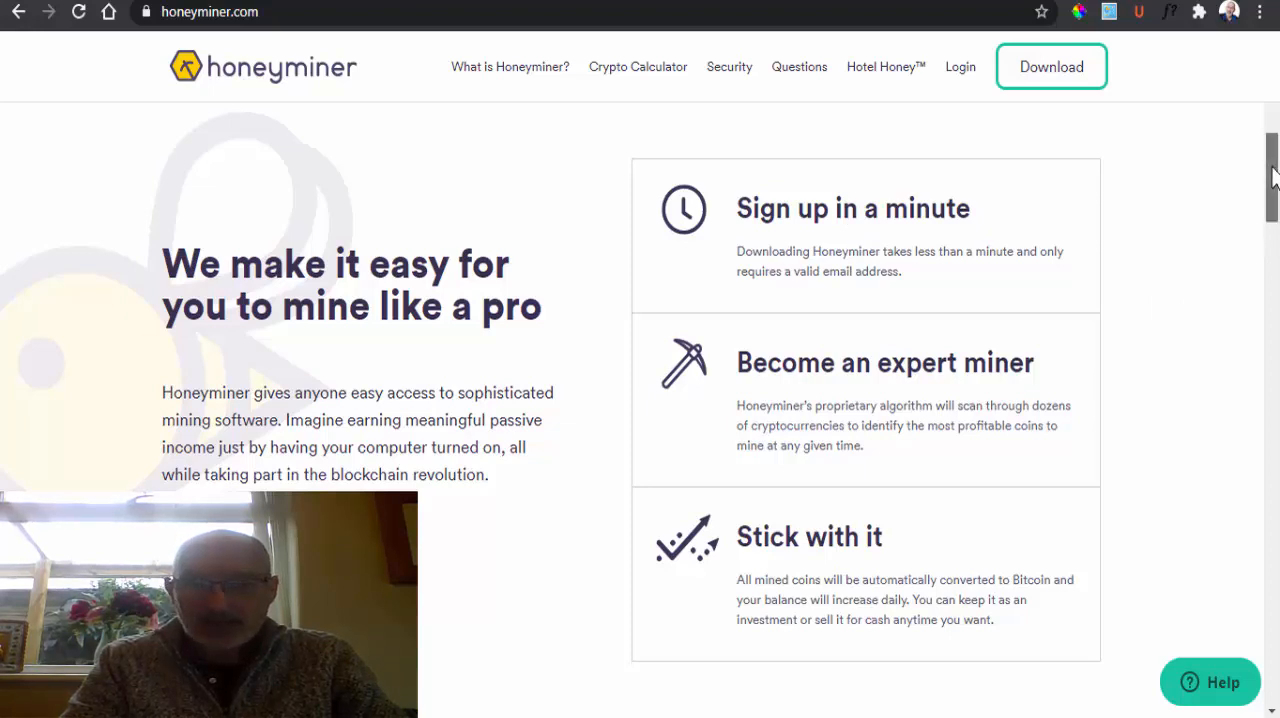
scroll("down", 3)
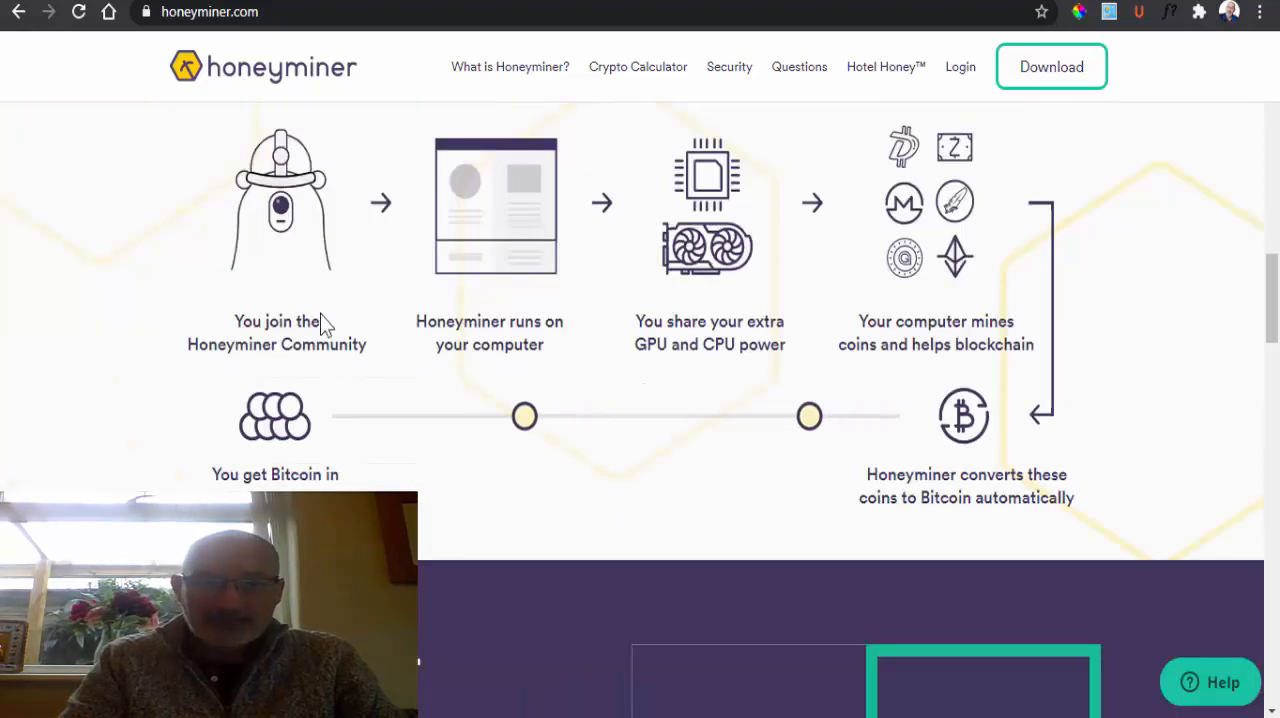
mouse_move(800, 320)
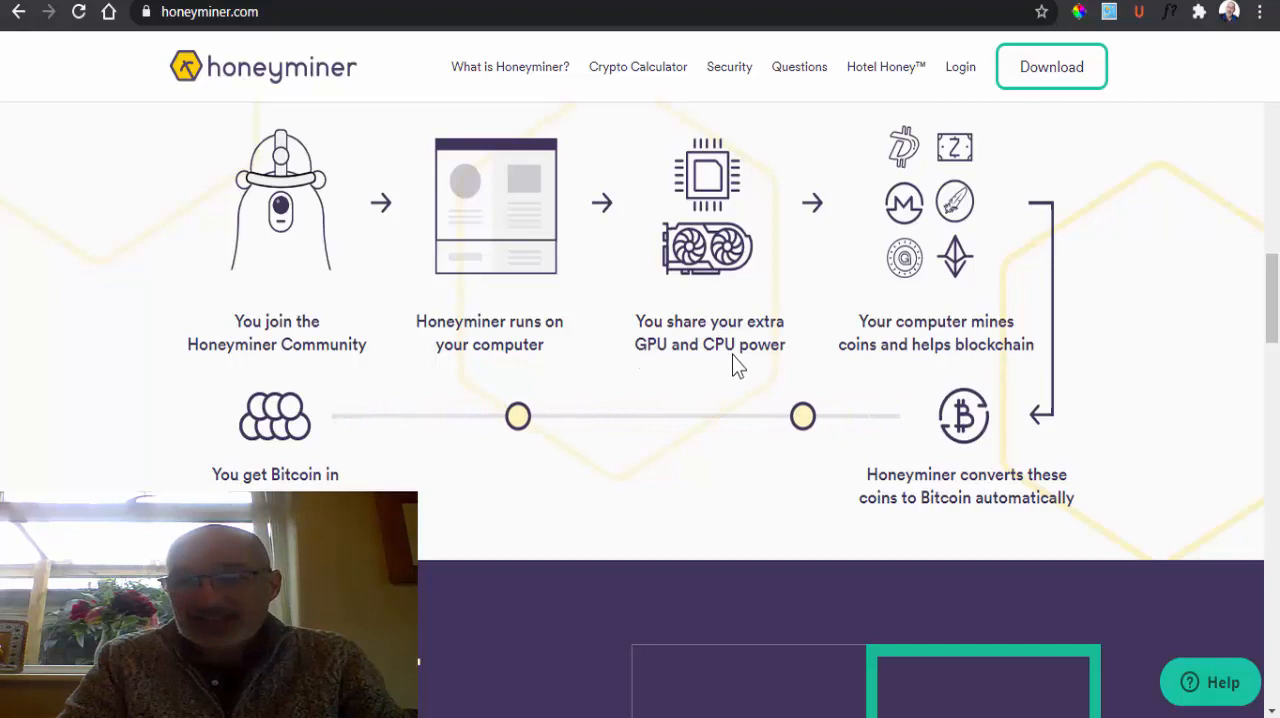
mouse_move(804, 284)
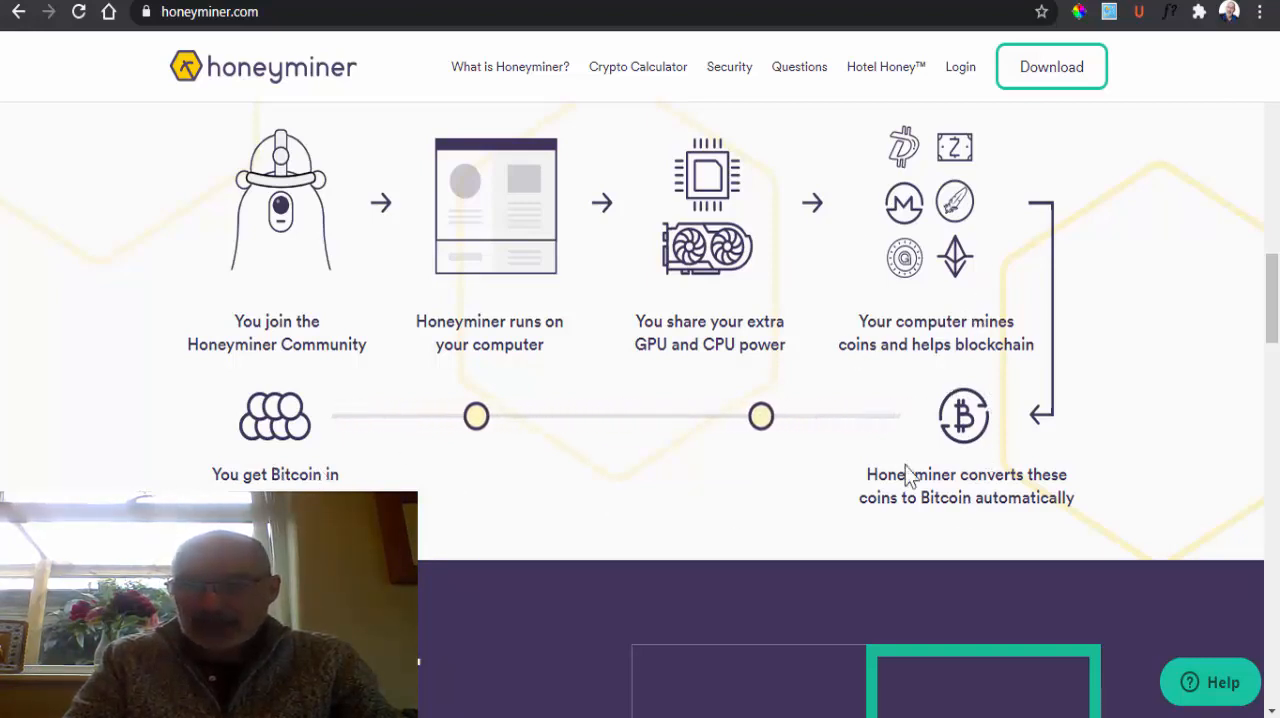
mouse_move(888, 516)
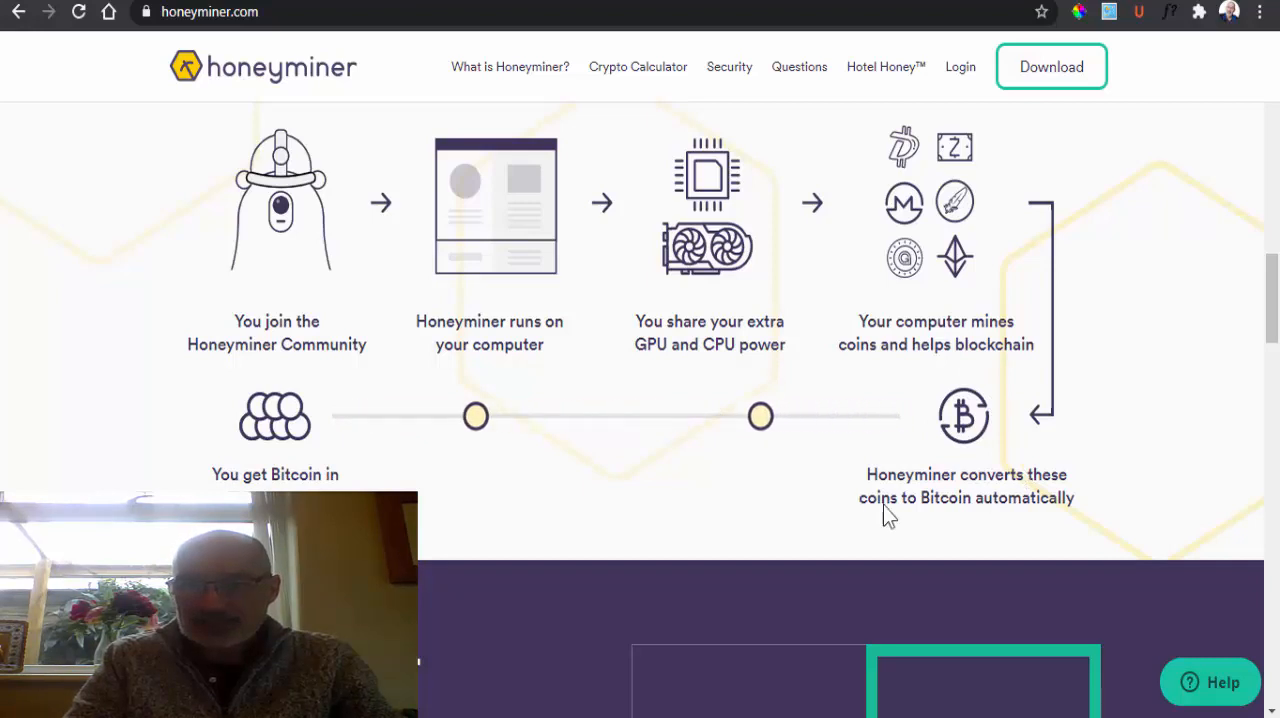
mouse_move(242, 488)
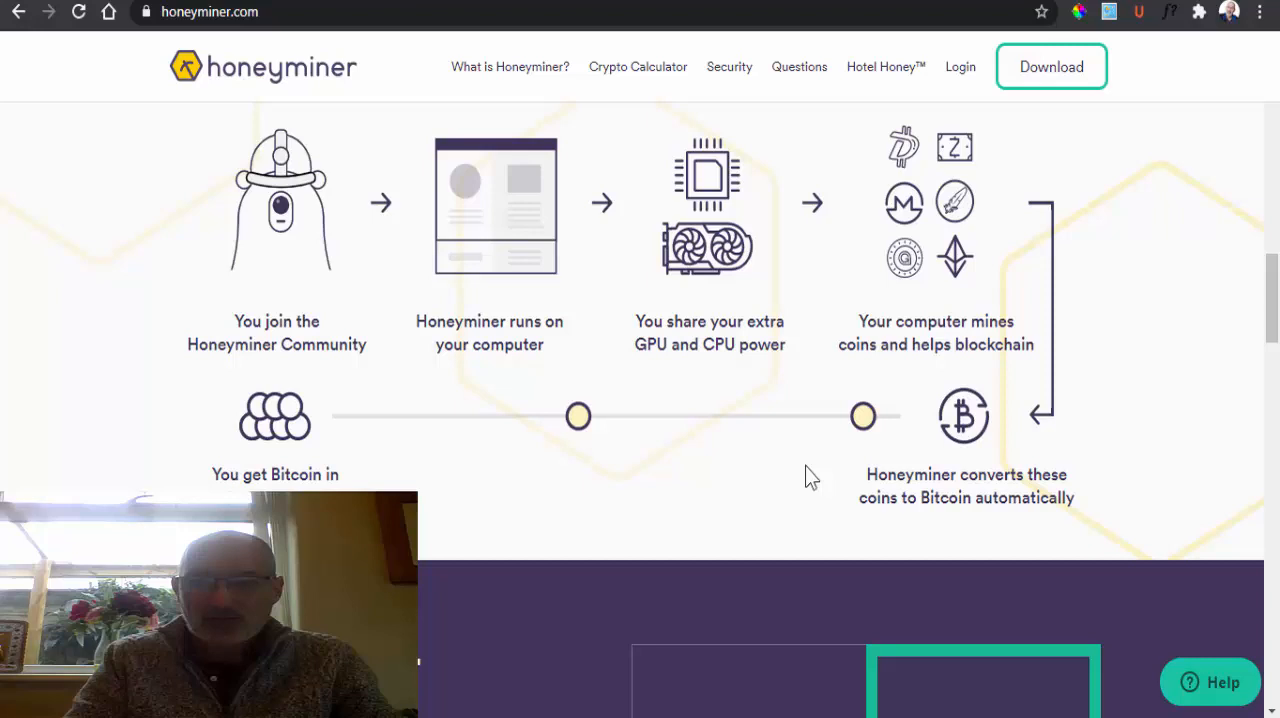
- Scroll to the earnings calculator projecting $6,519 over 5 years and $22,740 over 10 years at 20% growth
scroll("down", 3)
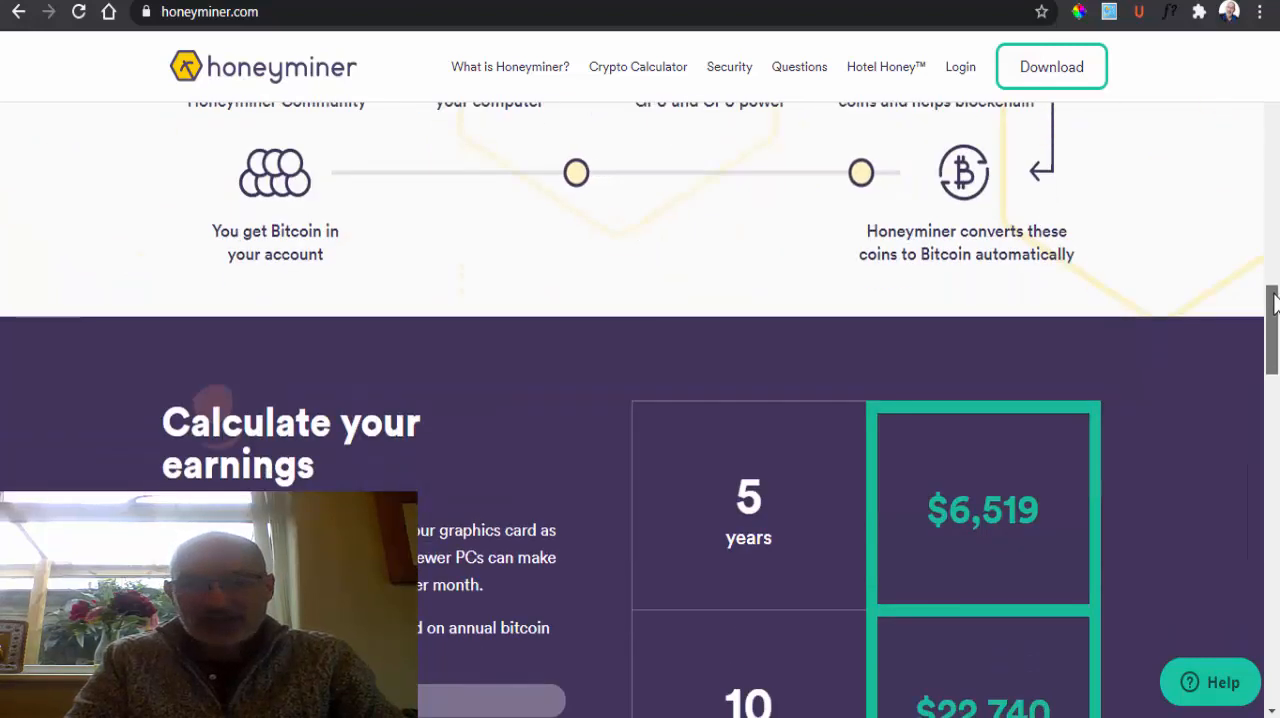
scroll("down", 3)
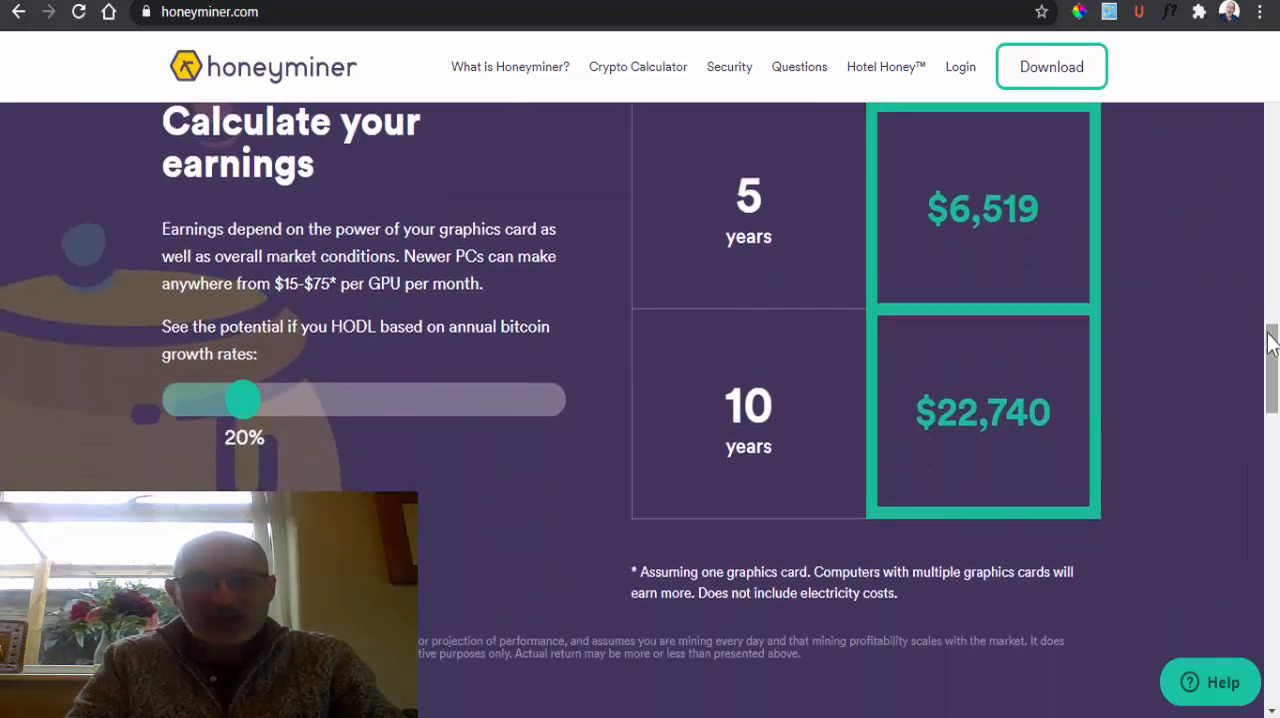
mouse_move(500, 330)
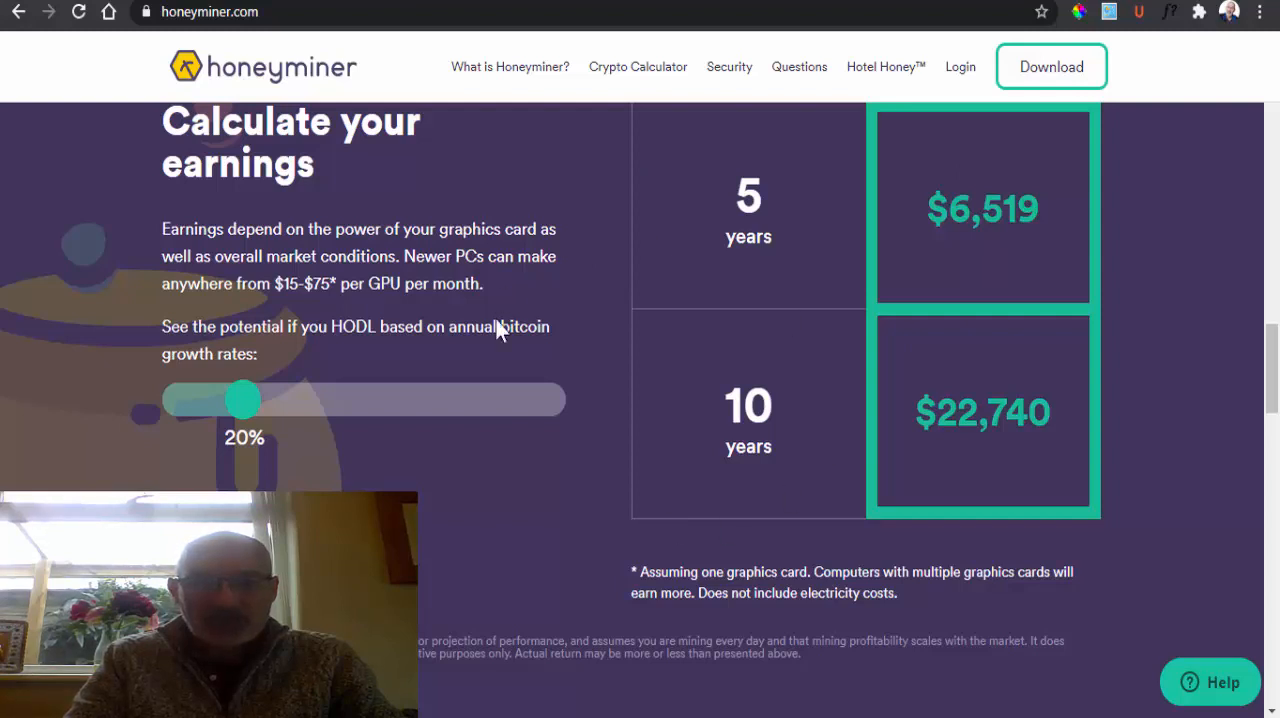
mouse_move(430, 468)
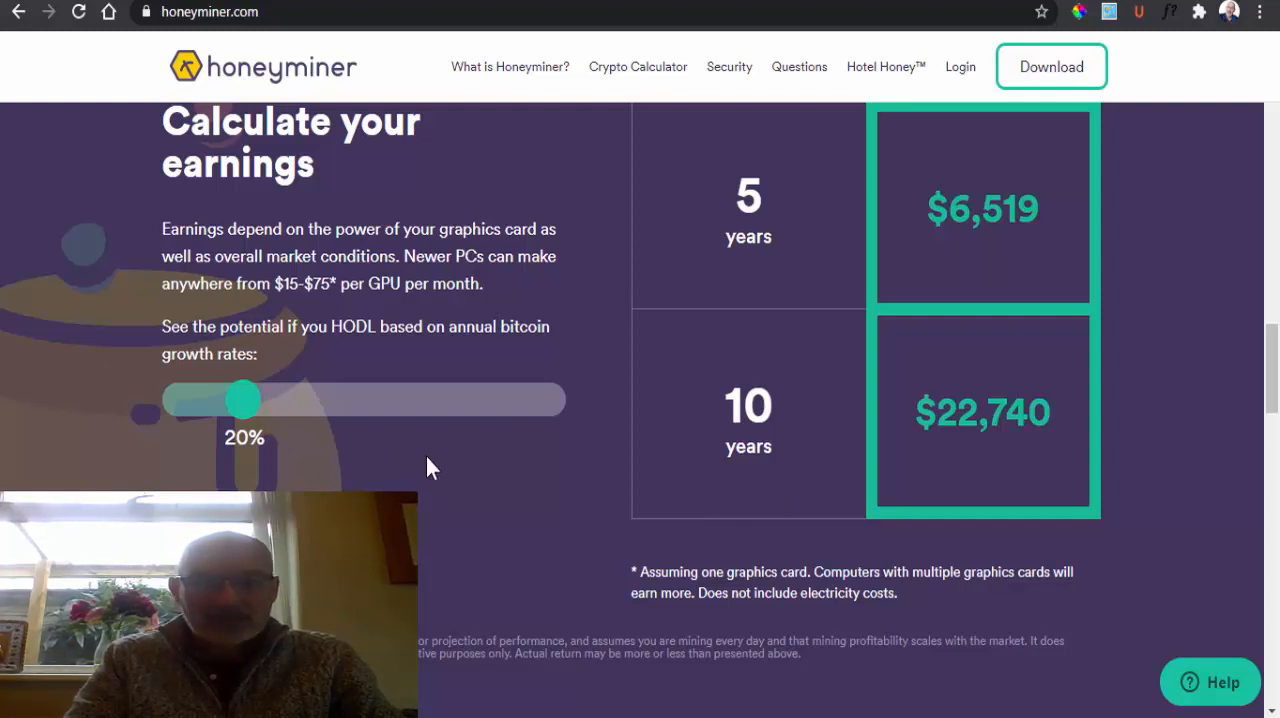
mouse_move(468, 528)
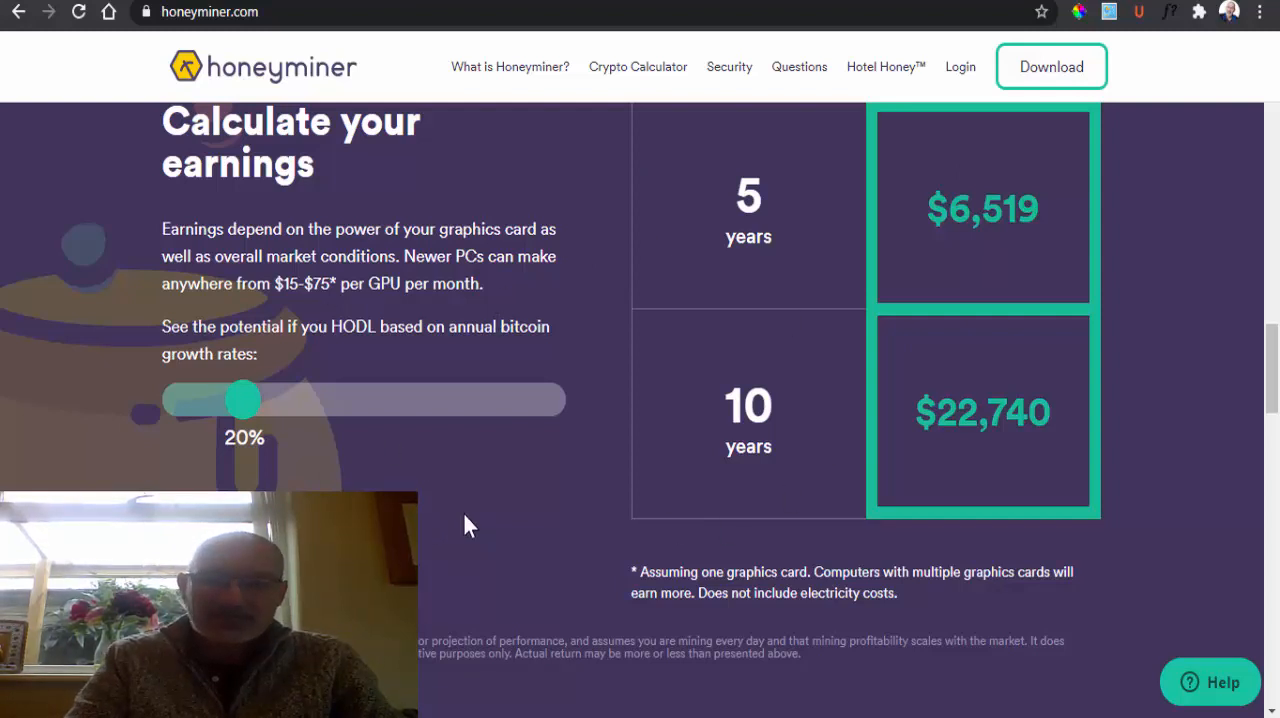
mouse_move(1064, 620)
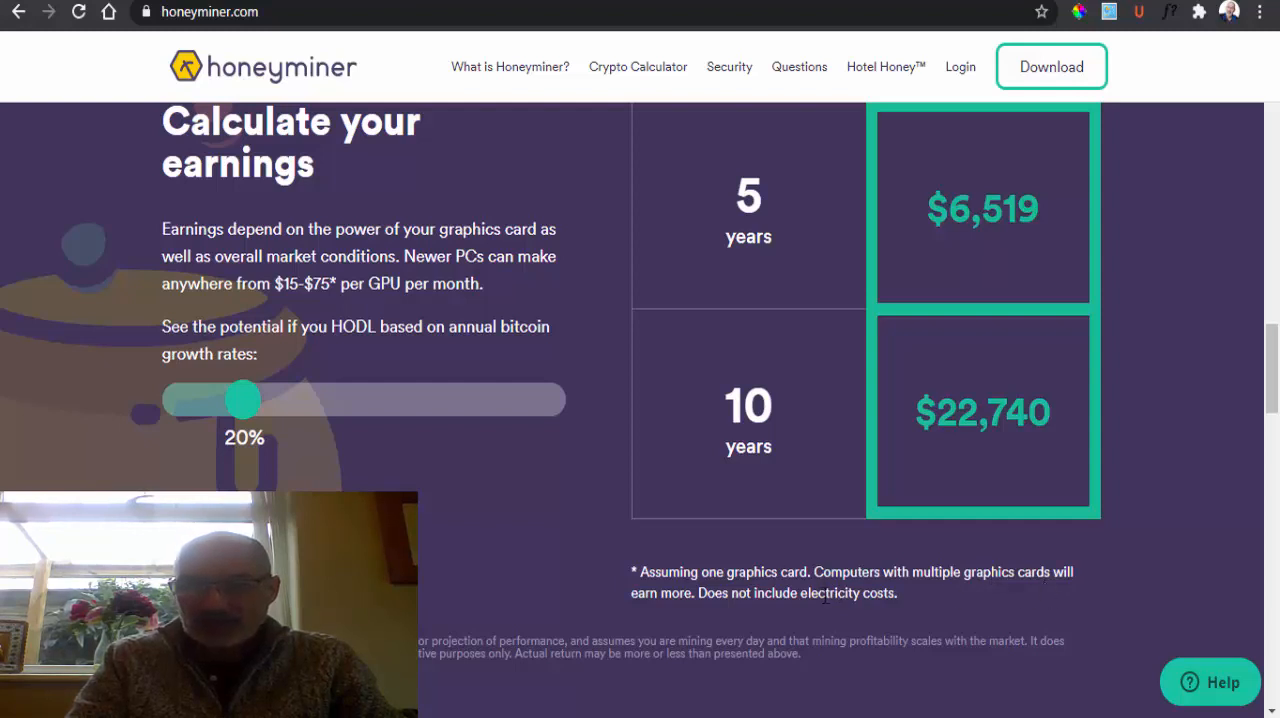
mouse_move(1256, 396)
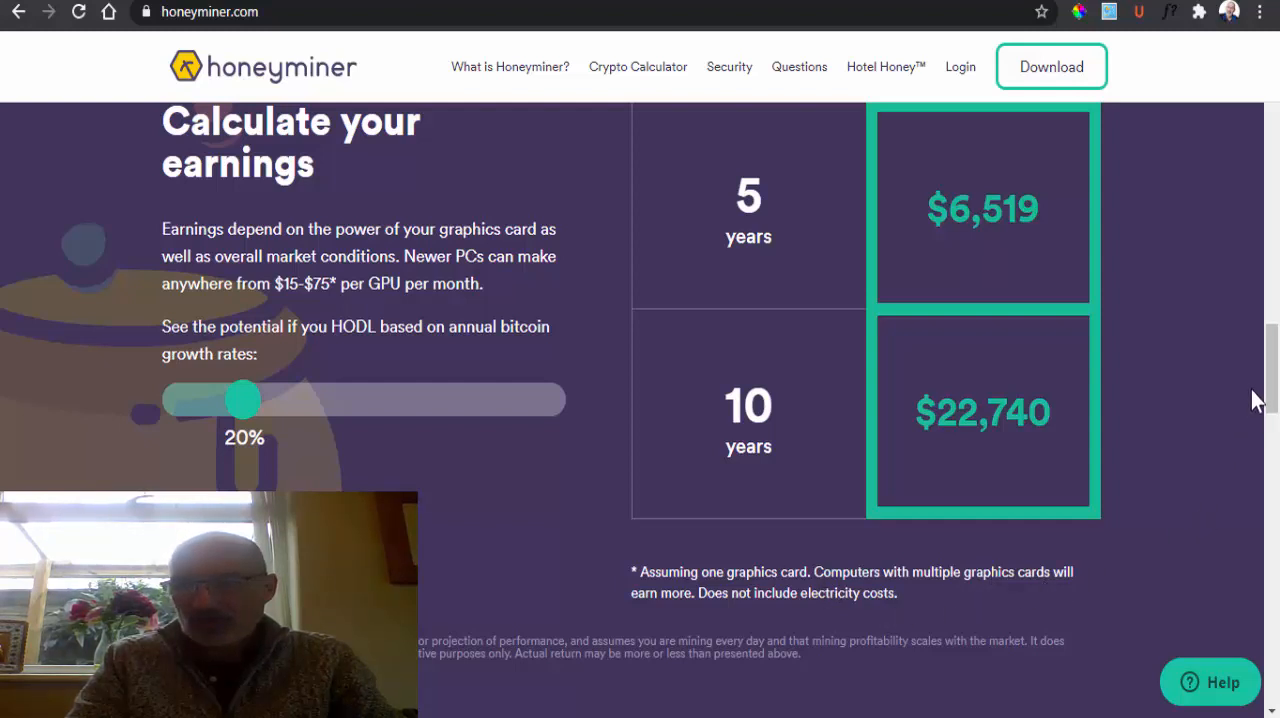
- Scroll to the 'Questions?' FAQ accordion covering getting started, earnings, safety, coin choice and revenue model
scroll("down", 3)
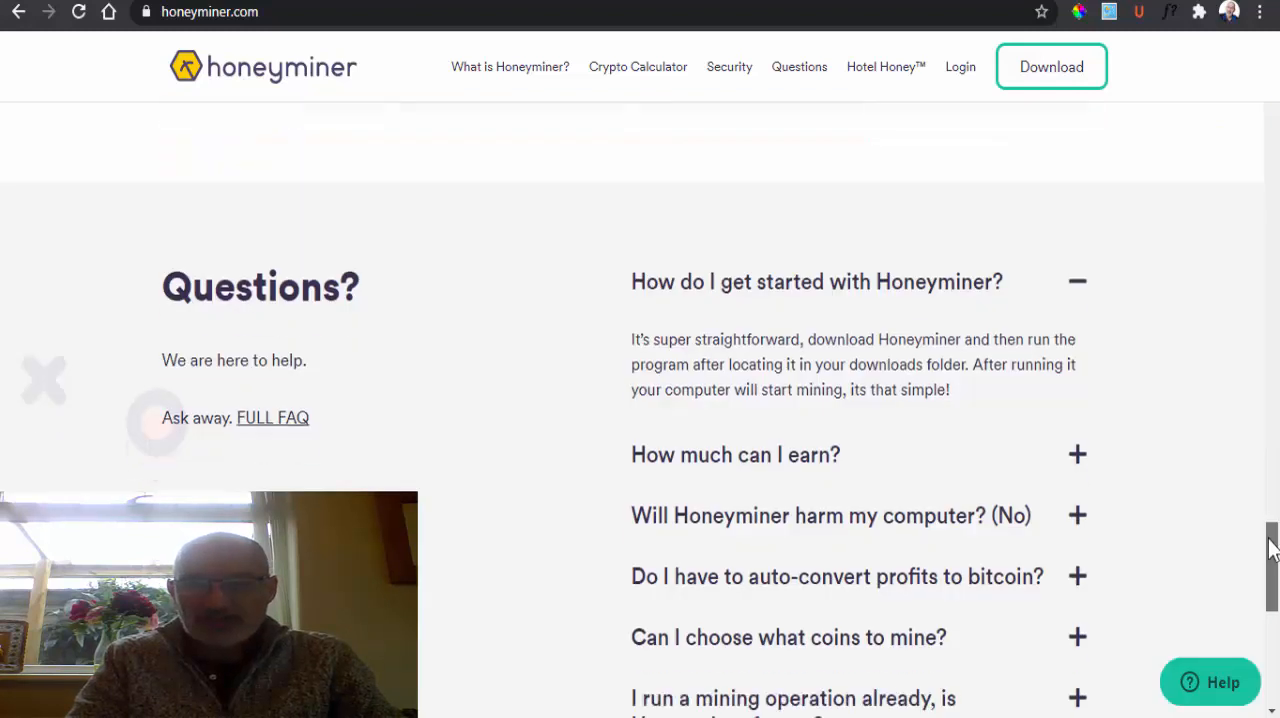
scroll("down", 3)
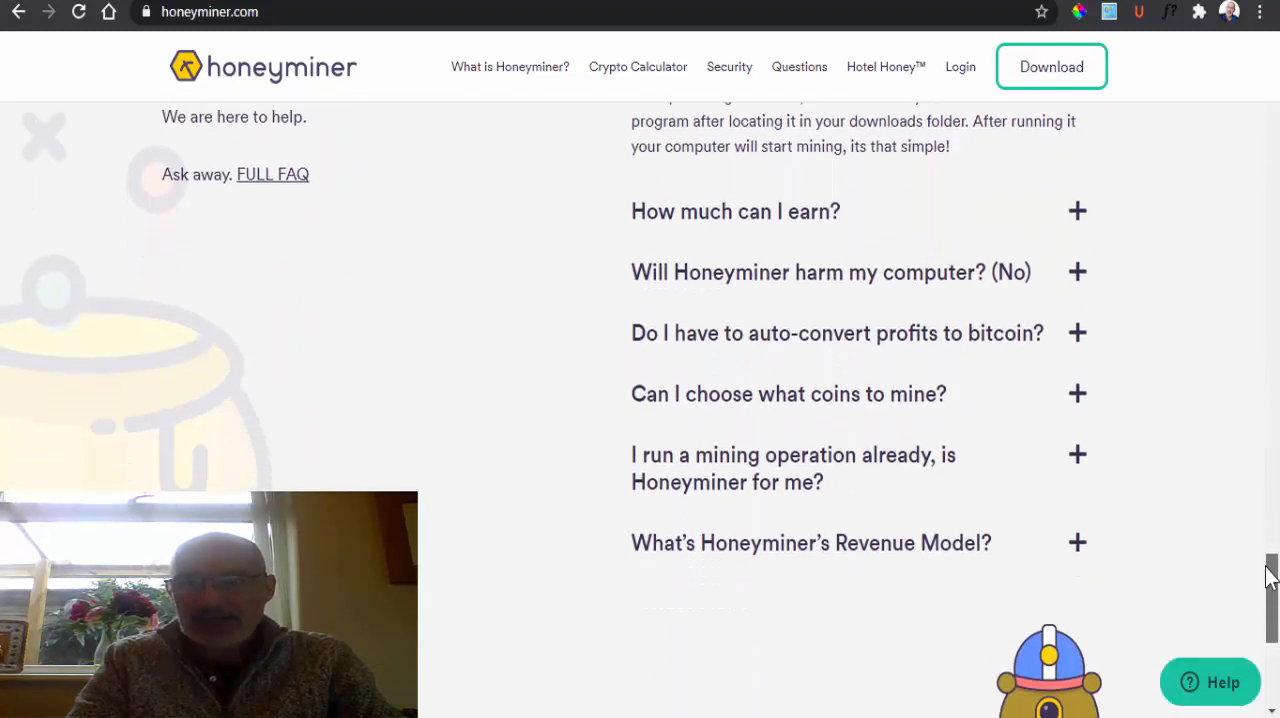
mouse_move(800, 304)
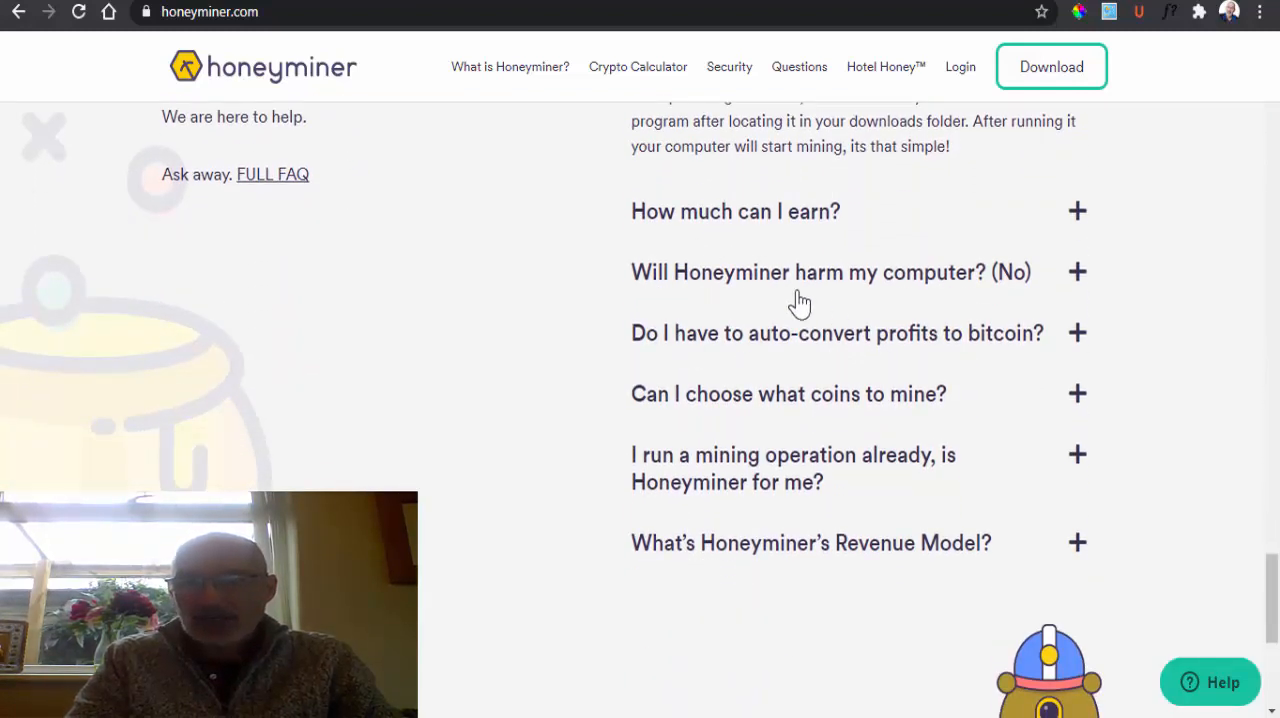
mouse_move(1016, 292)
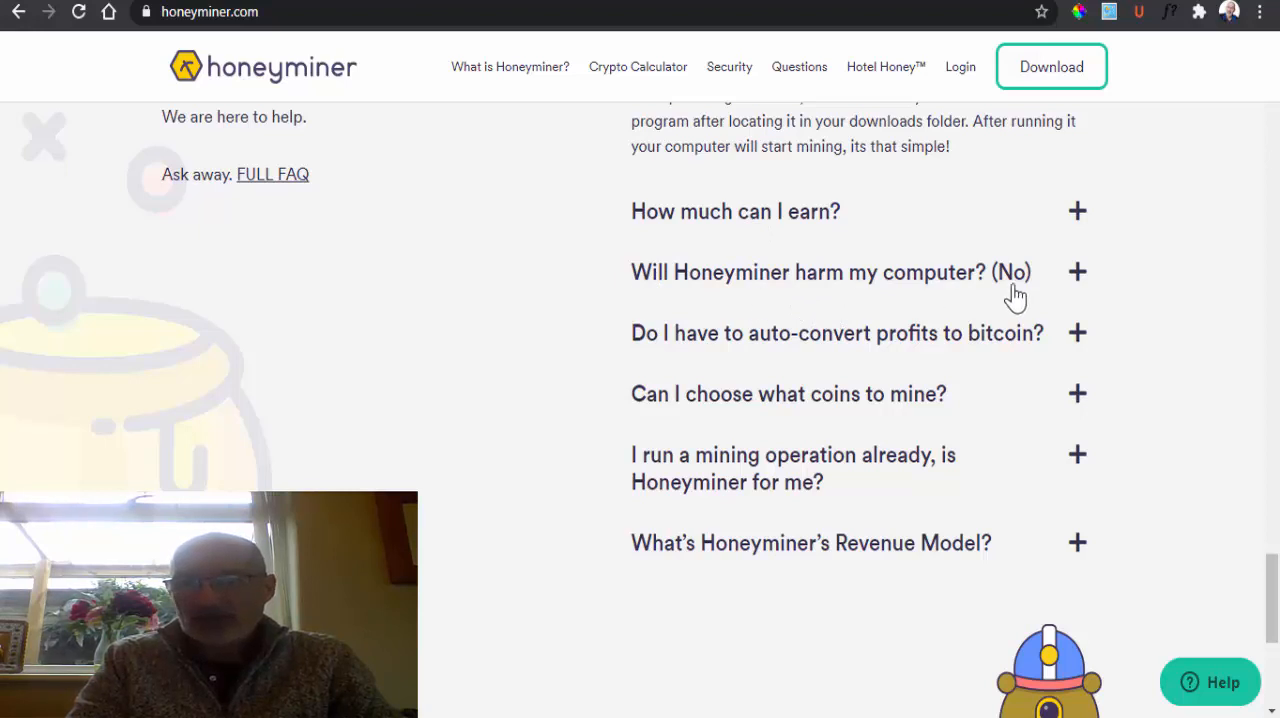
mouse_move(756, 408)
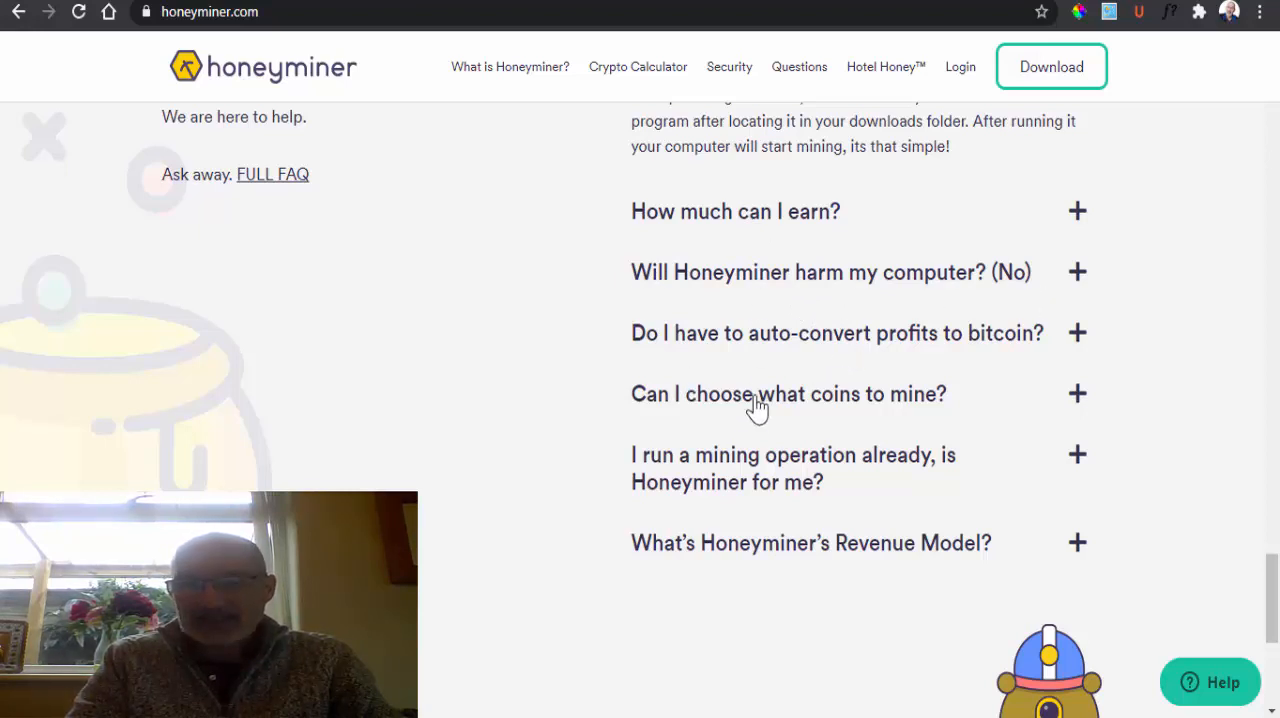
mouse_move(948, 516)
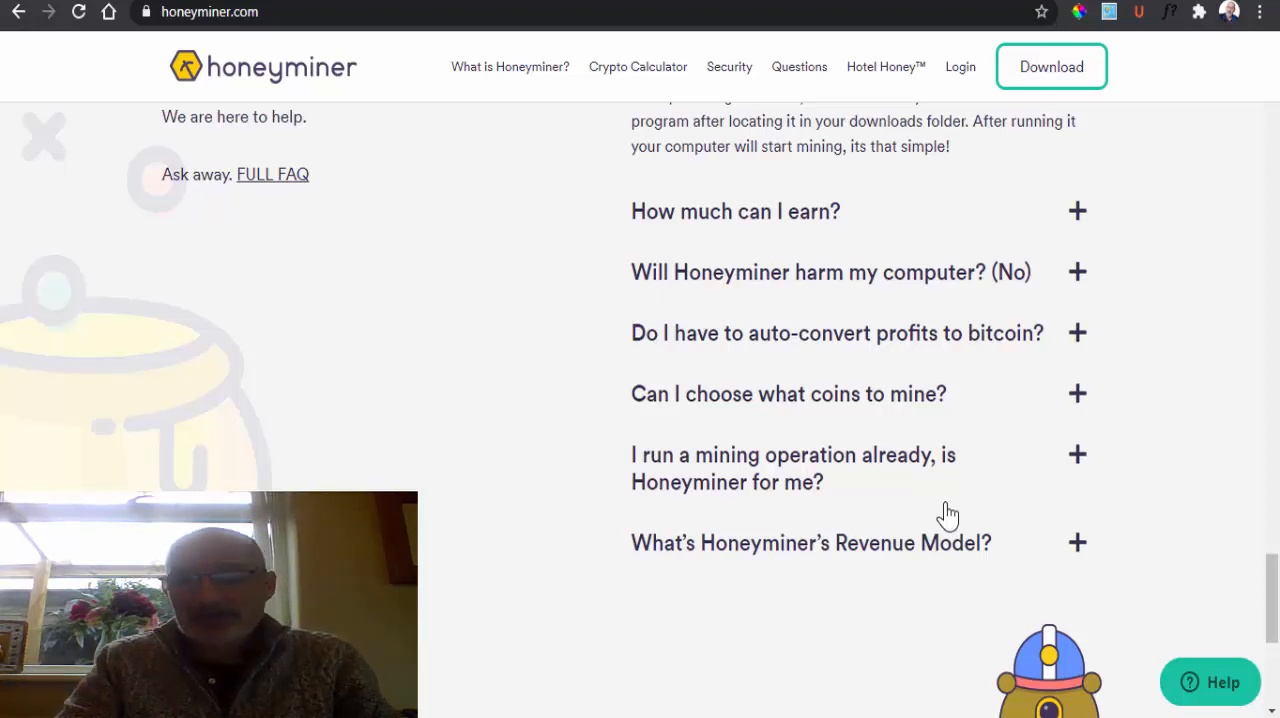
- From the footer, view the Contact Us Zendesk 'Submit a request' form, then go back to the footer
scroll("down", 3)
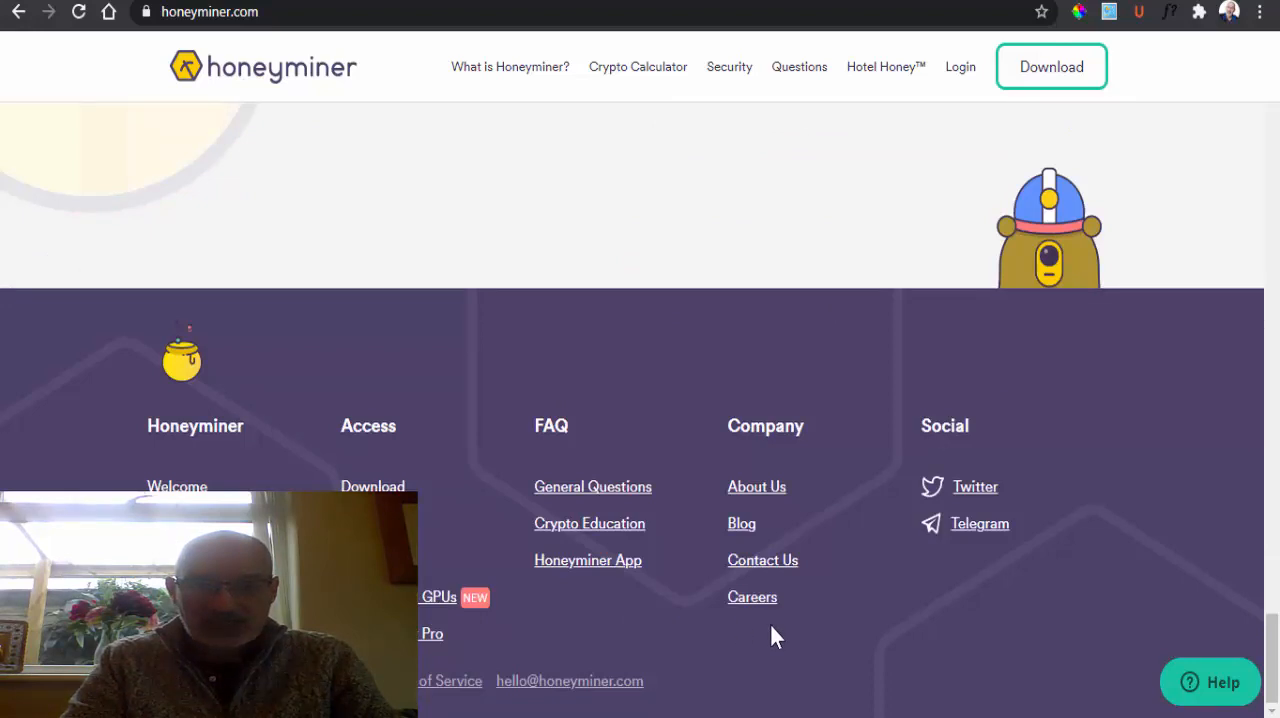
mouse_move(776, 572)
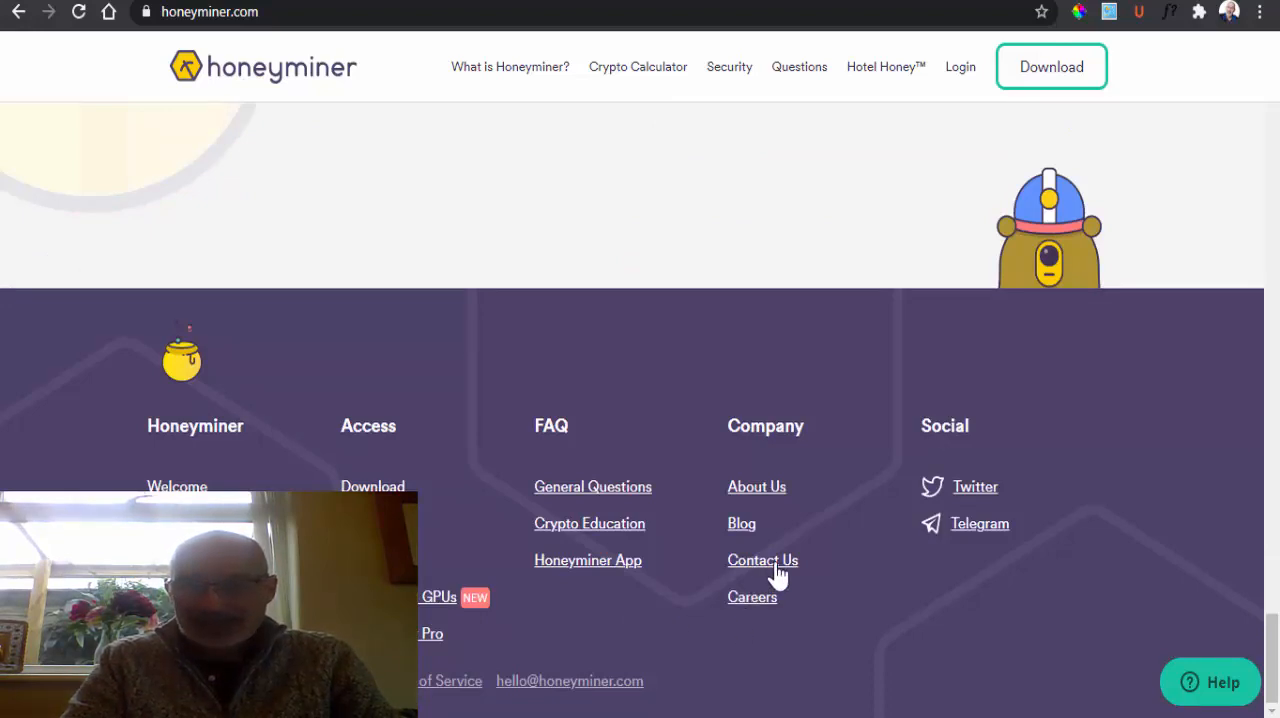
left_click(764, 560)
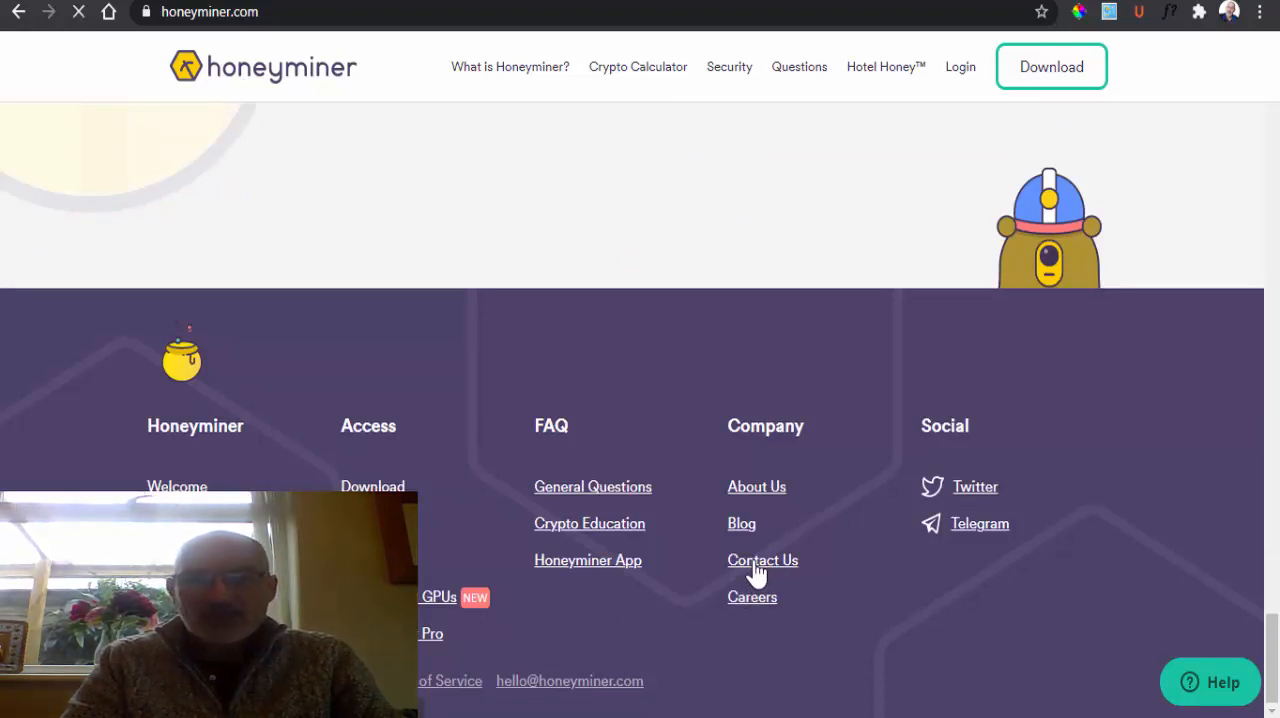
left_click(762, 560)
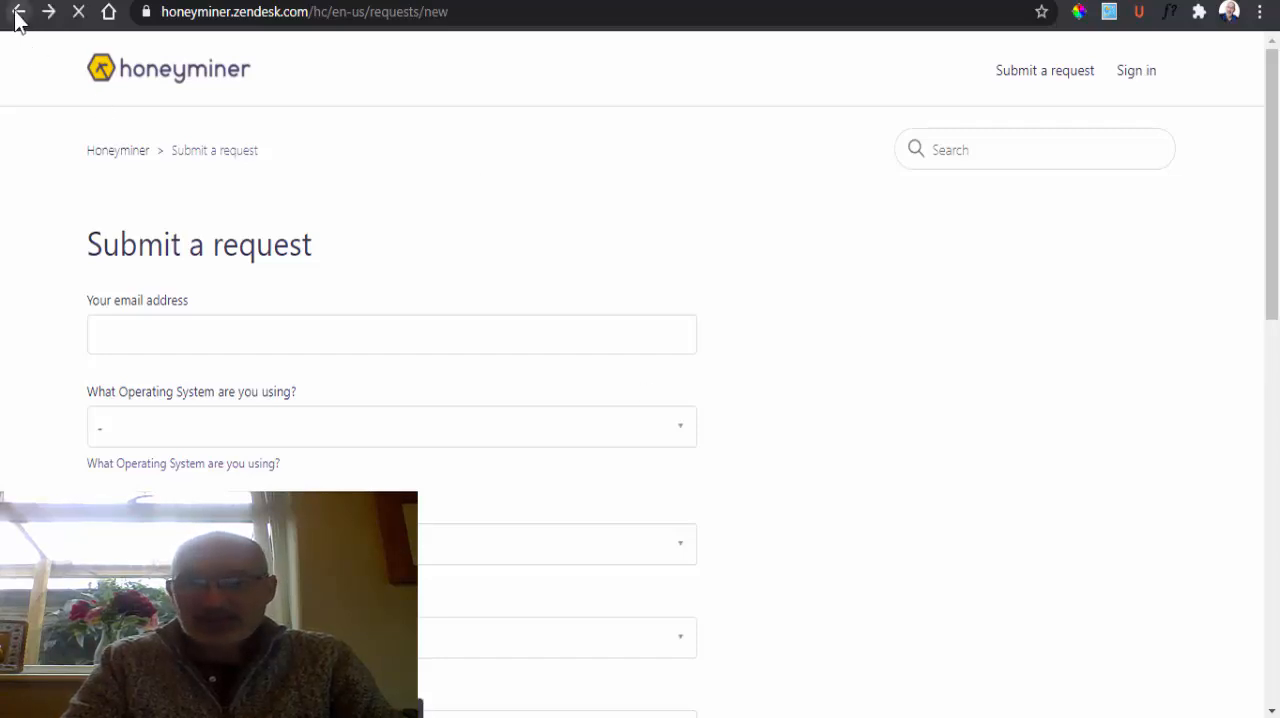
left_click(18, 12)
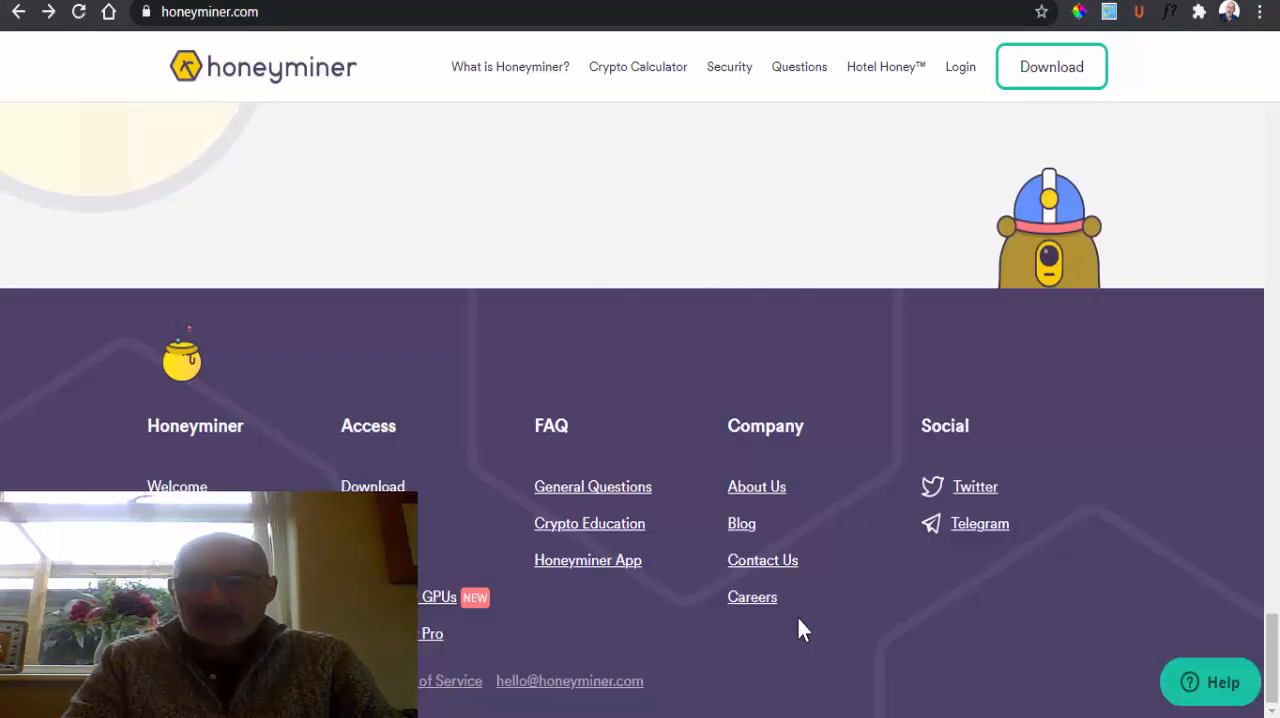
left_click(756, 488)
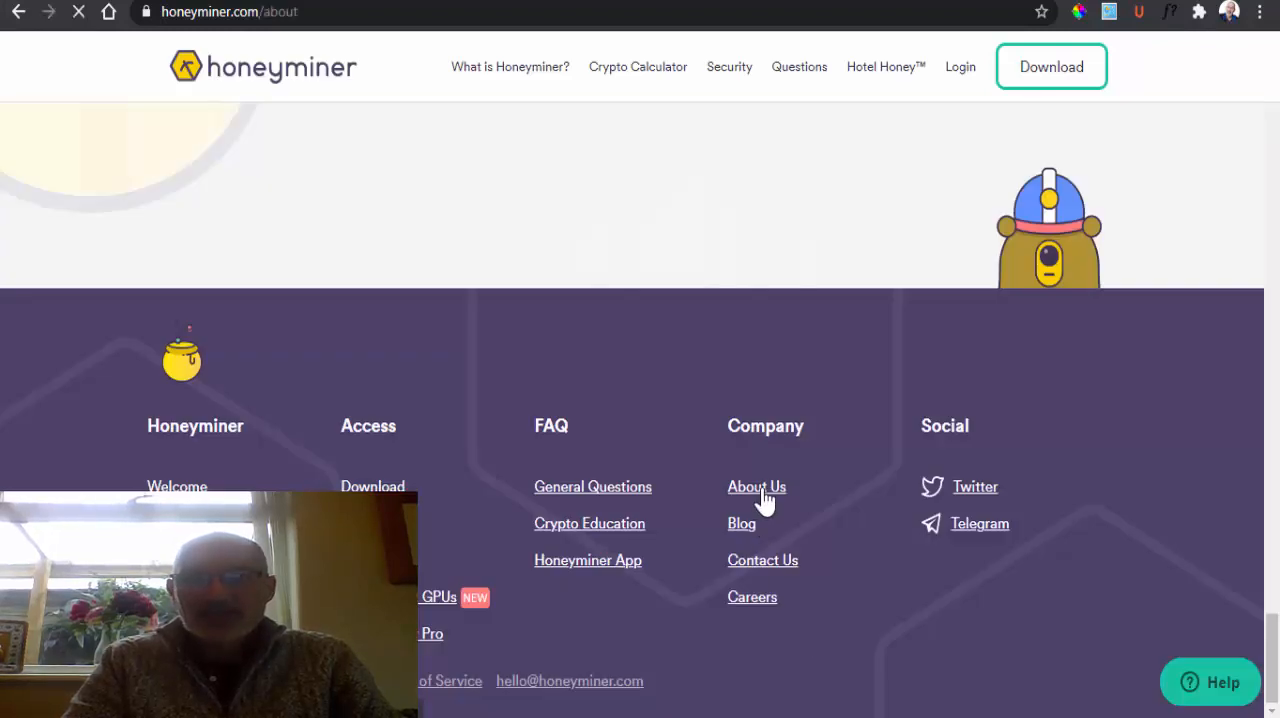
left_click(756, 488)
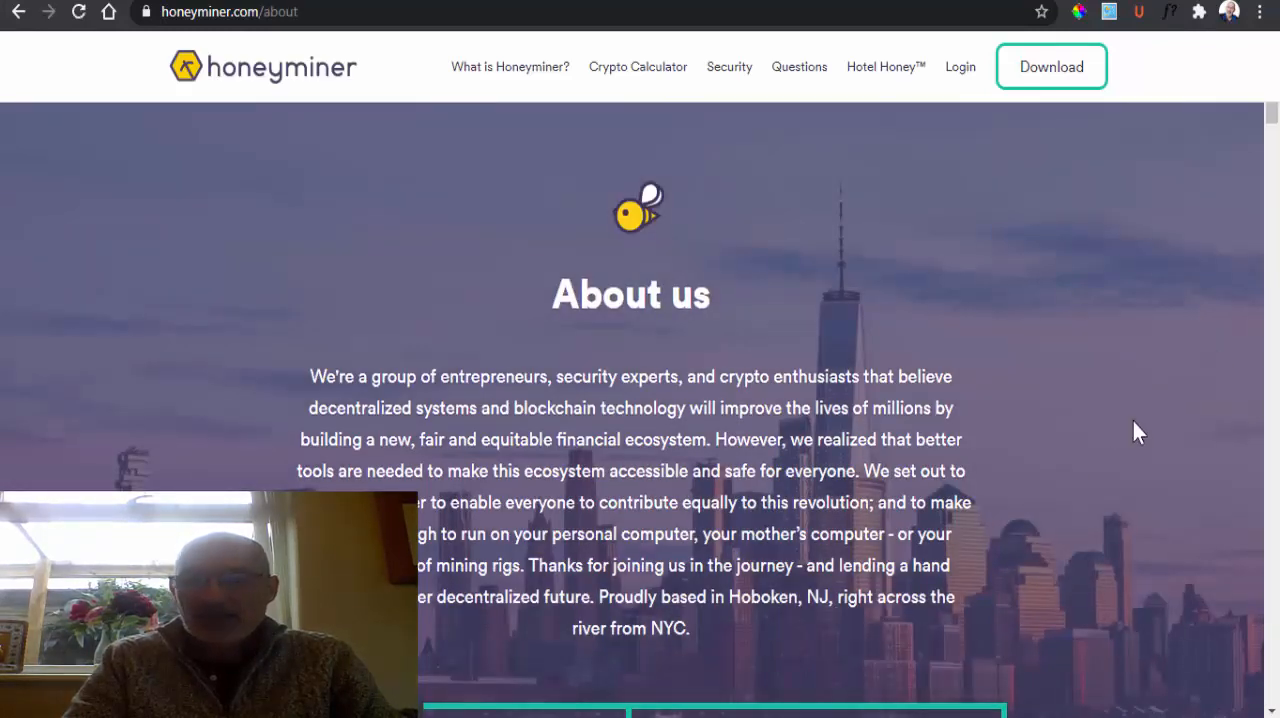
scroll("down", 3)
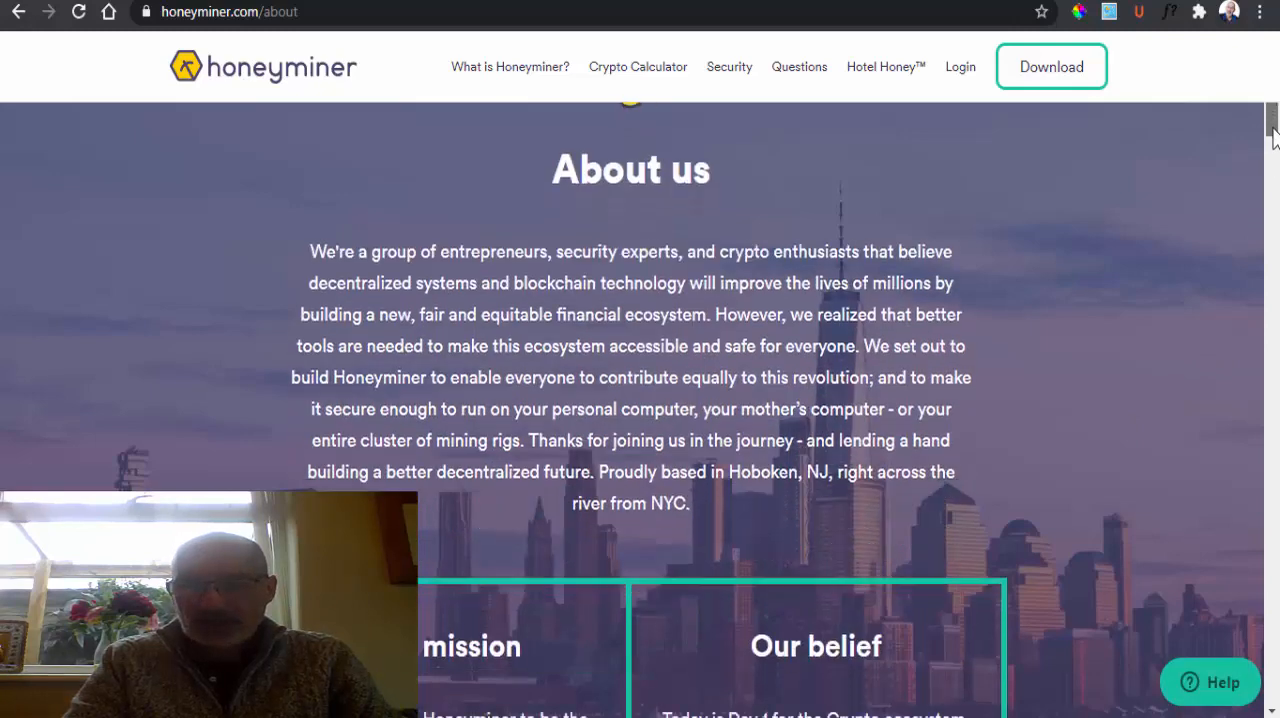
scroll("down", 3)
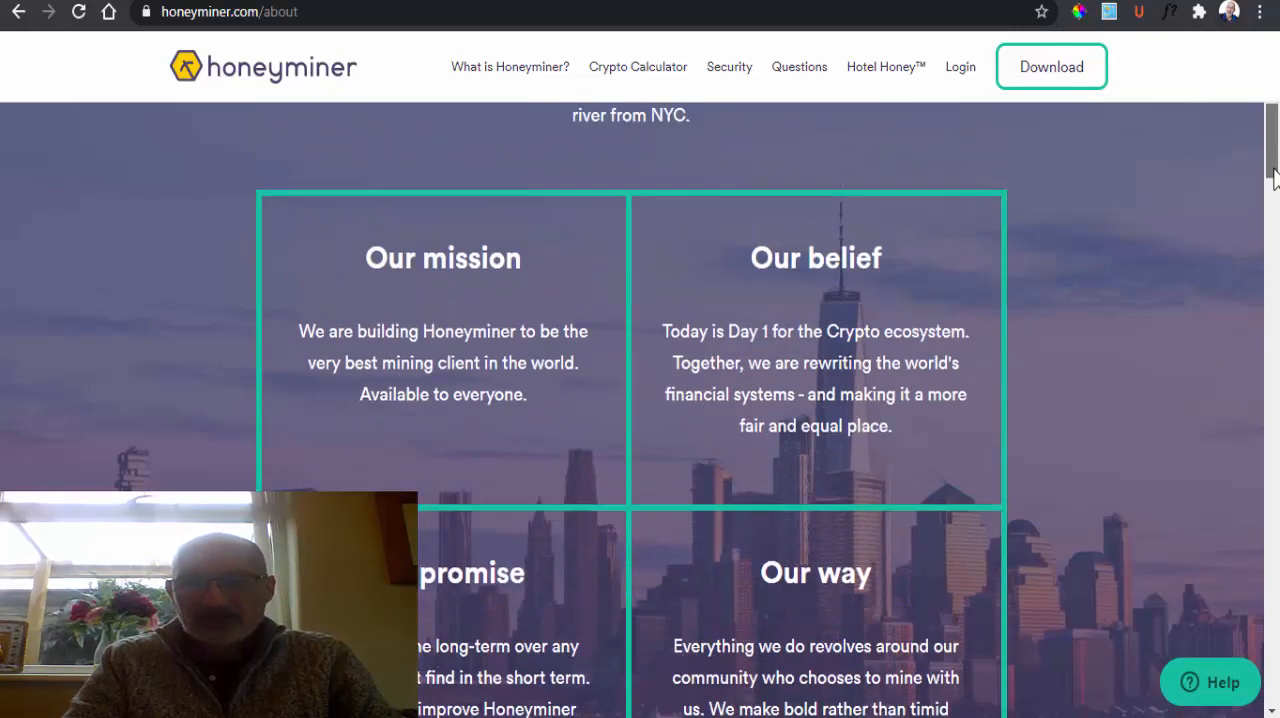
scroll("down", 3)
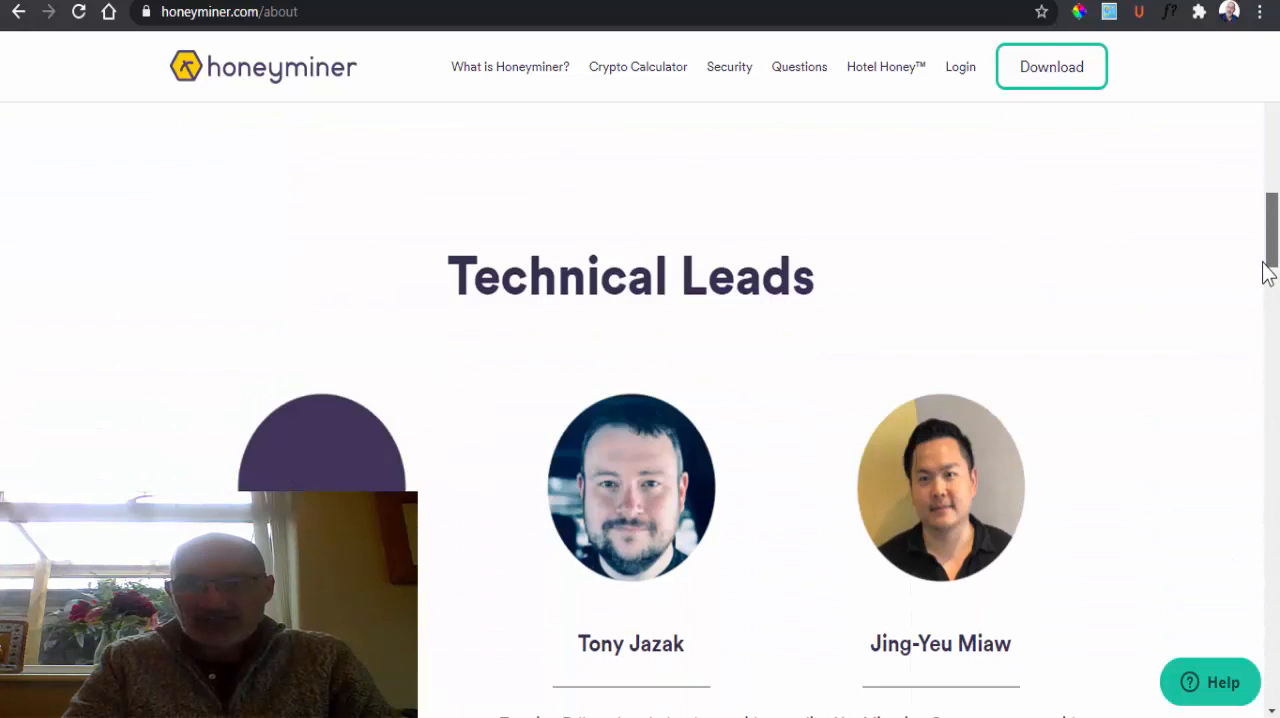
scroll("down", 3)
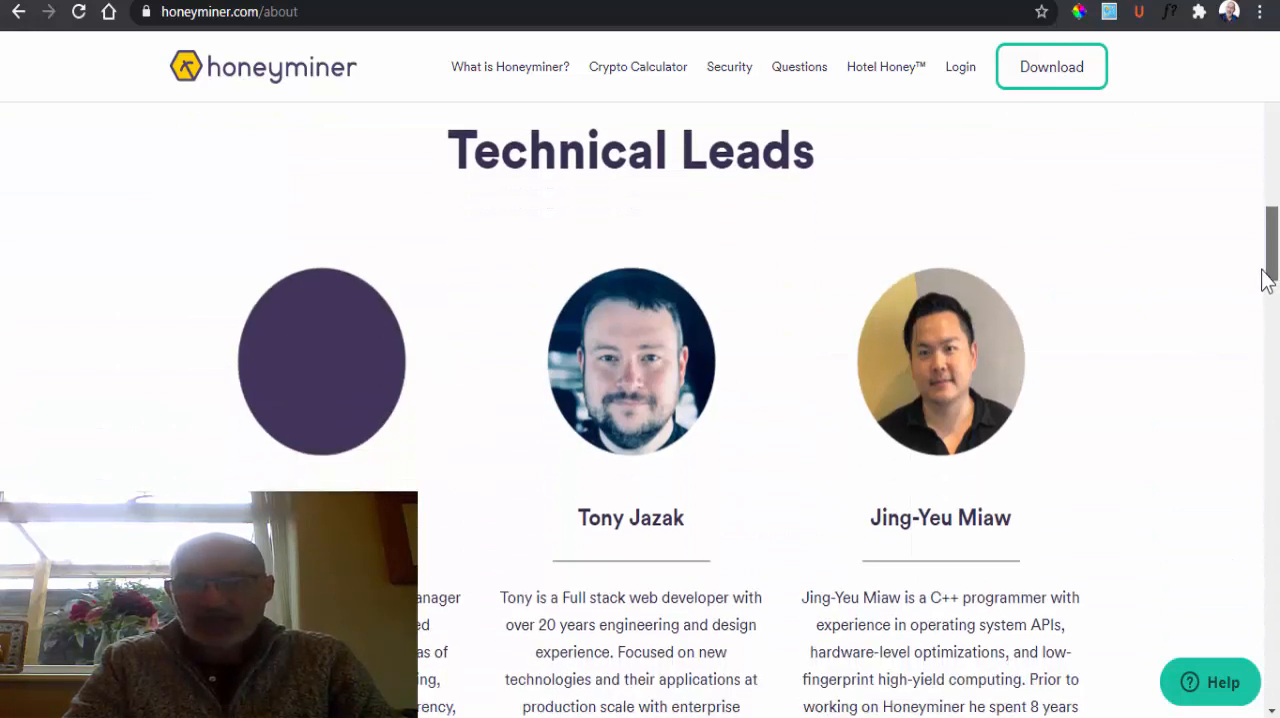
scroll("down", 3)
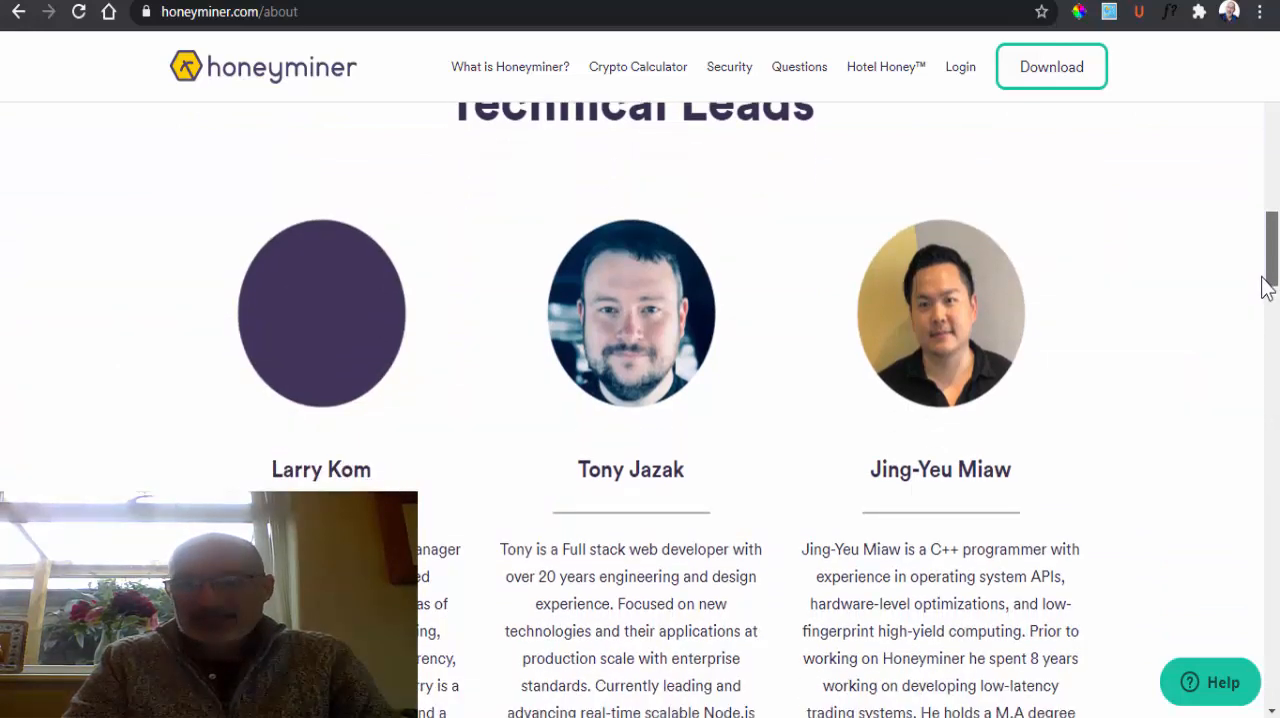
scroll("down", 3)
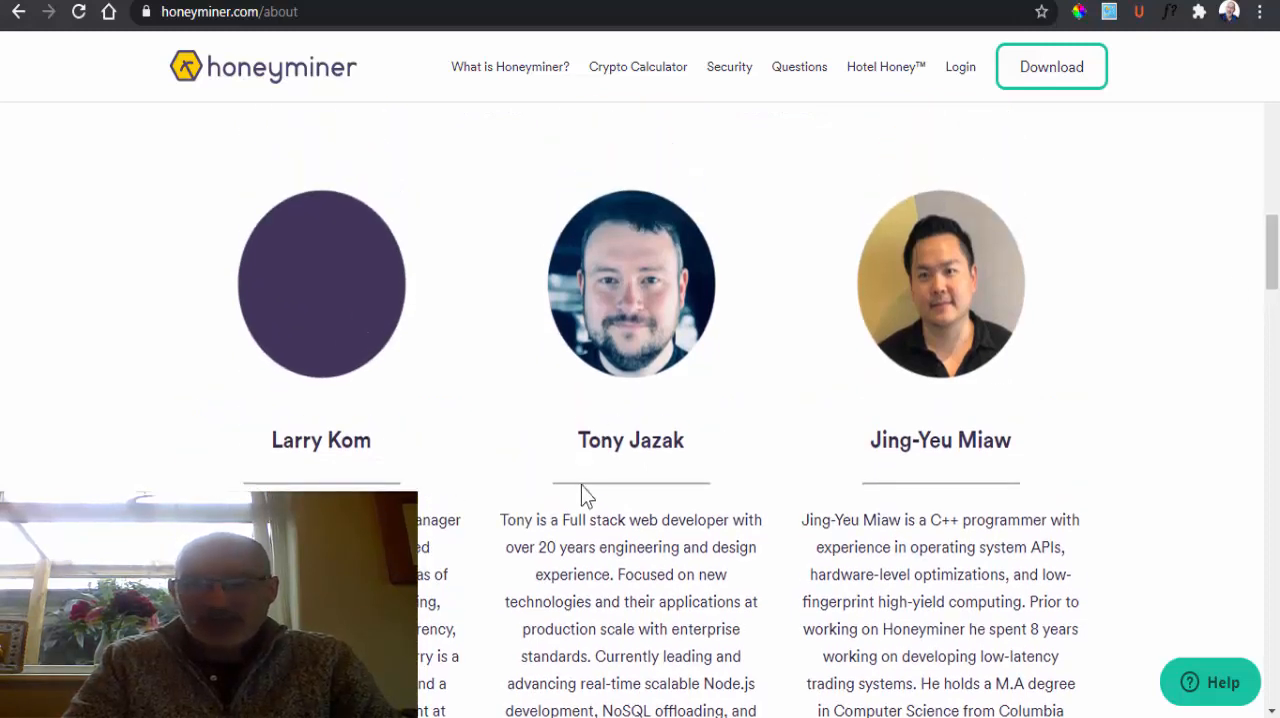
mouse_move(648, 484)
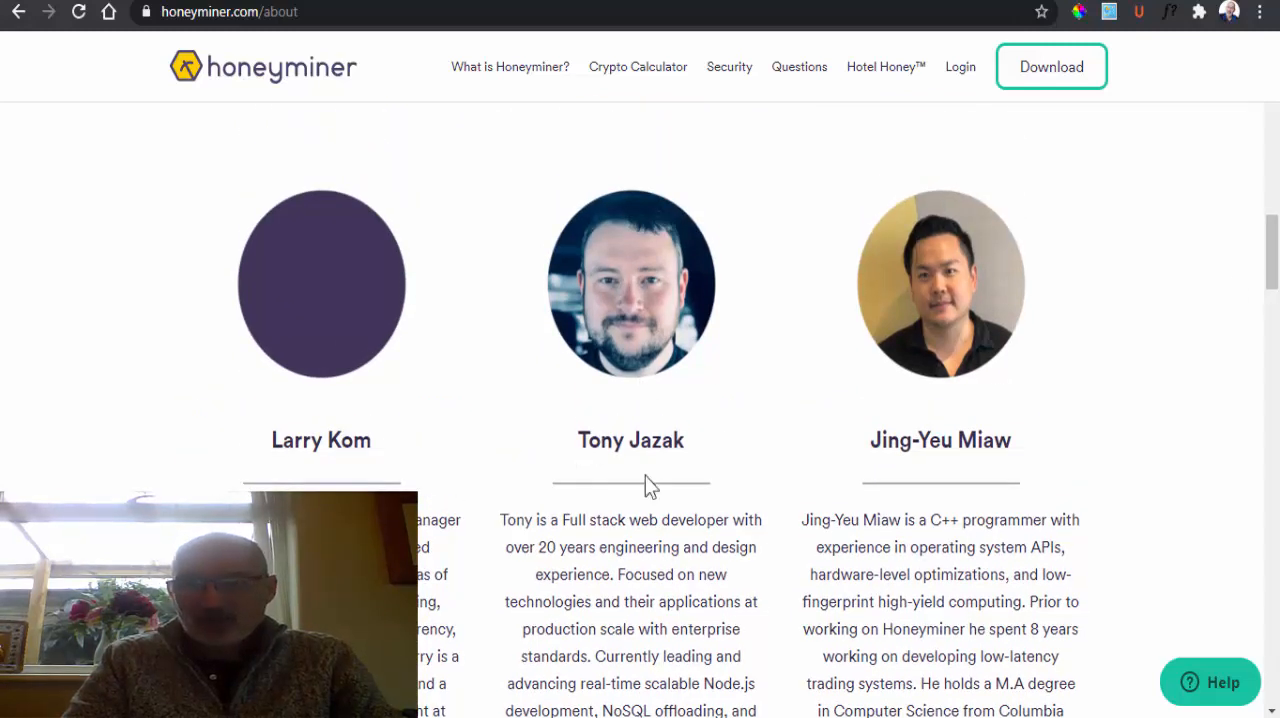
mouse_move(1272, 244)
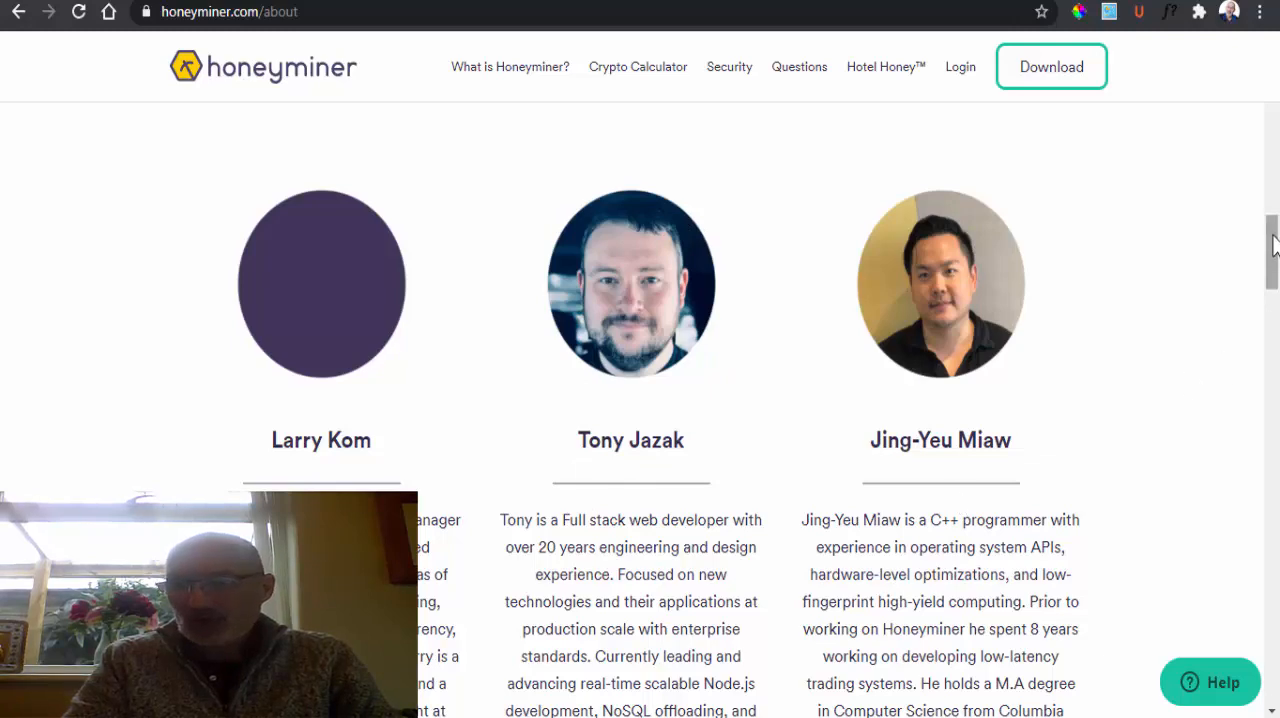
scroll("down", 3)
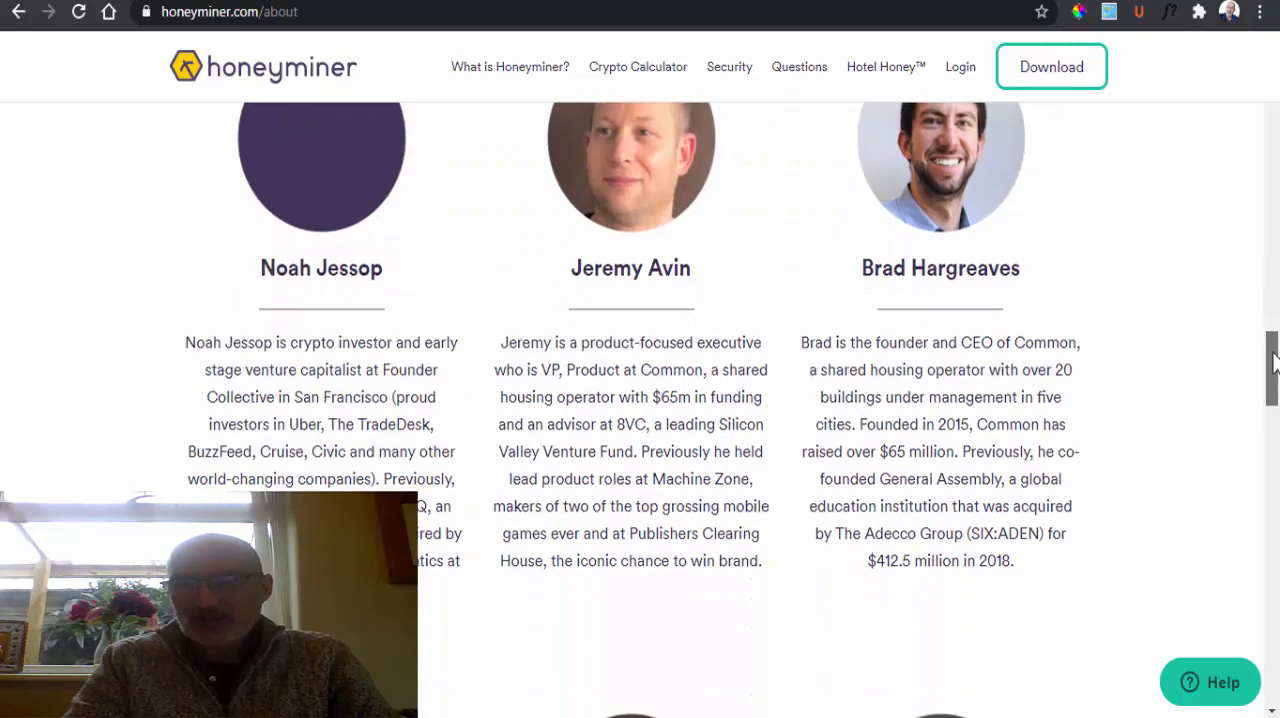
scroll("down", 3)
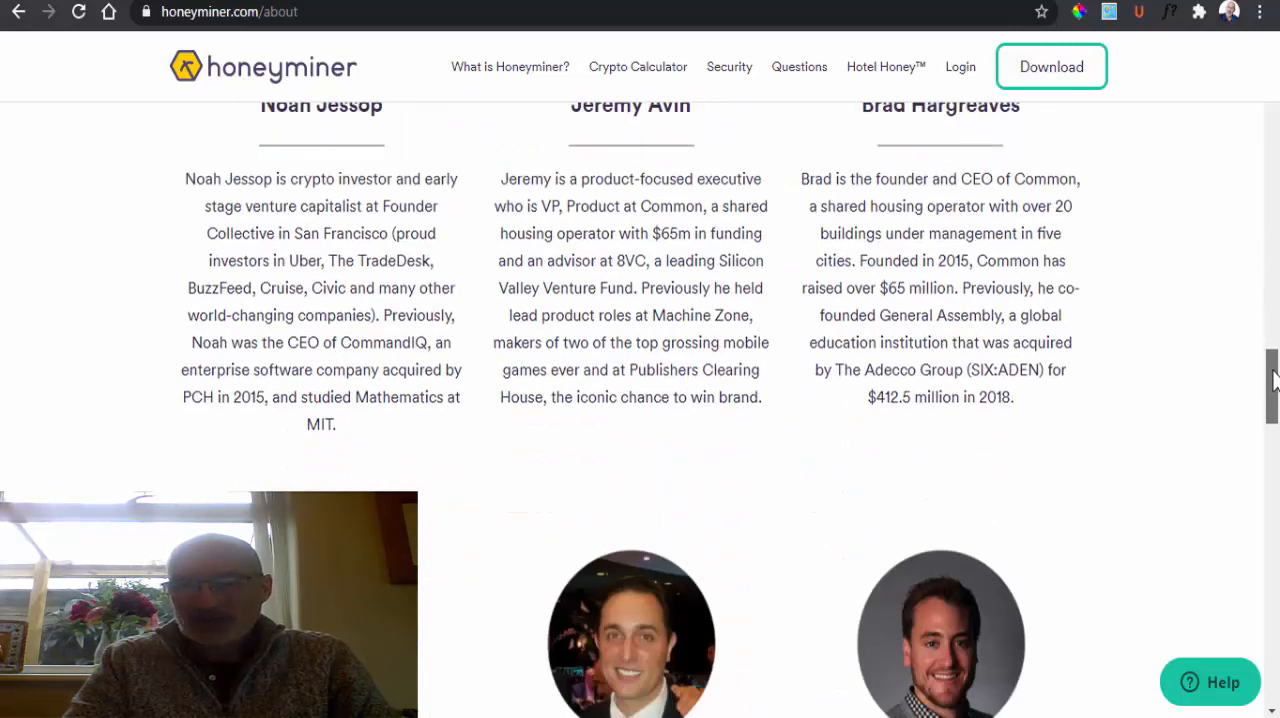
scroll("down", 3)
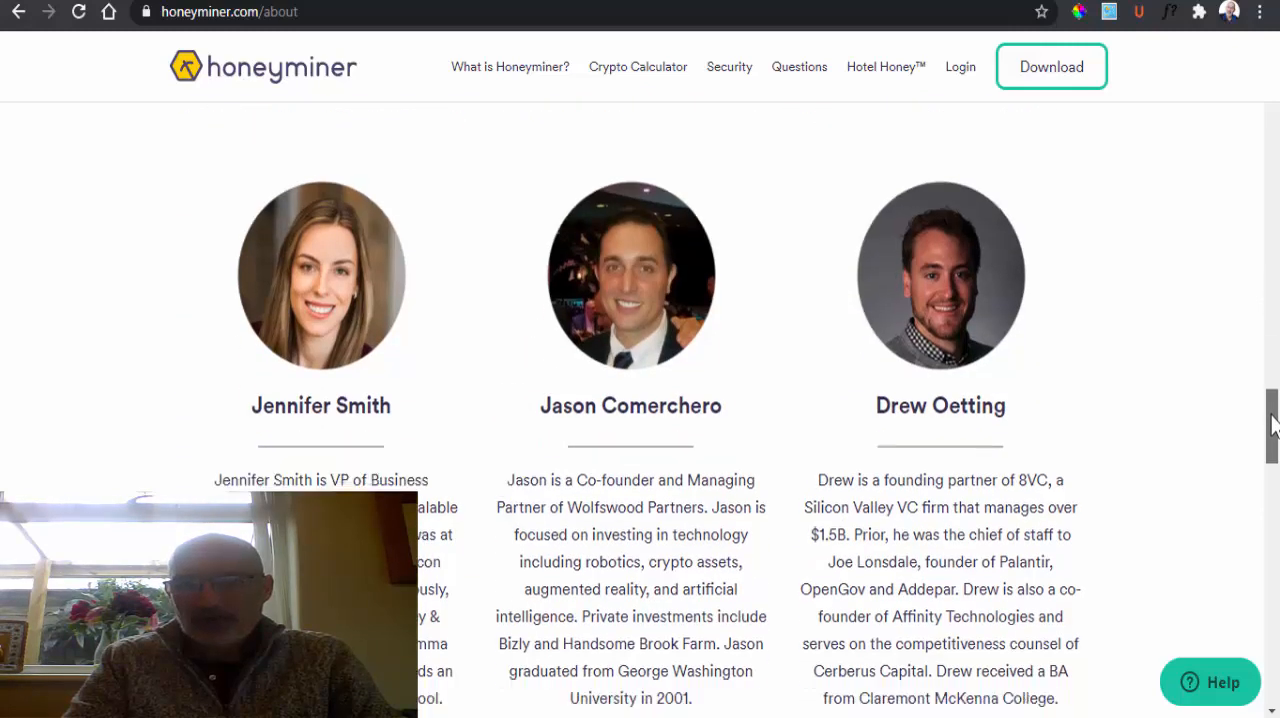
scroll("down", 3)
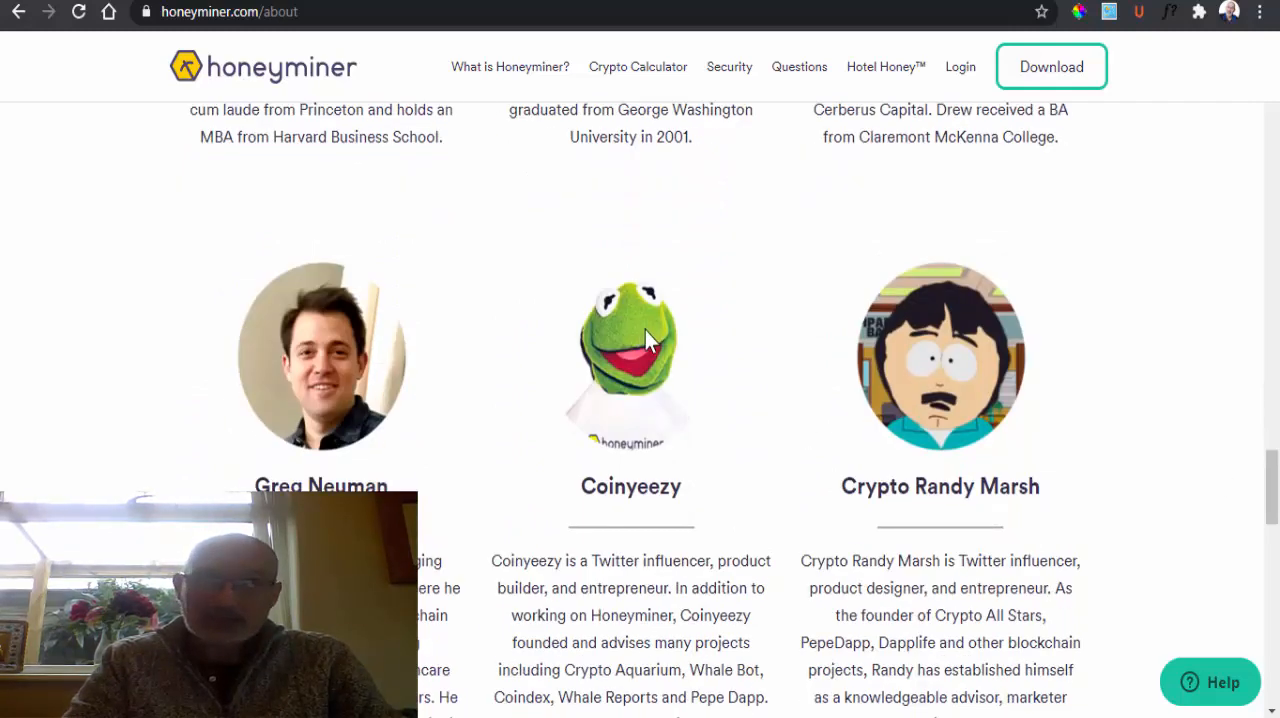
scroll("up", 3)
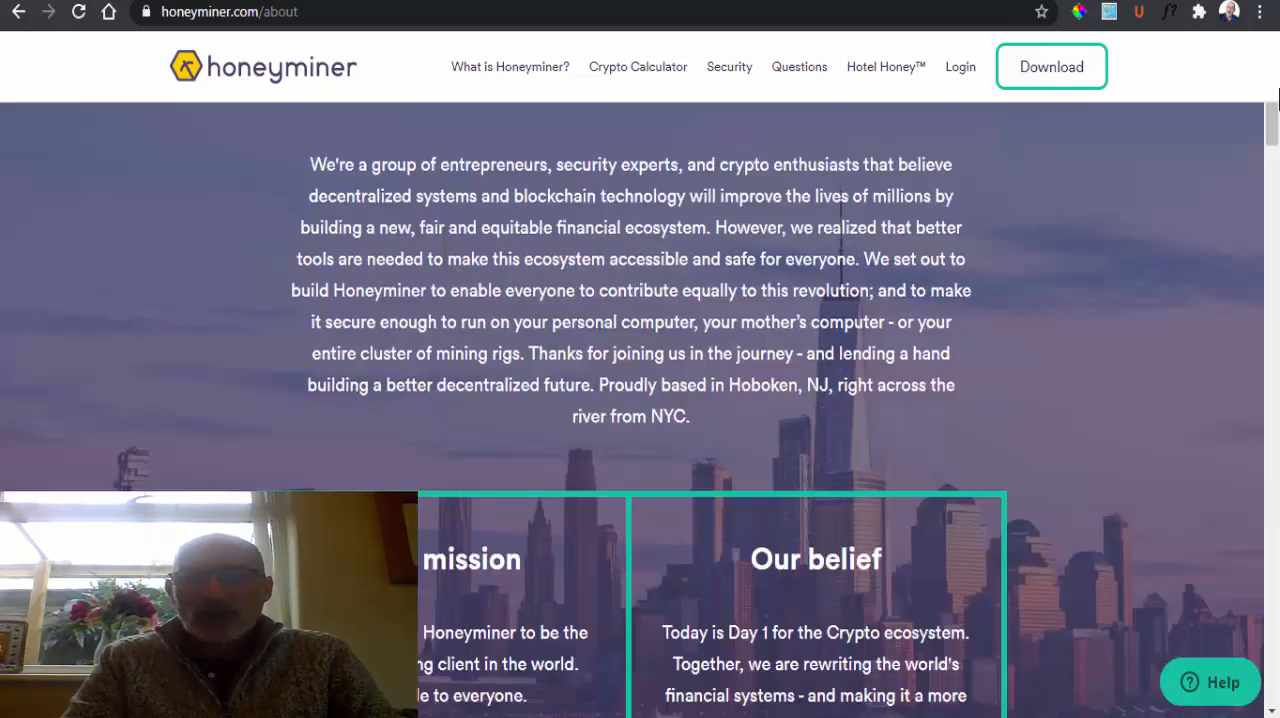
mouse_move(1100, 120)
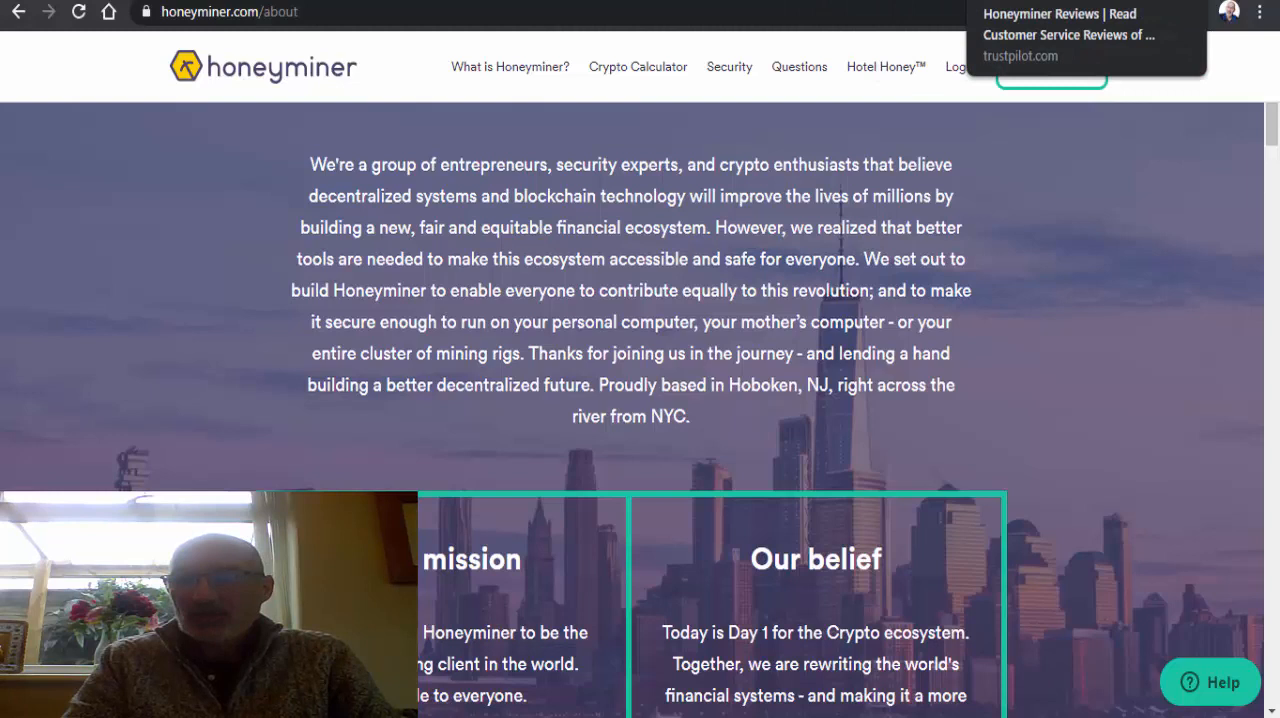
- Switch to the Trustpilot tab showing Honeyminer's 2.5-star Poor rating from 17 reviews
left_click(1084, 28)
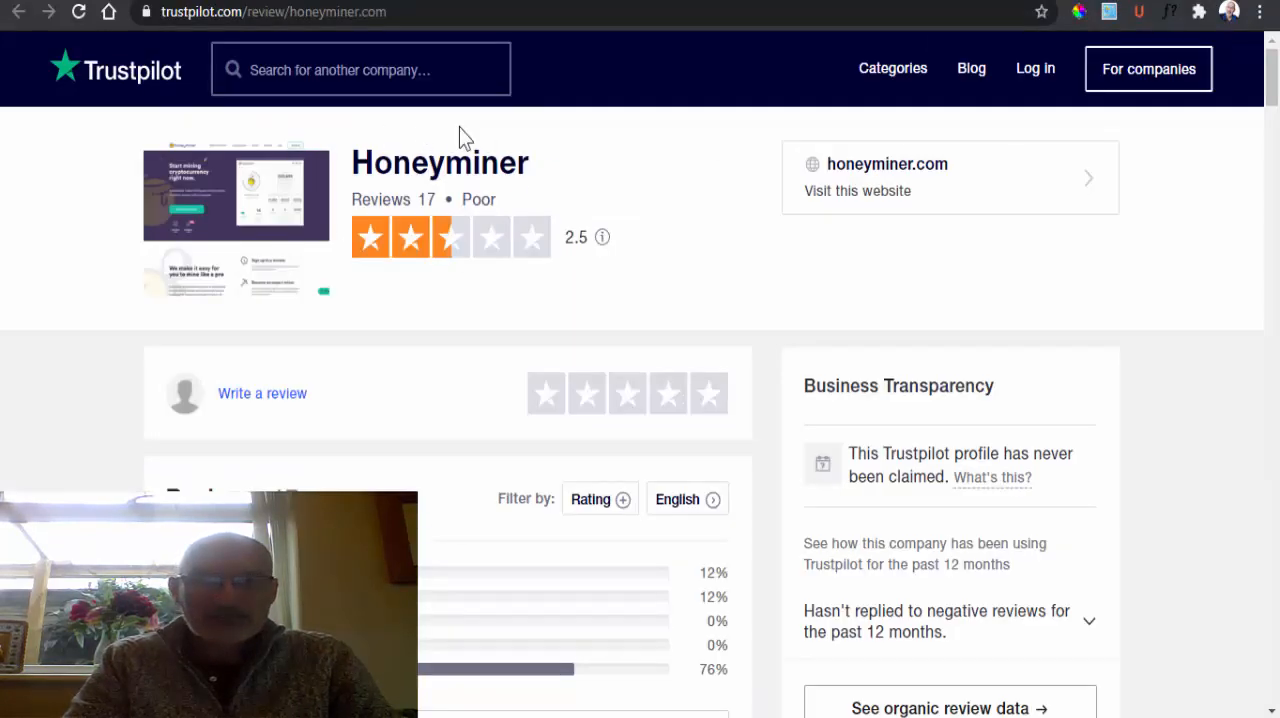
mouse_move(458, 328)
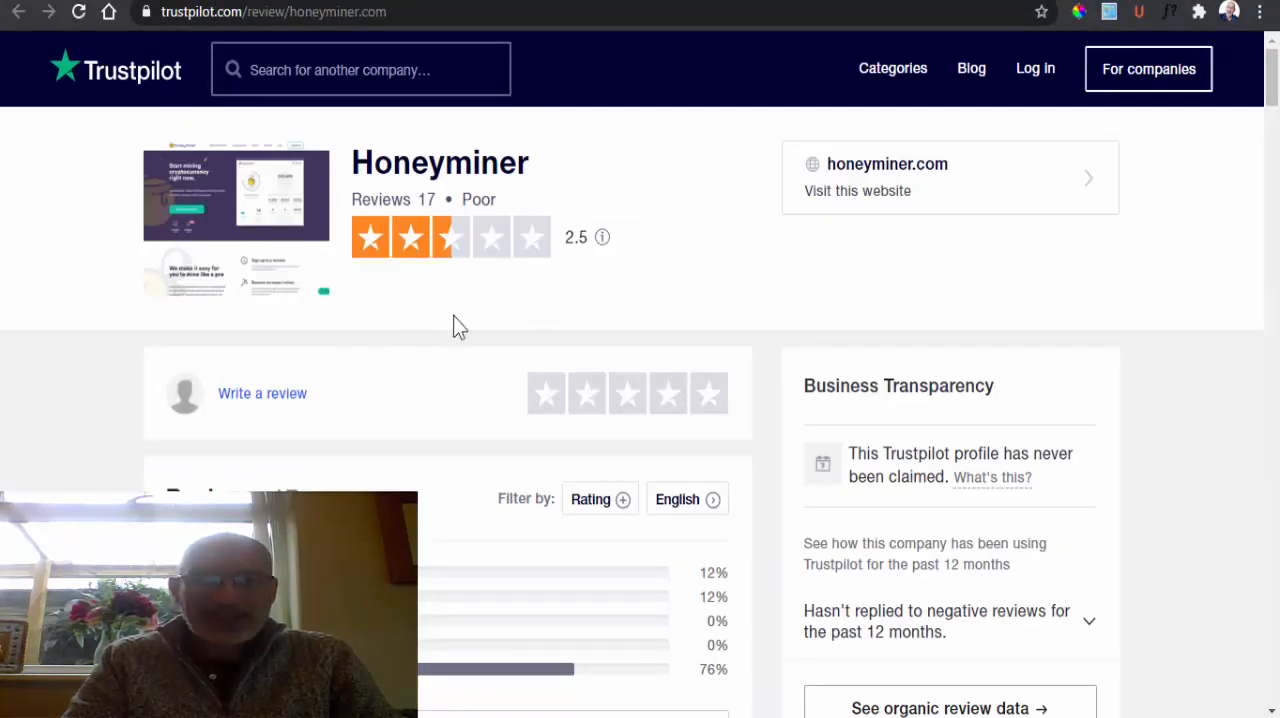
mouse_move(610, 324)
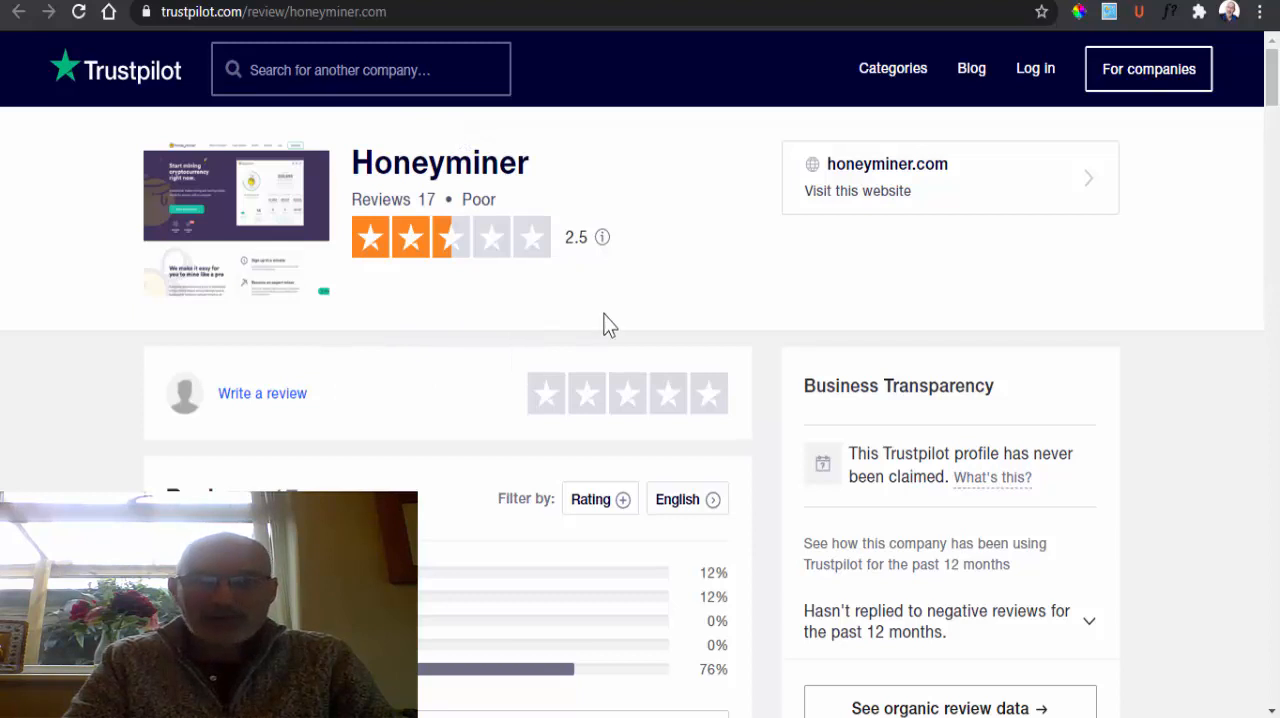
mouse_move(388, 184)
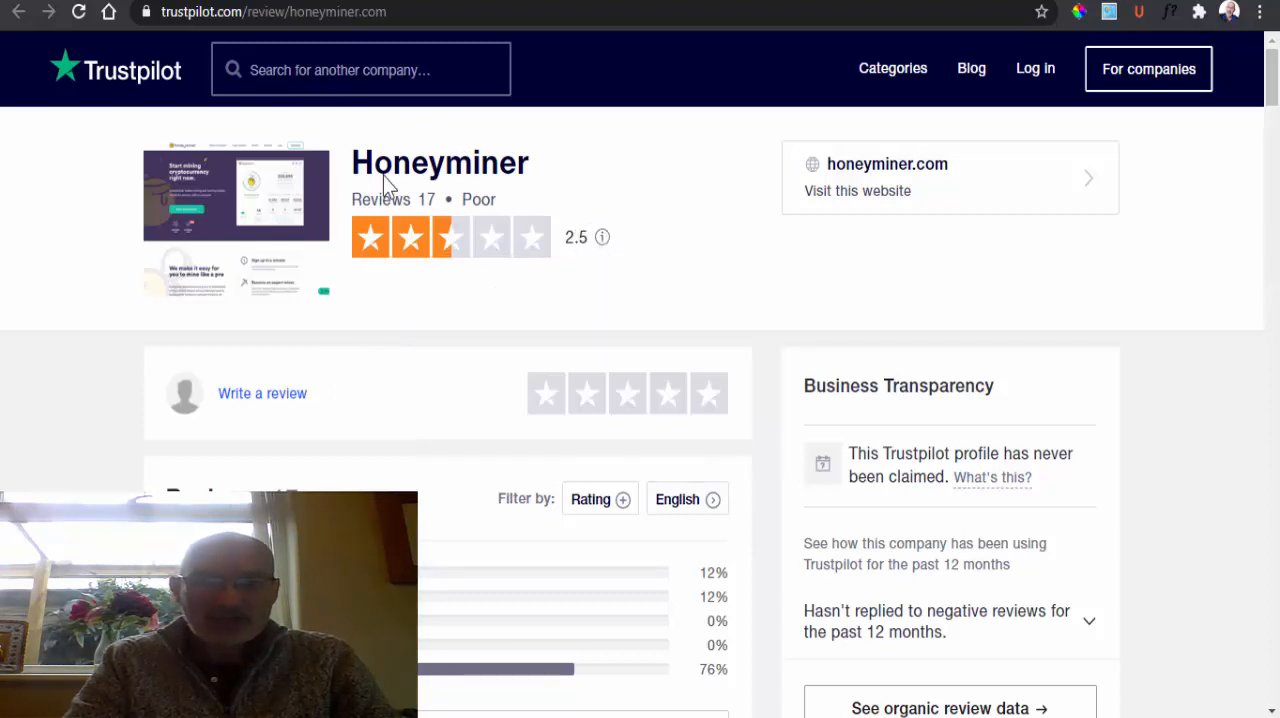
mouse_move(440, 228)
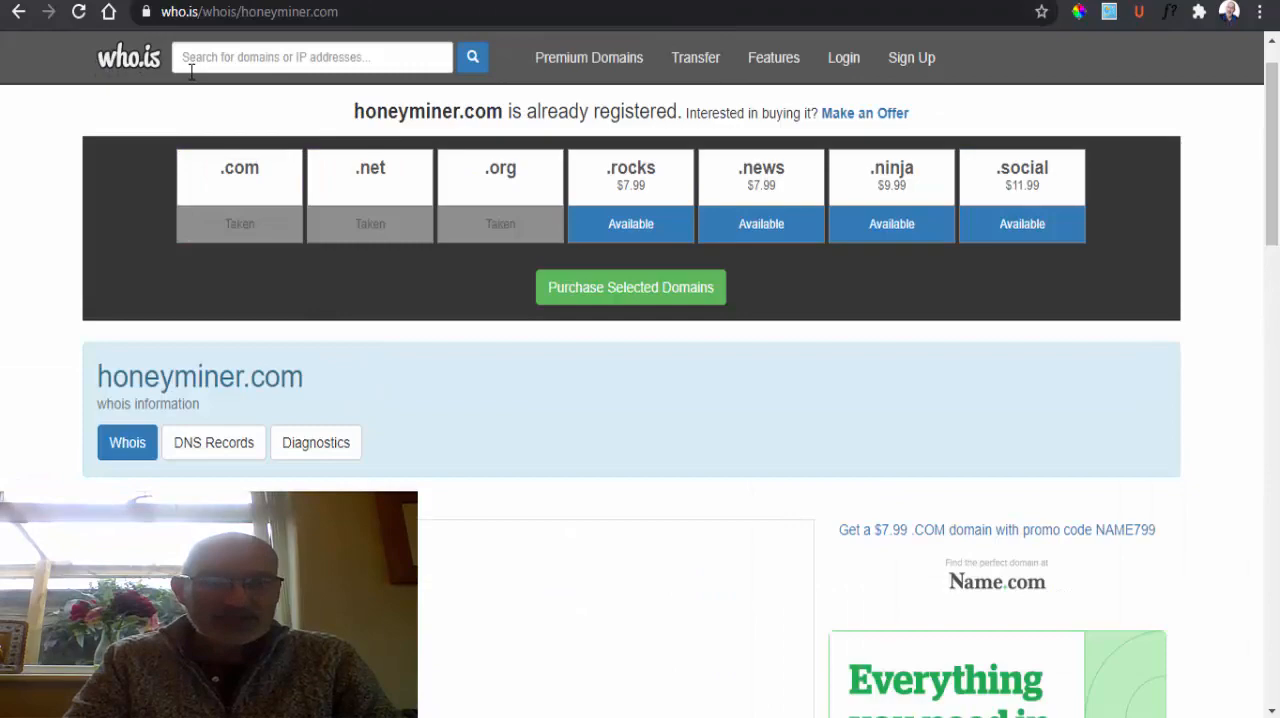
mouse_move(1270, 170)
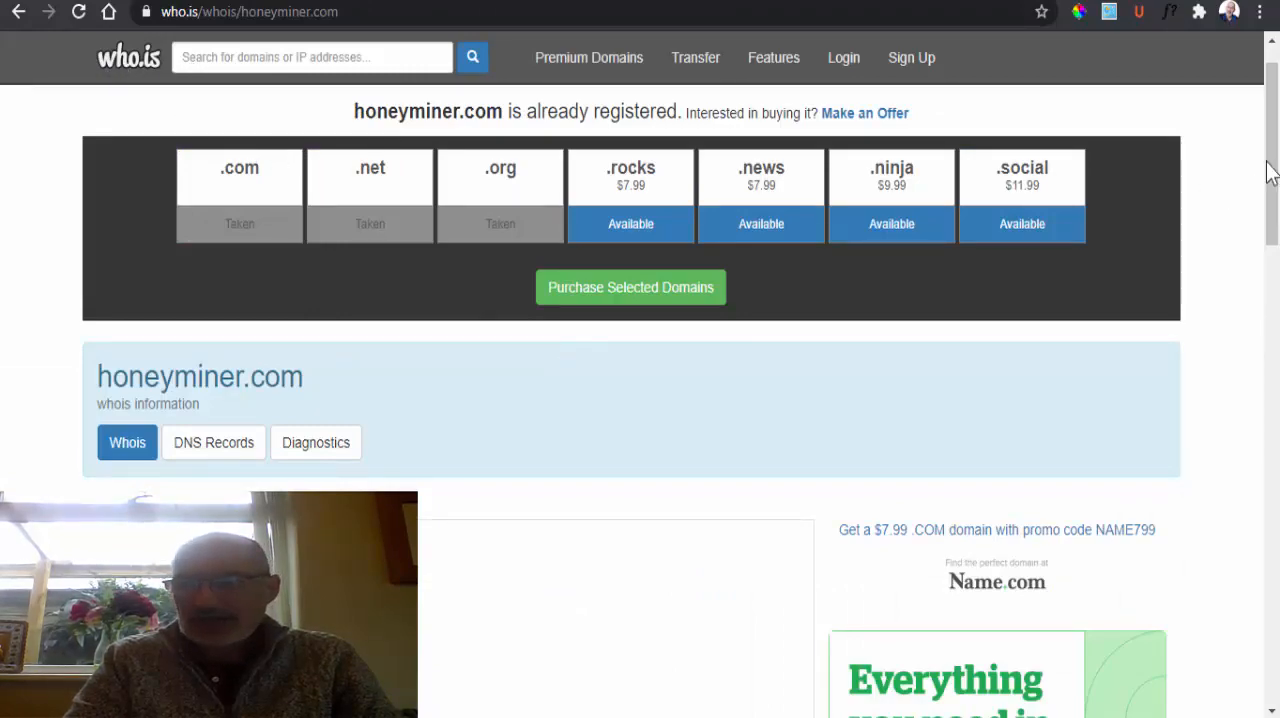
- Scroll to Important Dates and highlight 2017 in honeyminer.com's Registered On date (2017-11-06)
scroll("down", 3)
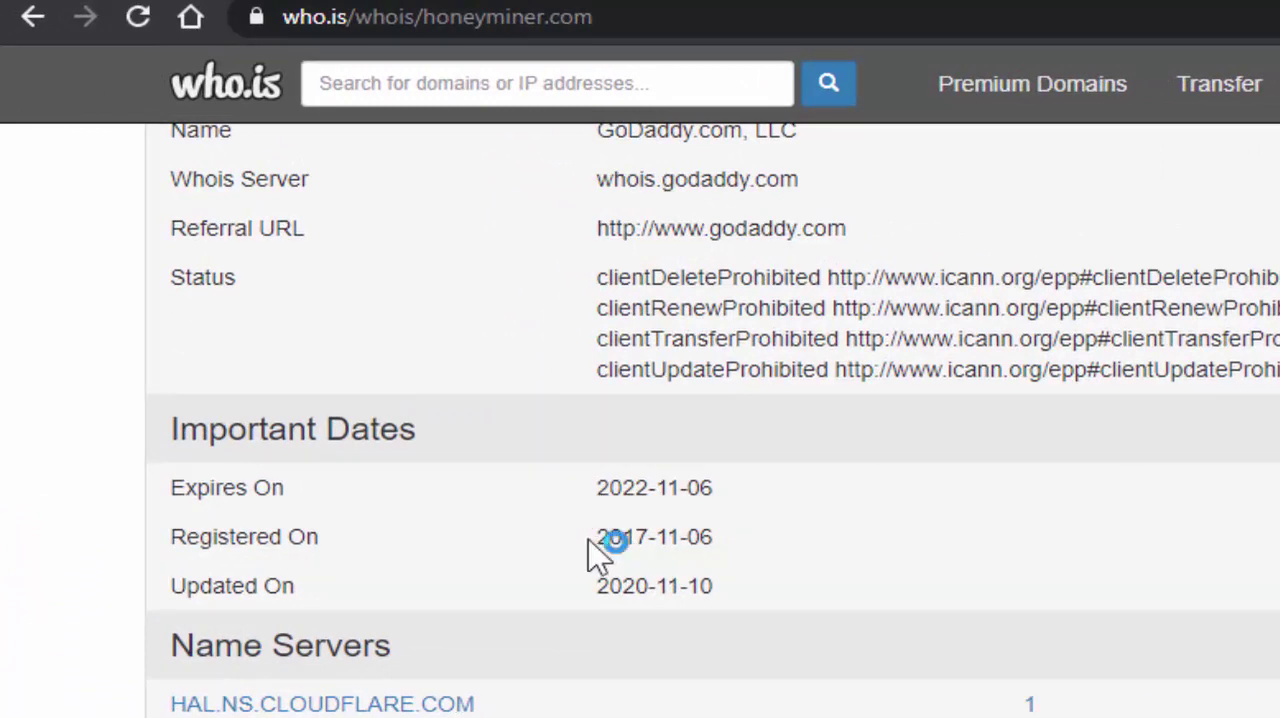
double_click(624, 536)
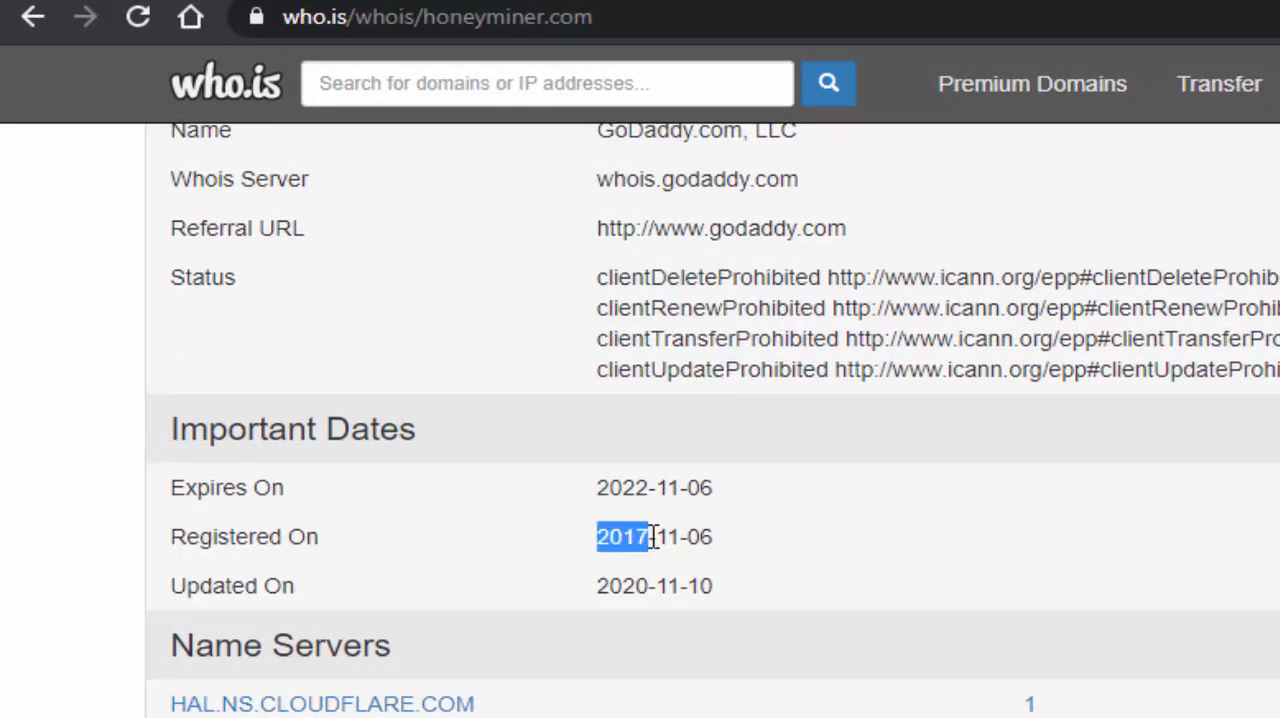
mouse_move(598, 586)
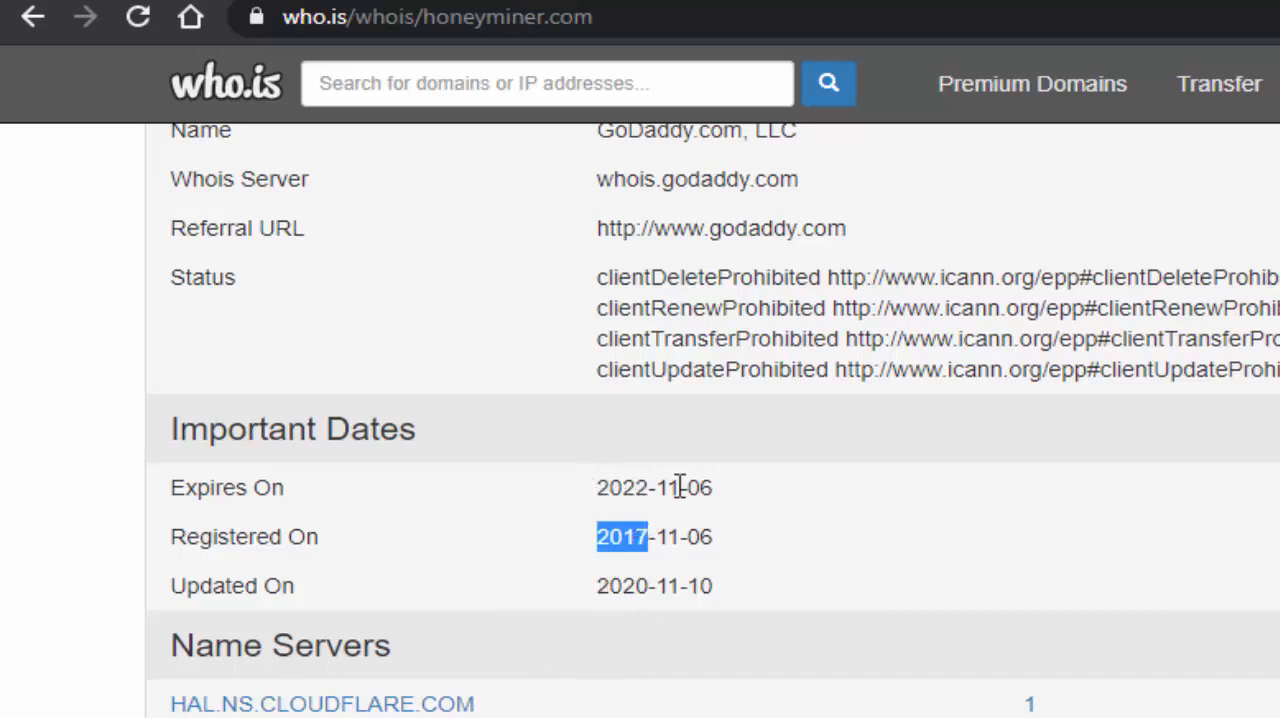
mouse_move(756, 532)
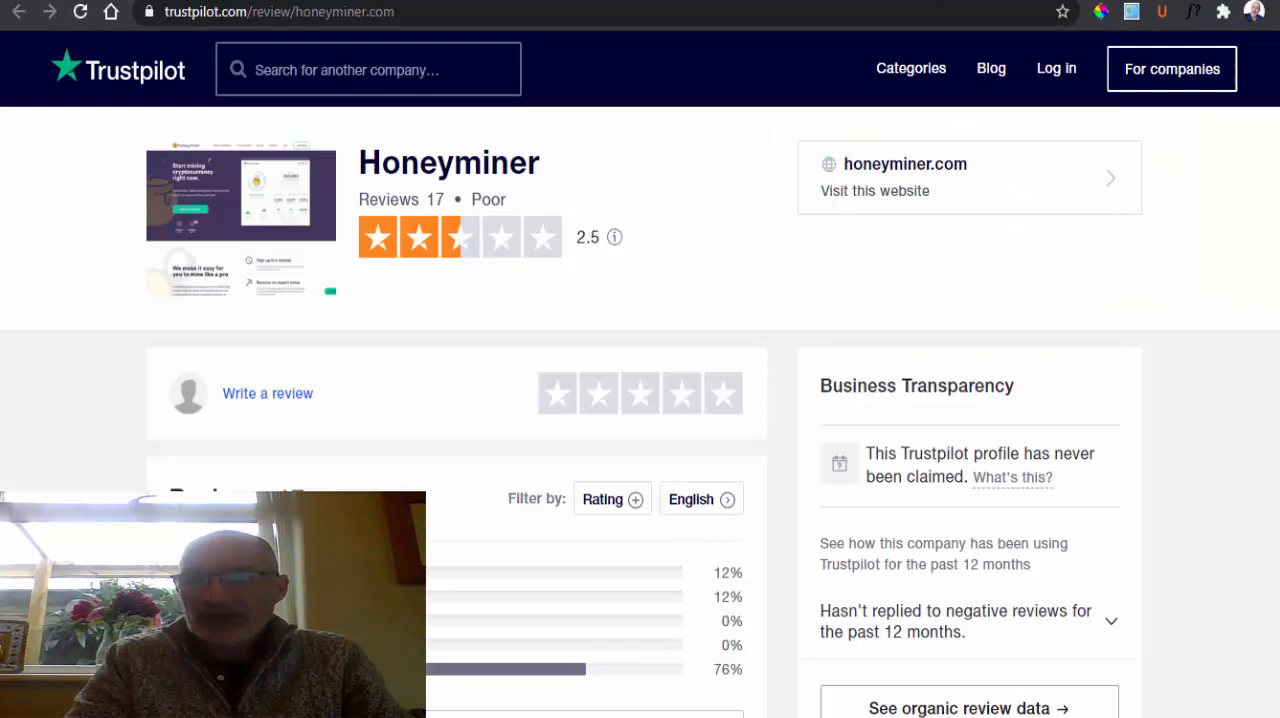
mouse_move(532, 384)
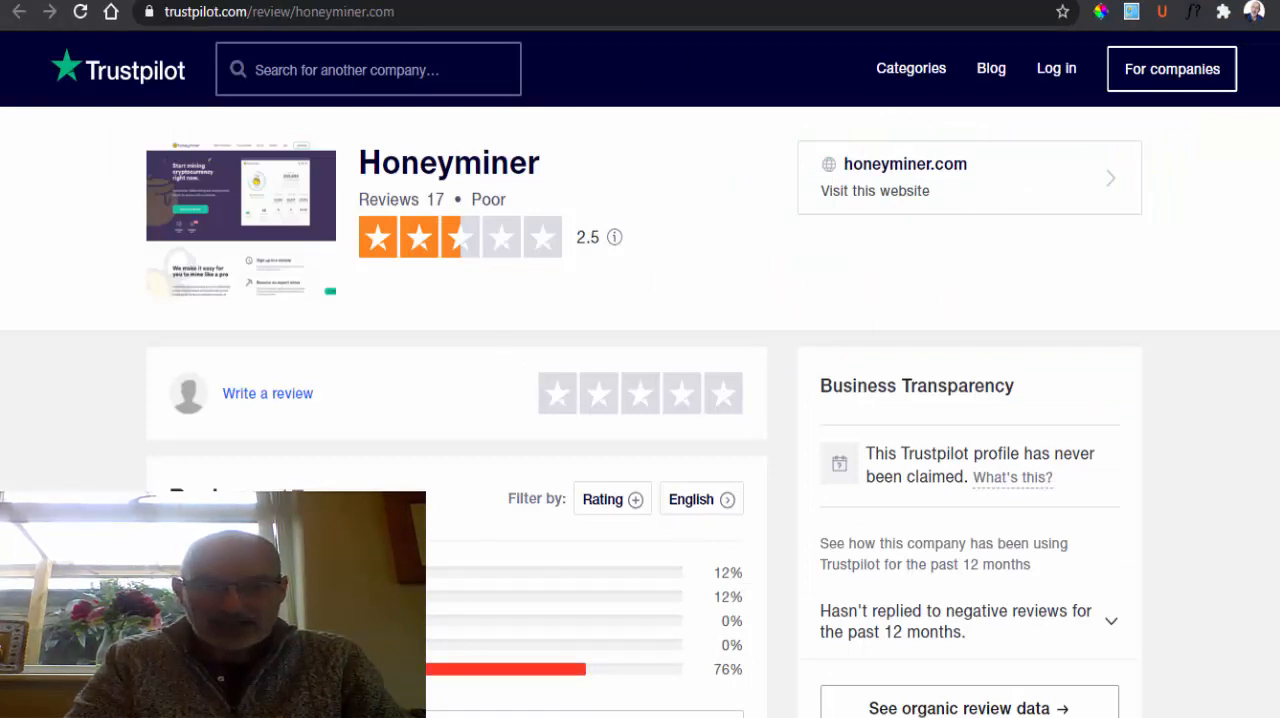
mouse_move(716, 682)
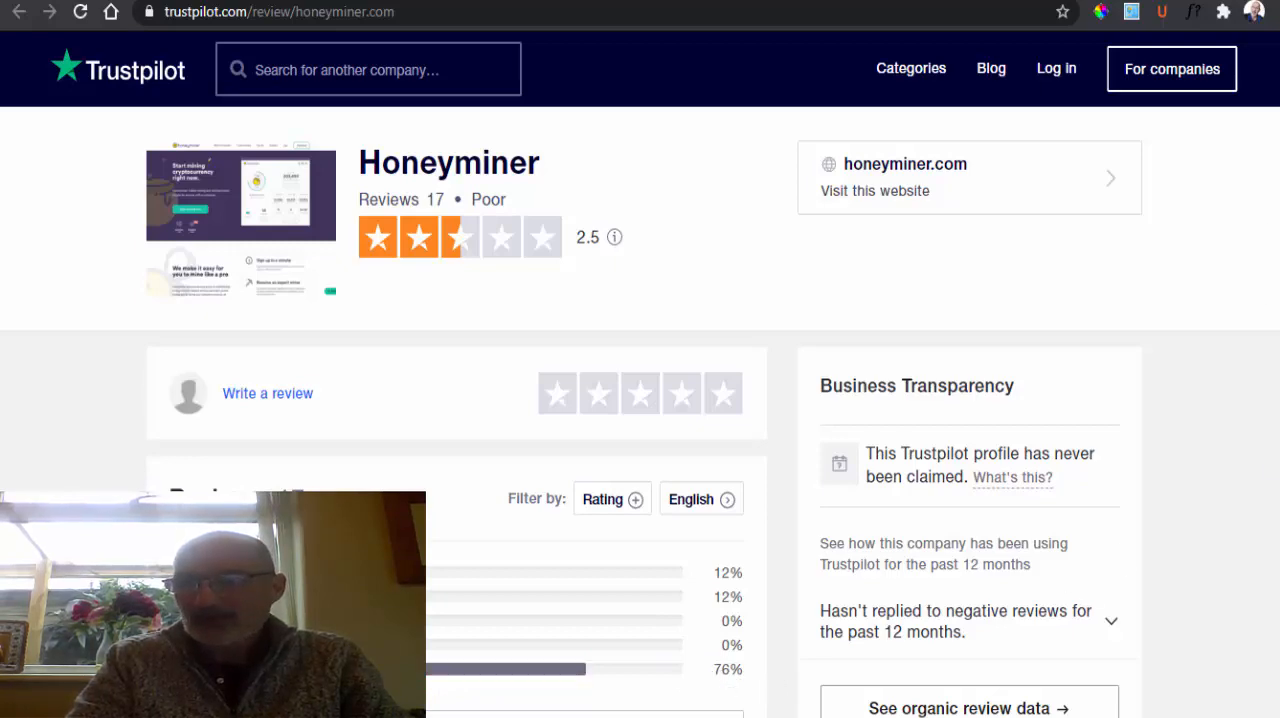
- Scroll through Honeyminer's low-rated reviews, including the complaint it hasn't been updated in almost 2 years
scroll("down", 3)
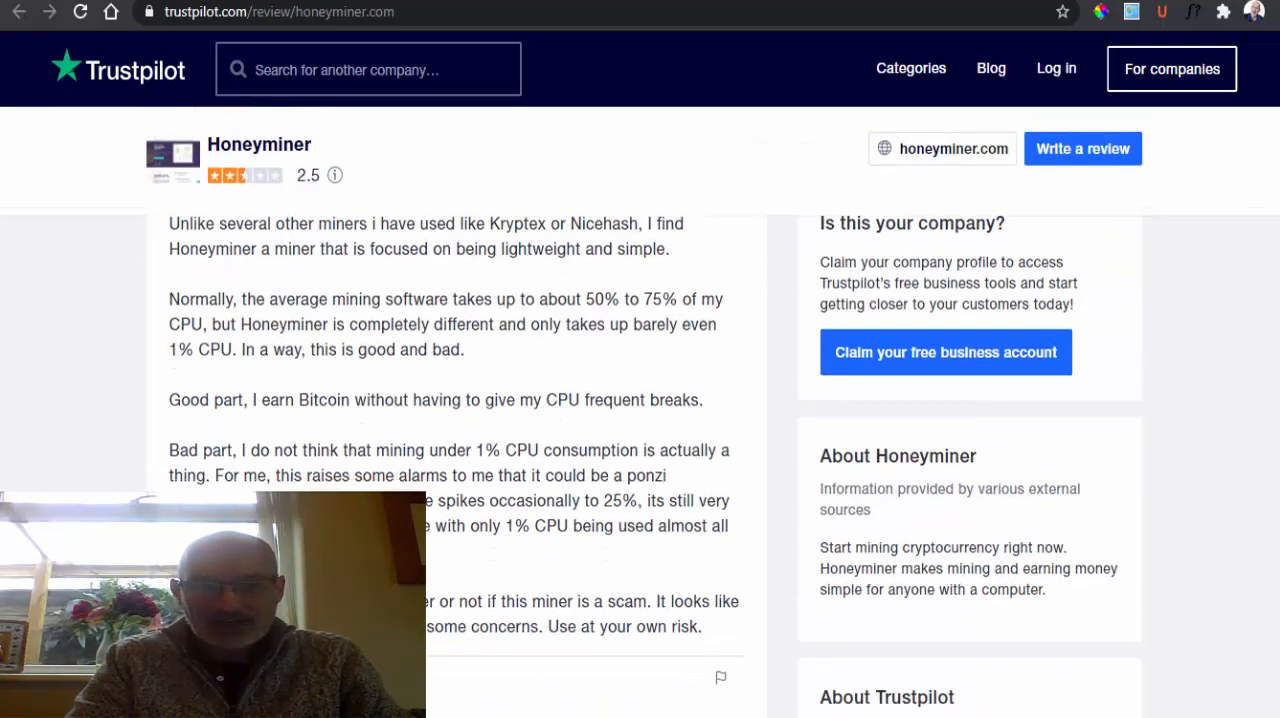
scroll("down", 3)
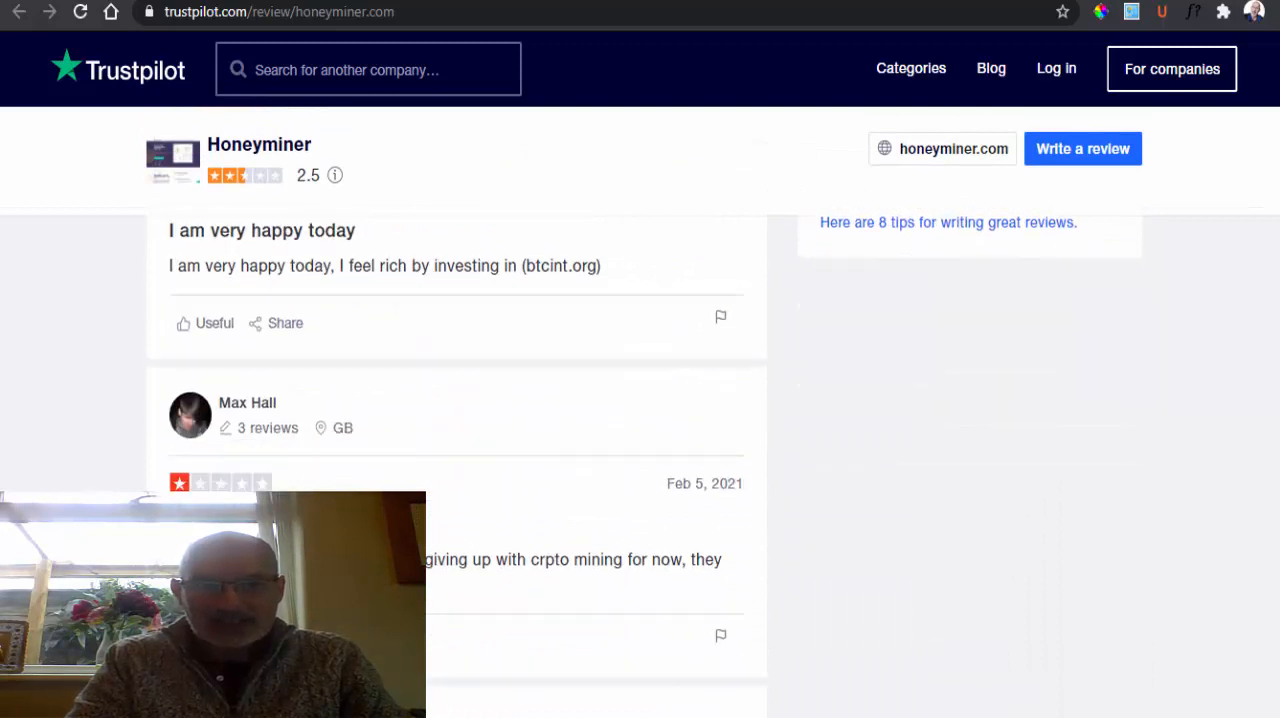
scroll("down", 3)
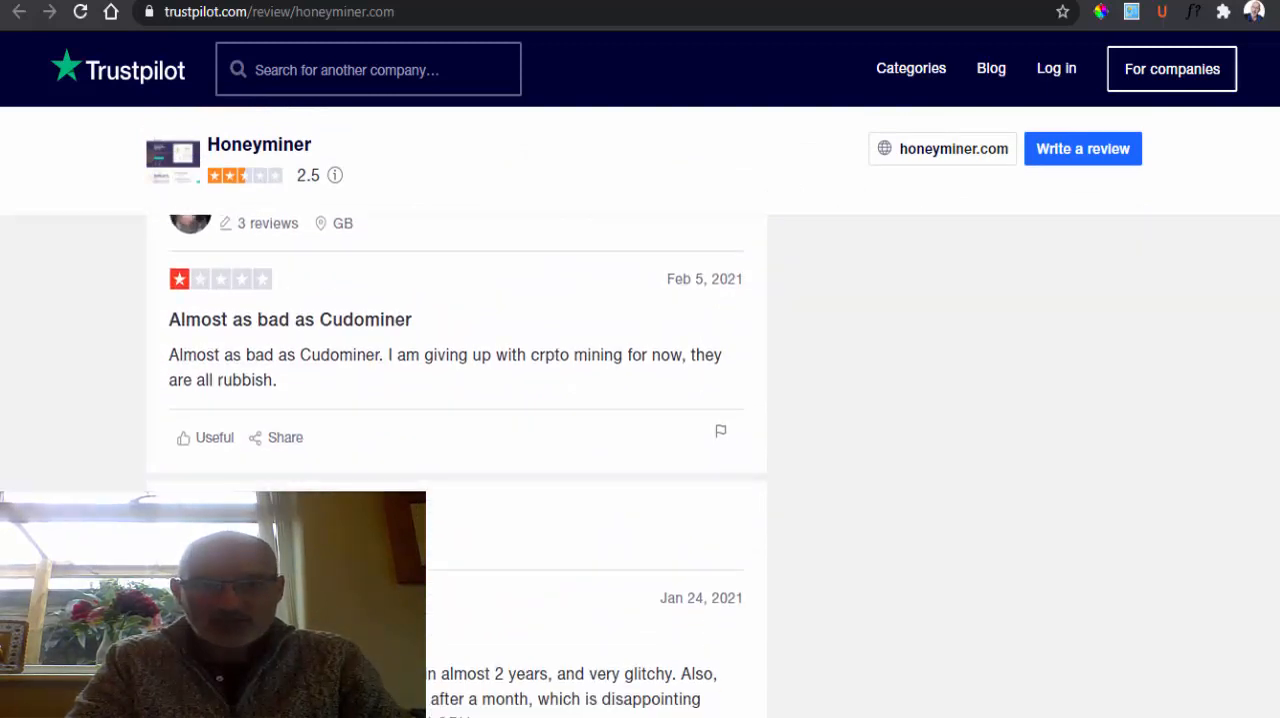
scroll("down", 3)
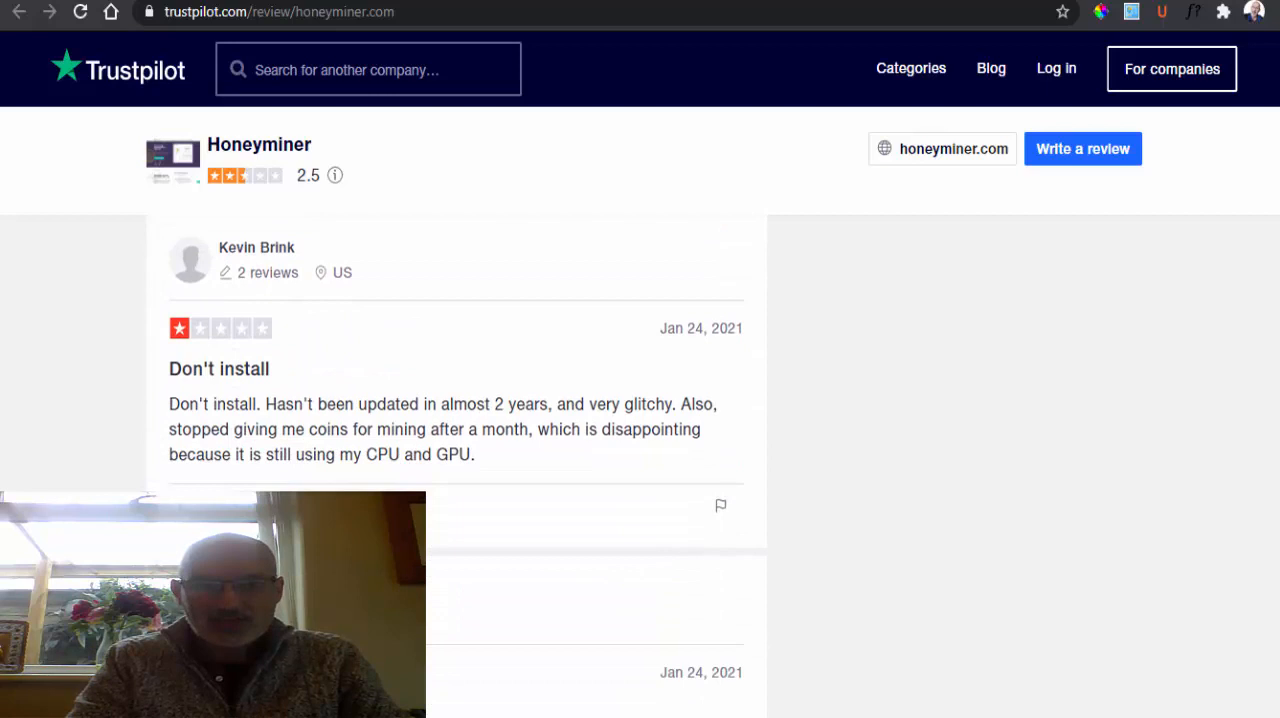
scroll("down", 3)
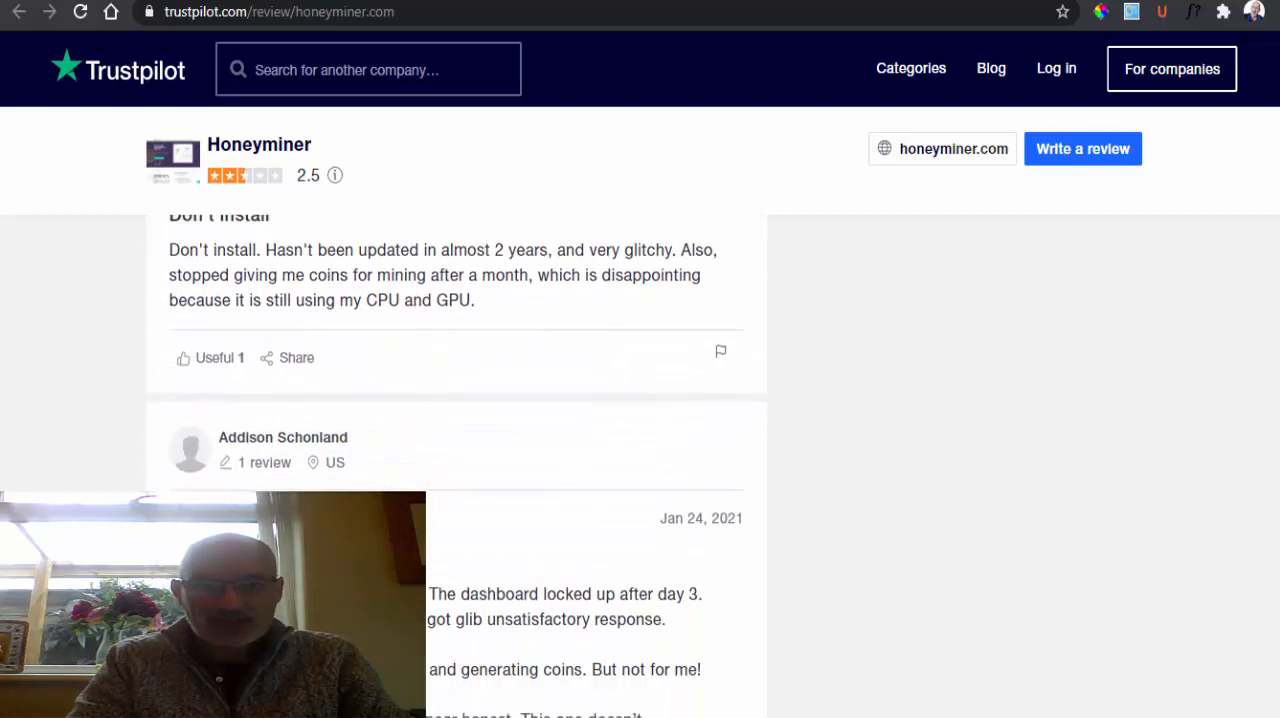
scroll("down", 3)
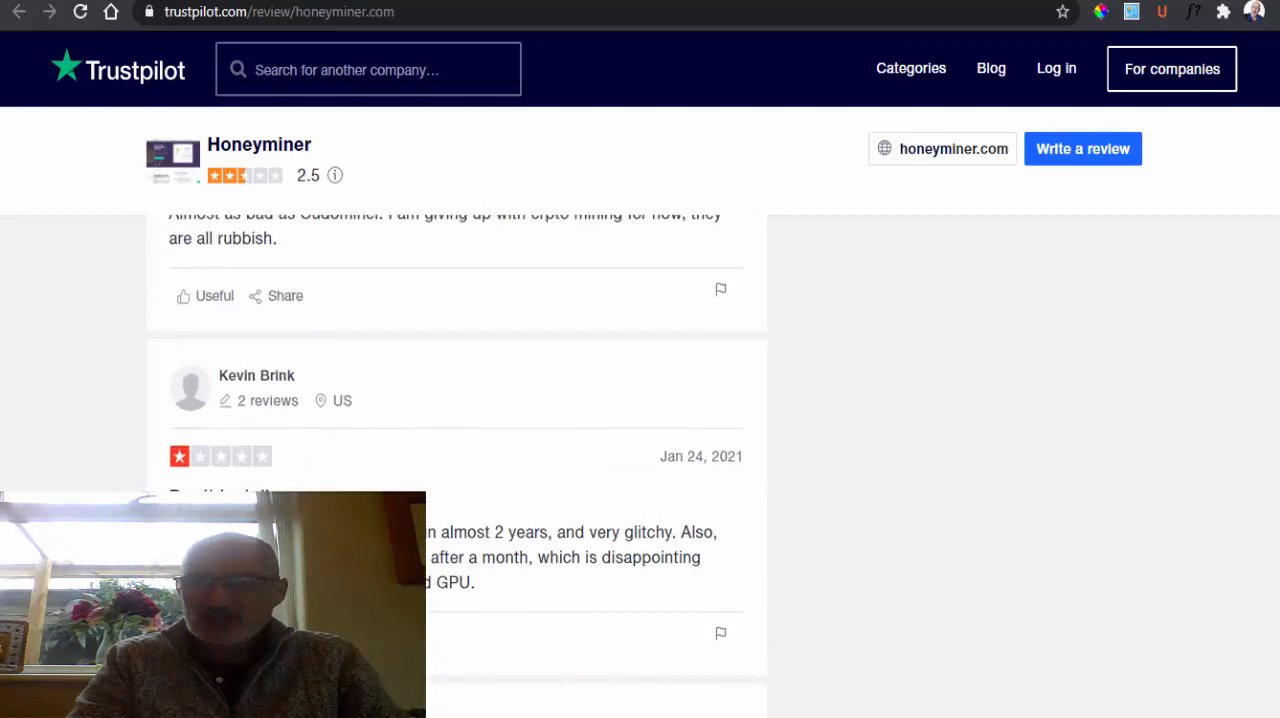
scroll("down", 3)
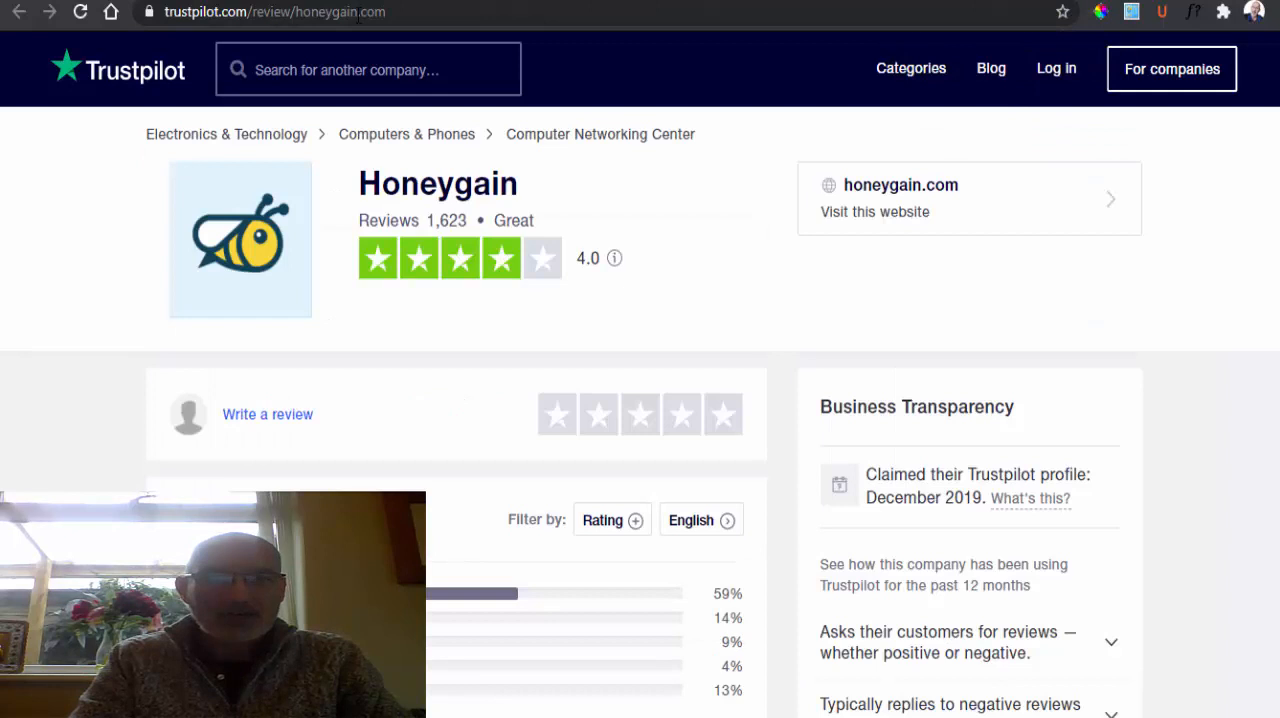
mouse_move(620, 290)
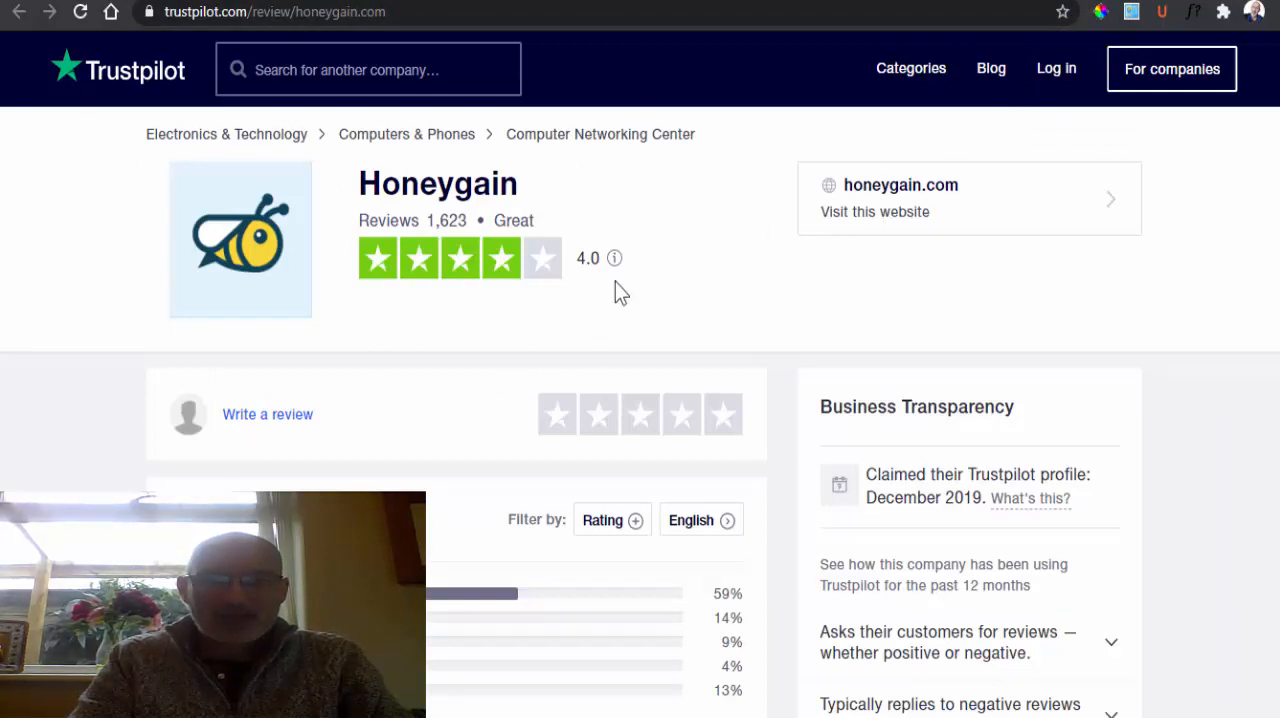
mouse_move(592, 358)
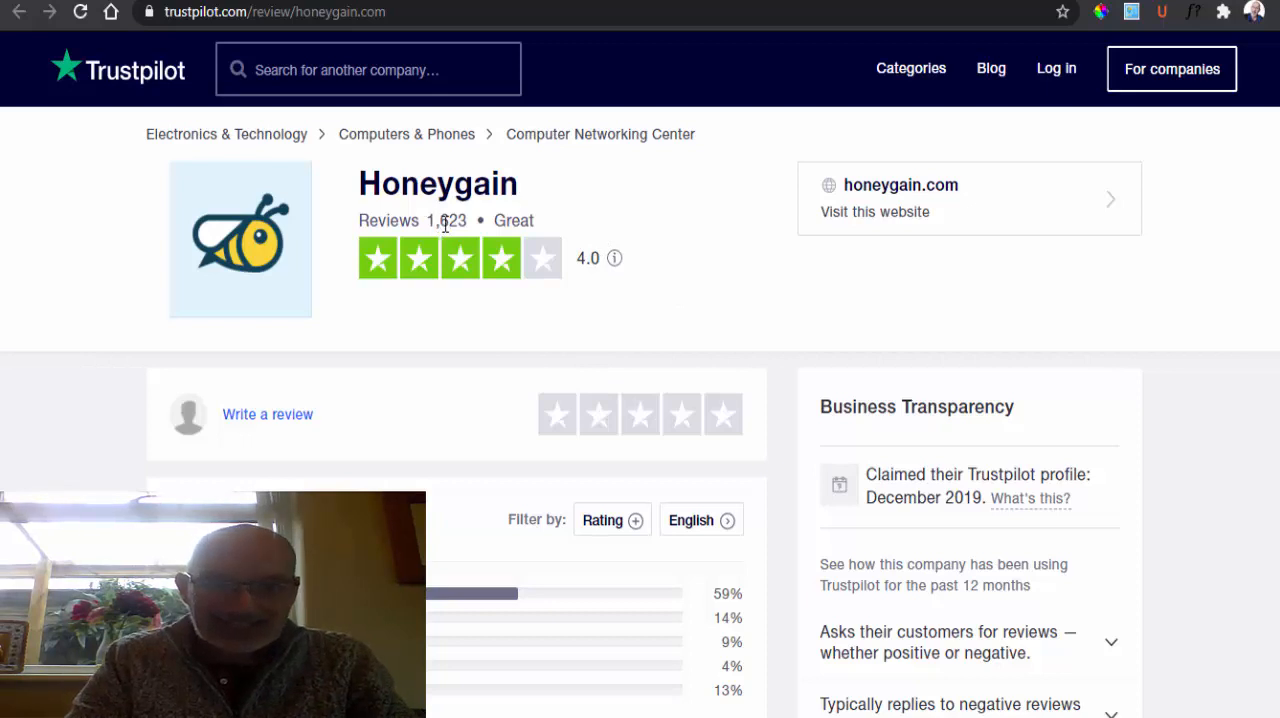
mouse_move(456, 396)
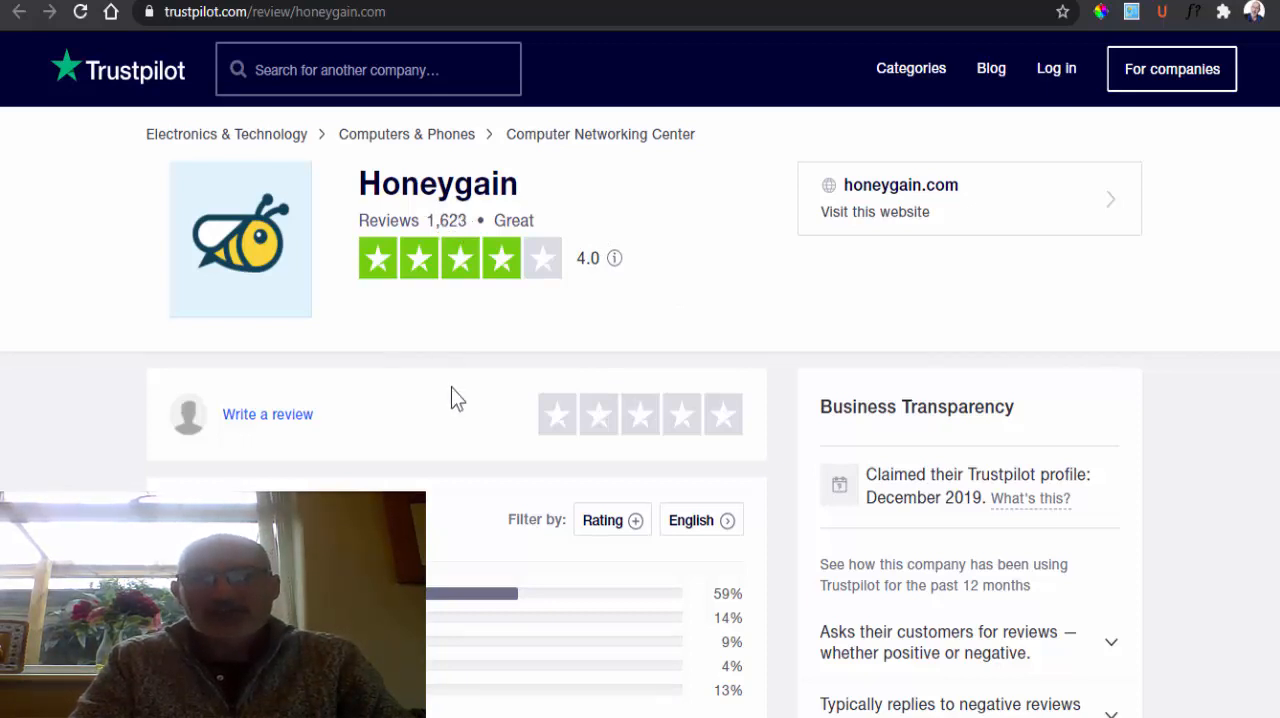
mouse_move(594, 636)
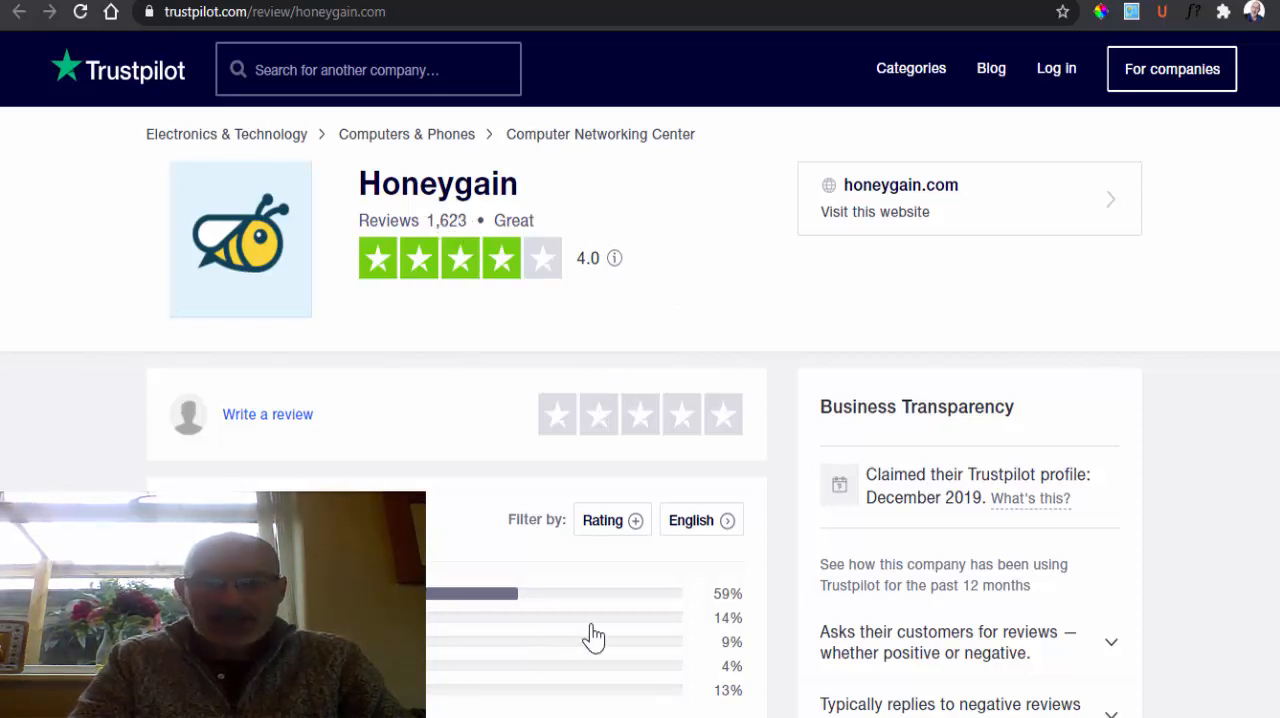
mouse_move(522, 618)
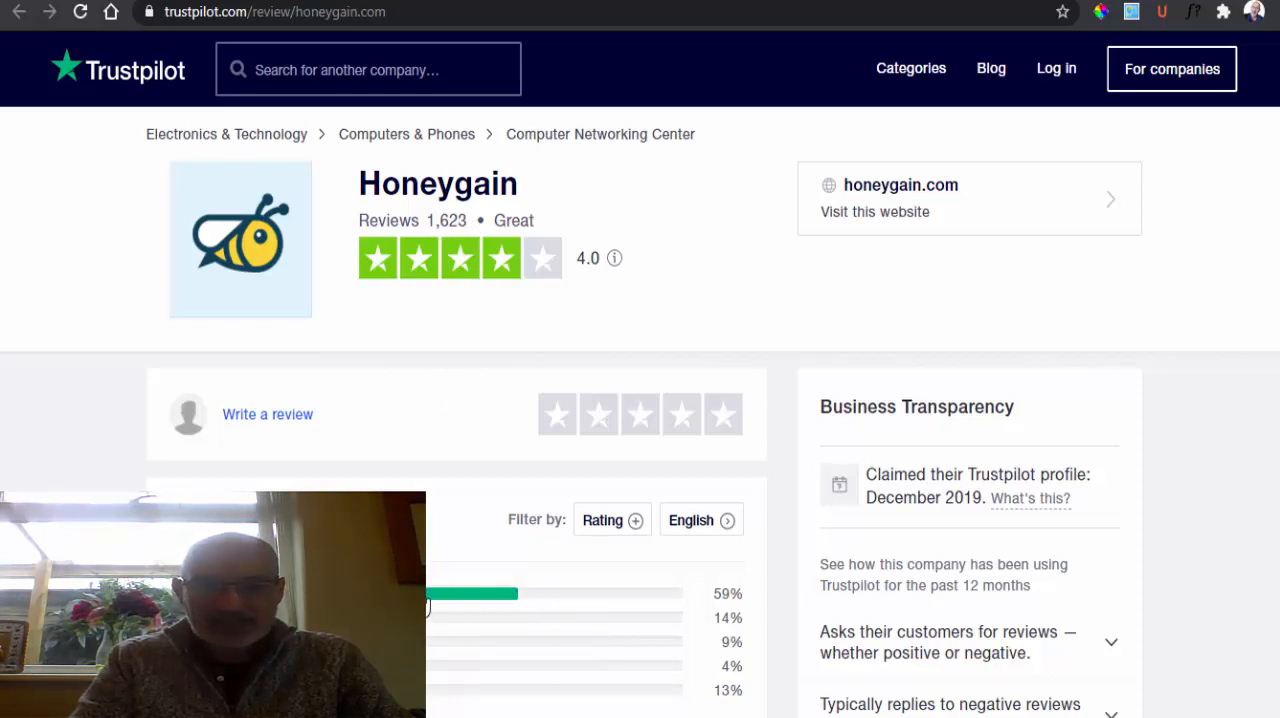
mouse_move(512, 596)
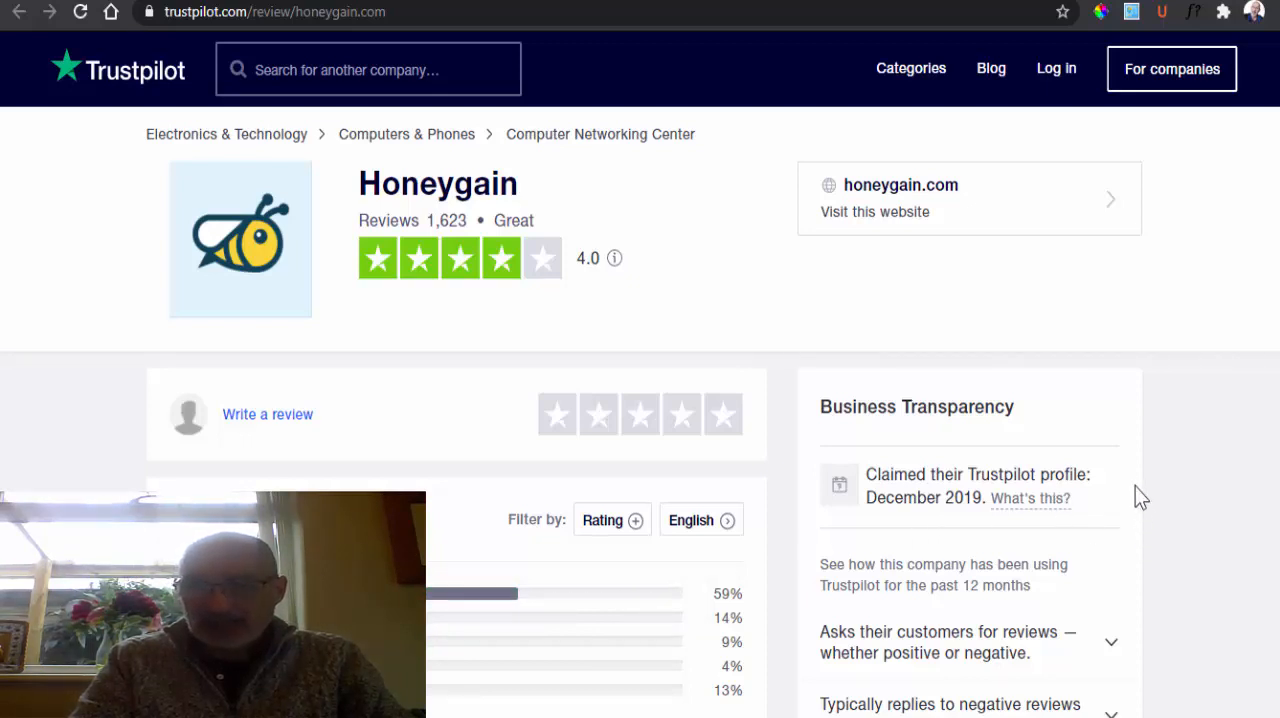
mouse_move(1108, 436)
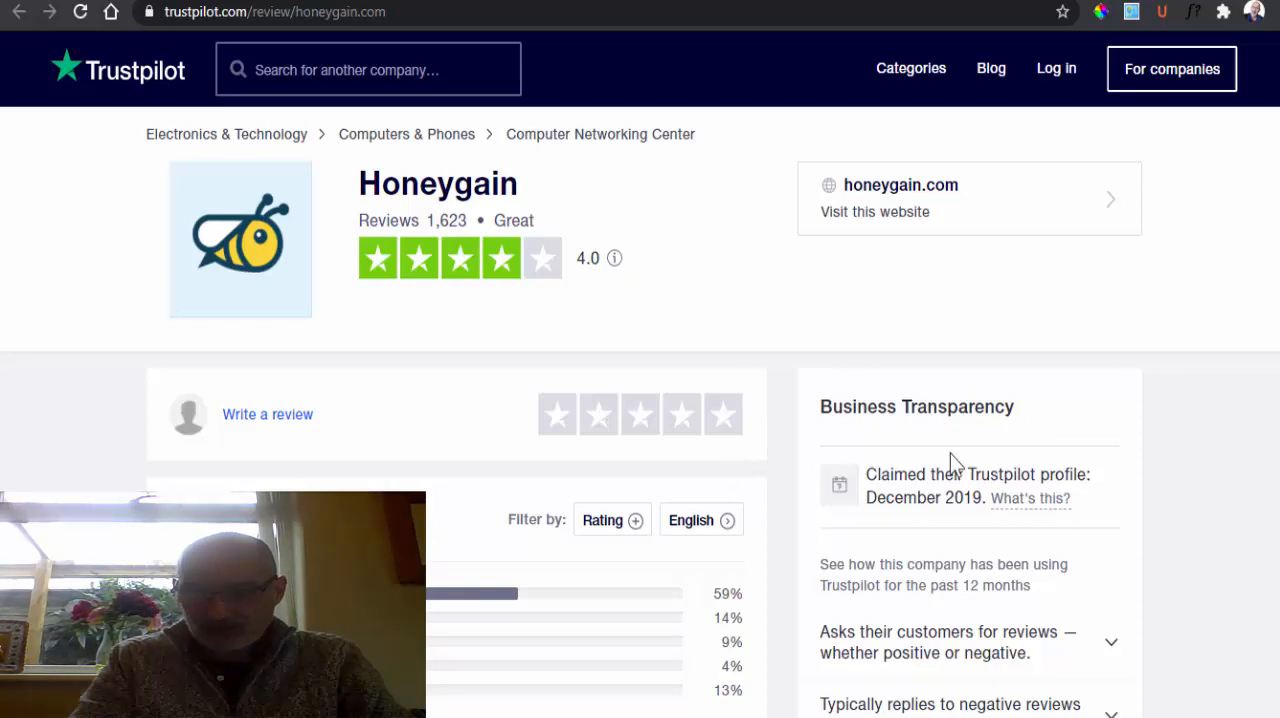
mouse_move(1024, 438)
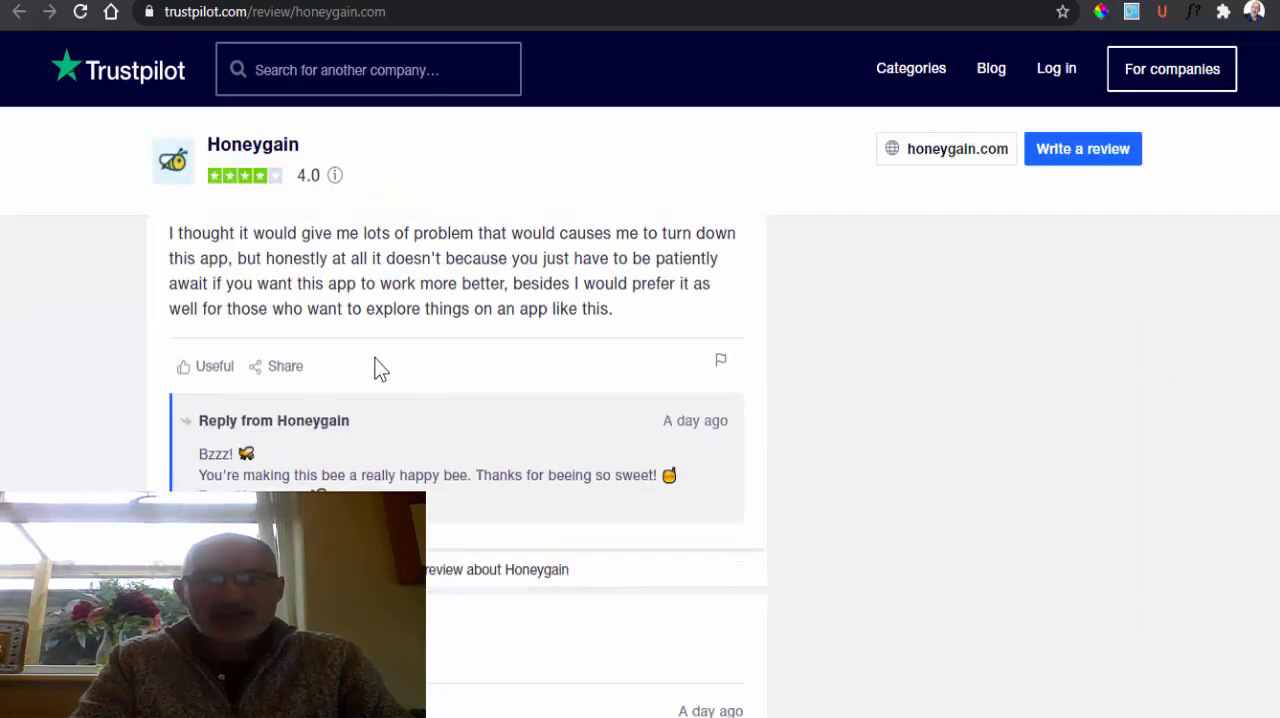
mouse_move(484, 404)
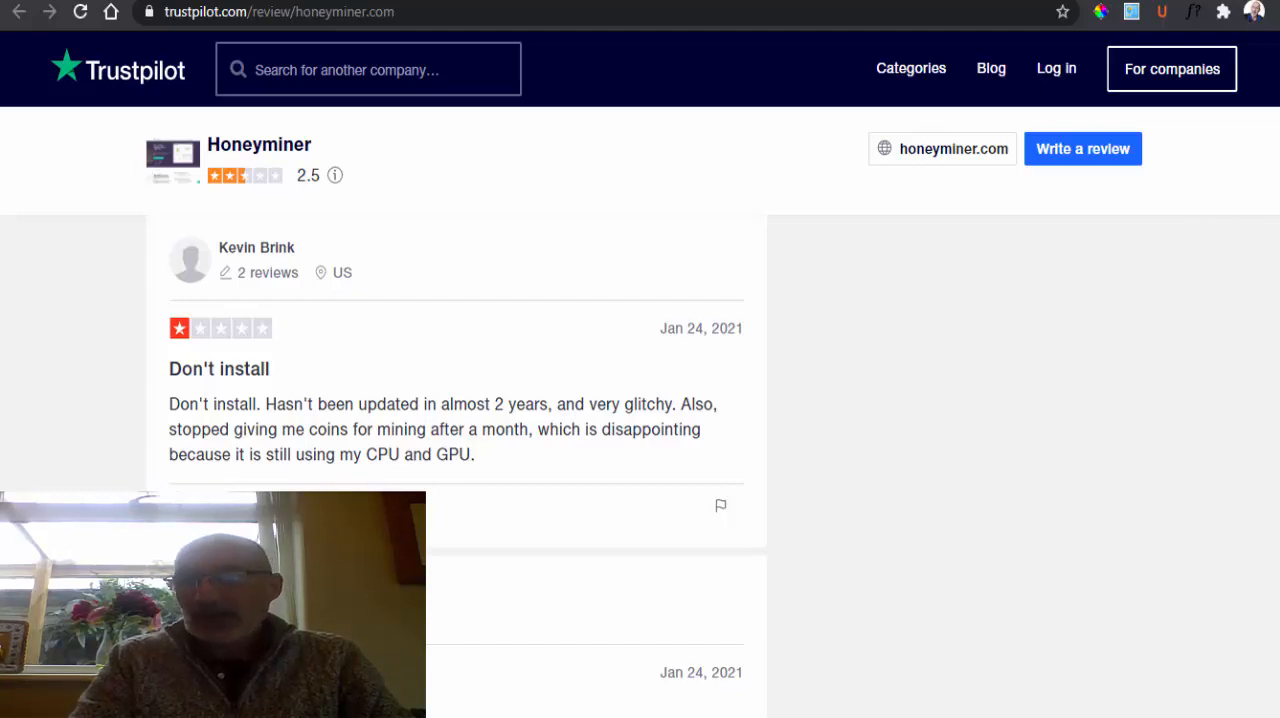
- Scroll up to the 'Don't install' review saying Honeyminer stopped giving coins after a month
scroll("up", 3)
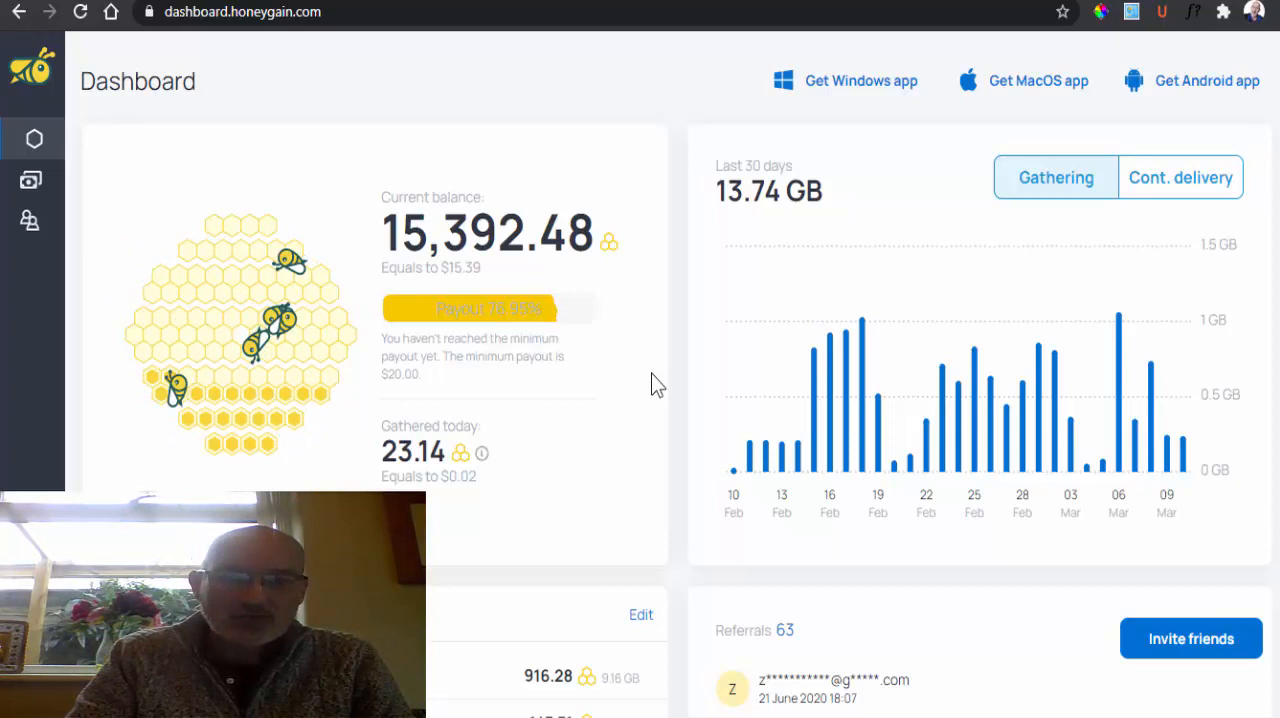
mouse_move(526, 394)
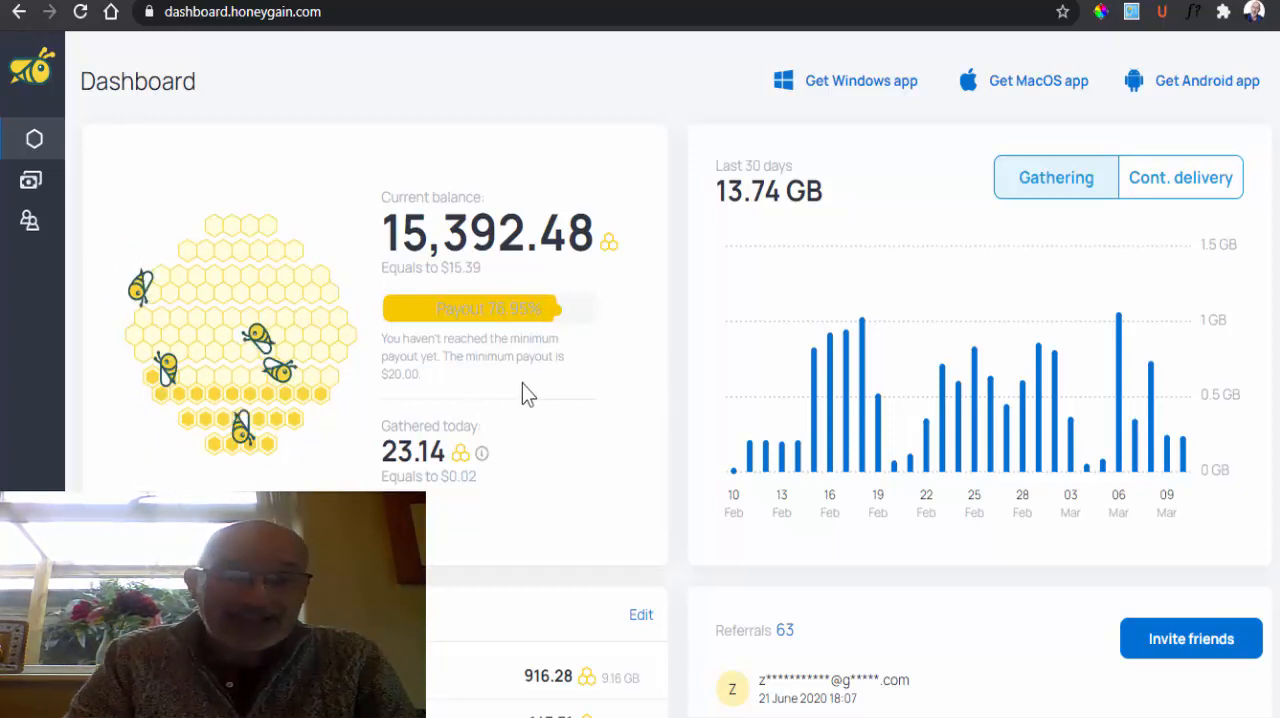
mouse_move(434, 104)
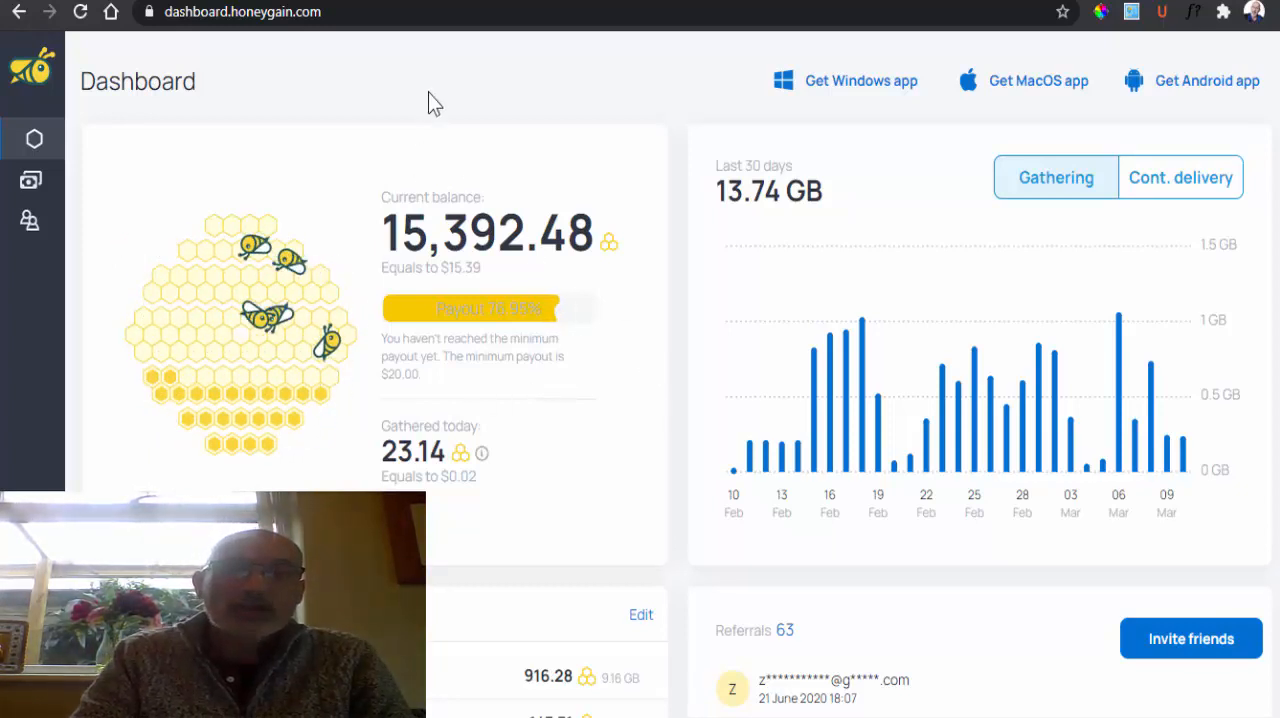
mouse_move(496, 326)
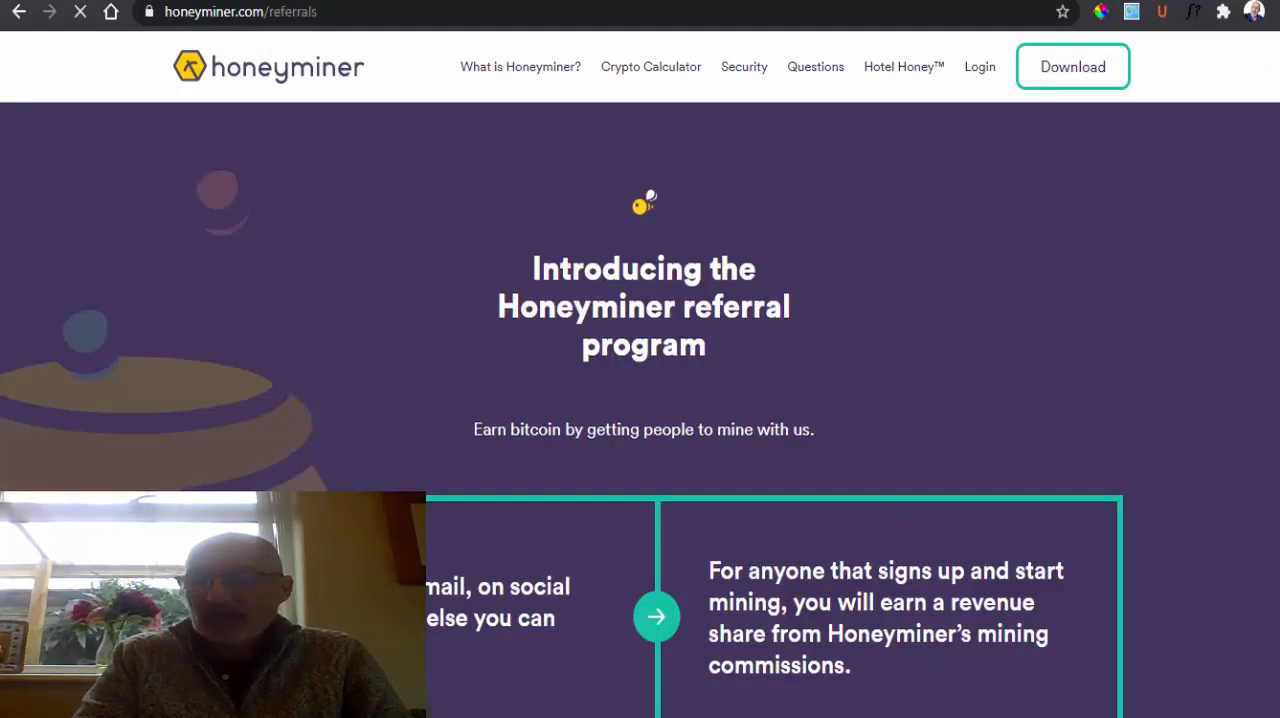
- Scroll through the referral tiers: 1,000 Satoshis for installing and 5% of Honeyminer's share for Tier 2
scroll("down", 3)
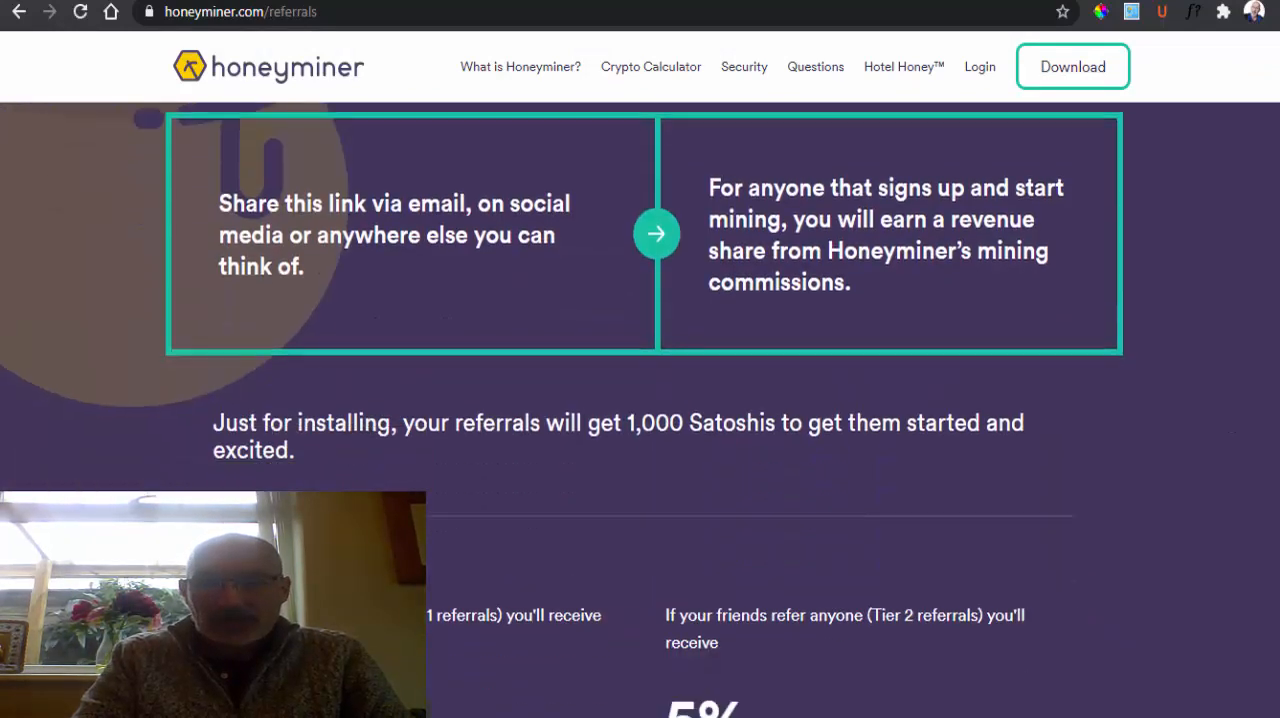
scroll("down", 3)
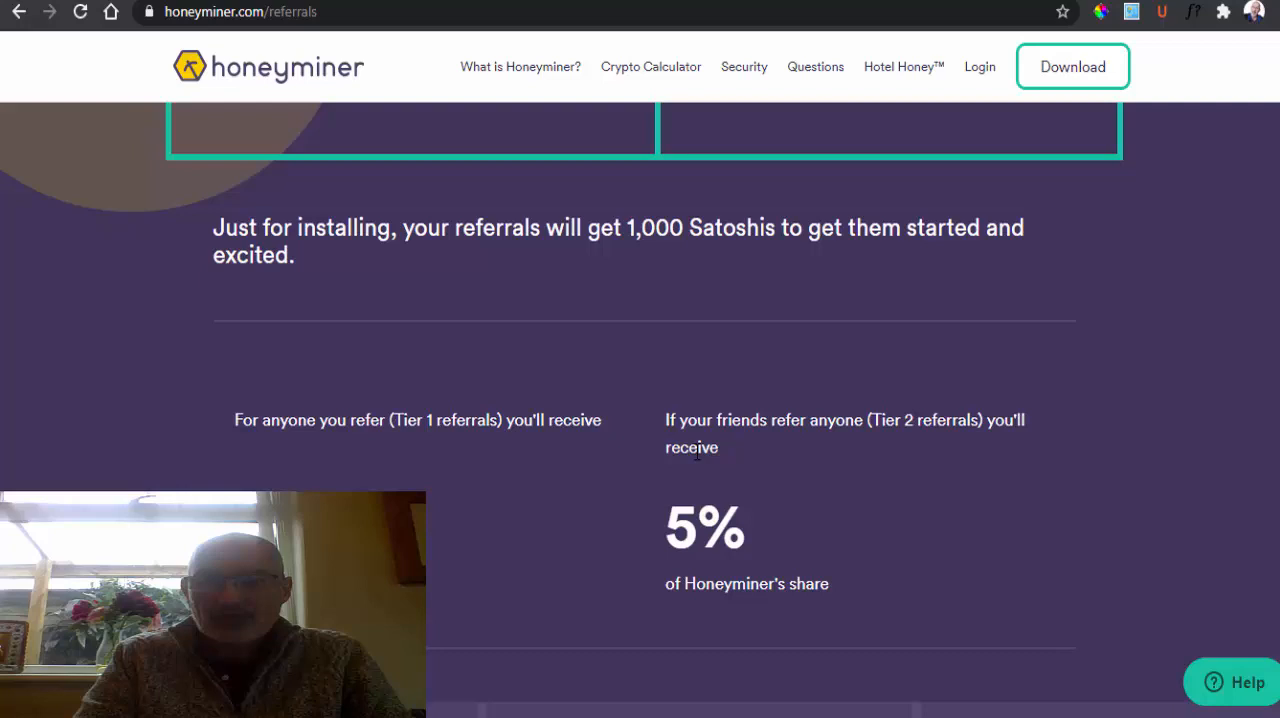
mouse_move(862, 456)
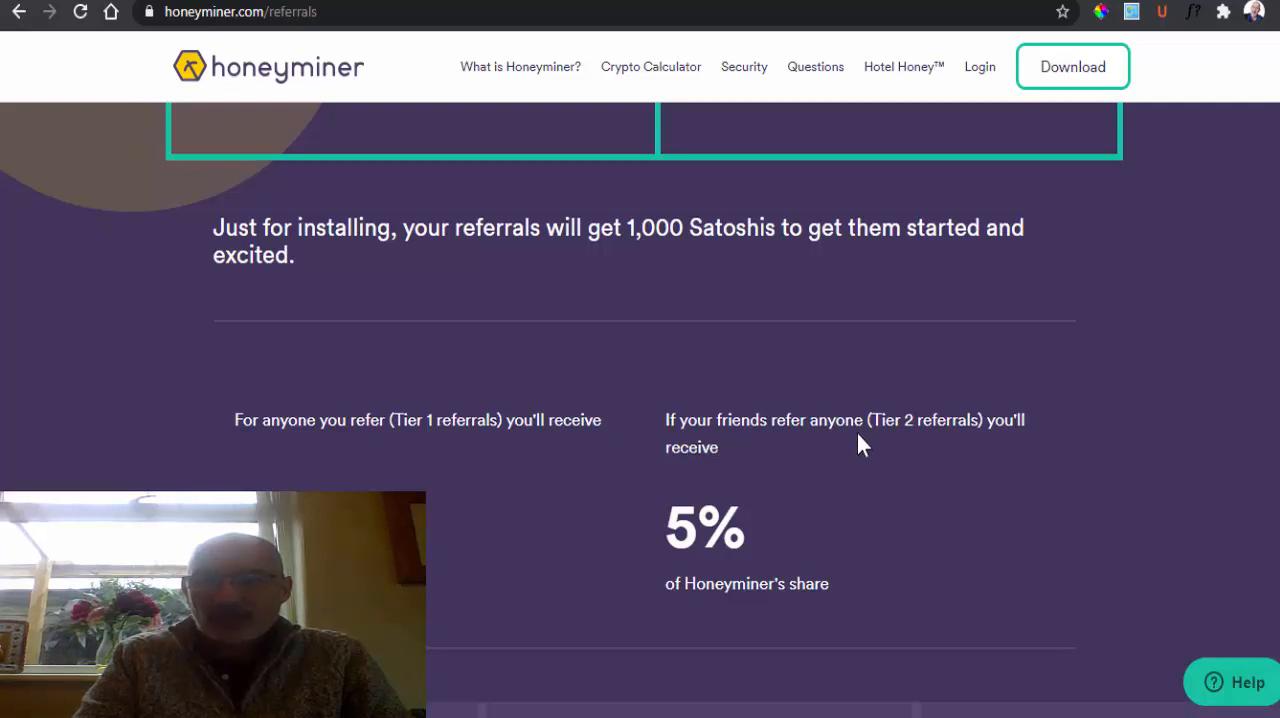
mouse_move(668, 506)
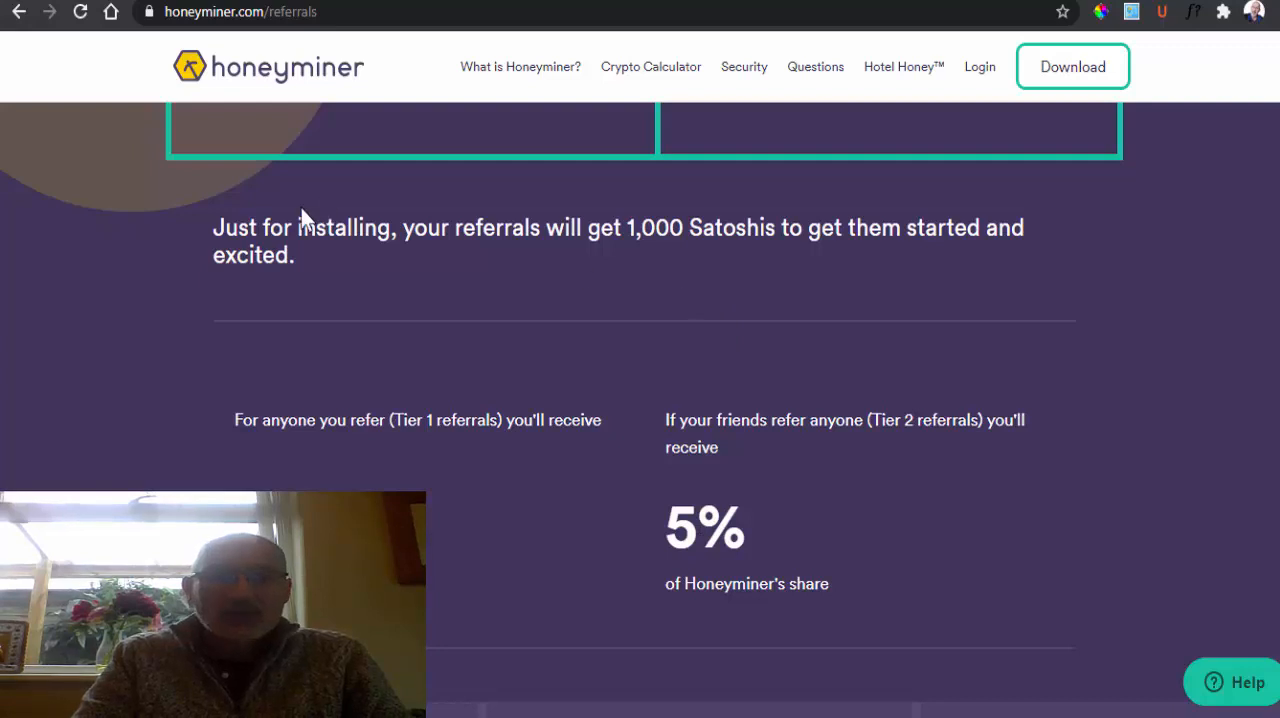
mouse_move(476, 262)
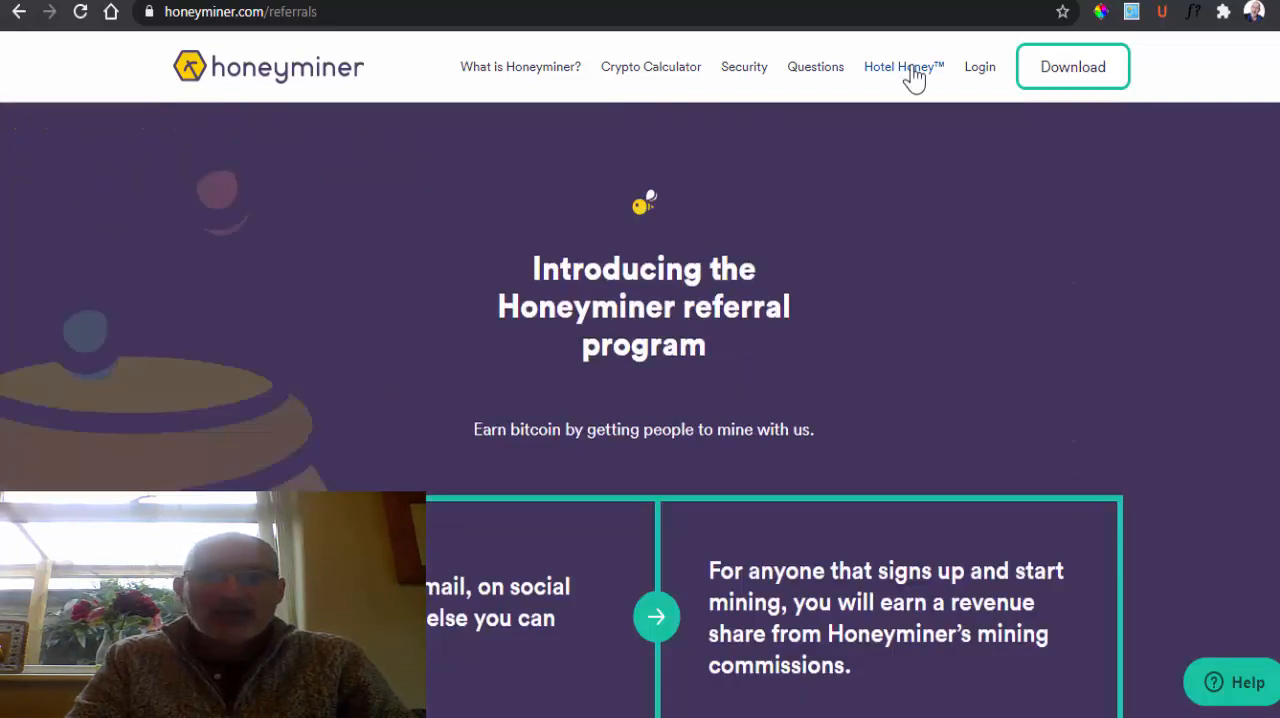
mouse_move(892, 78)
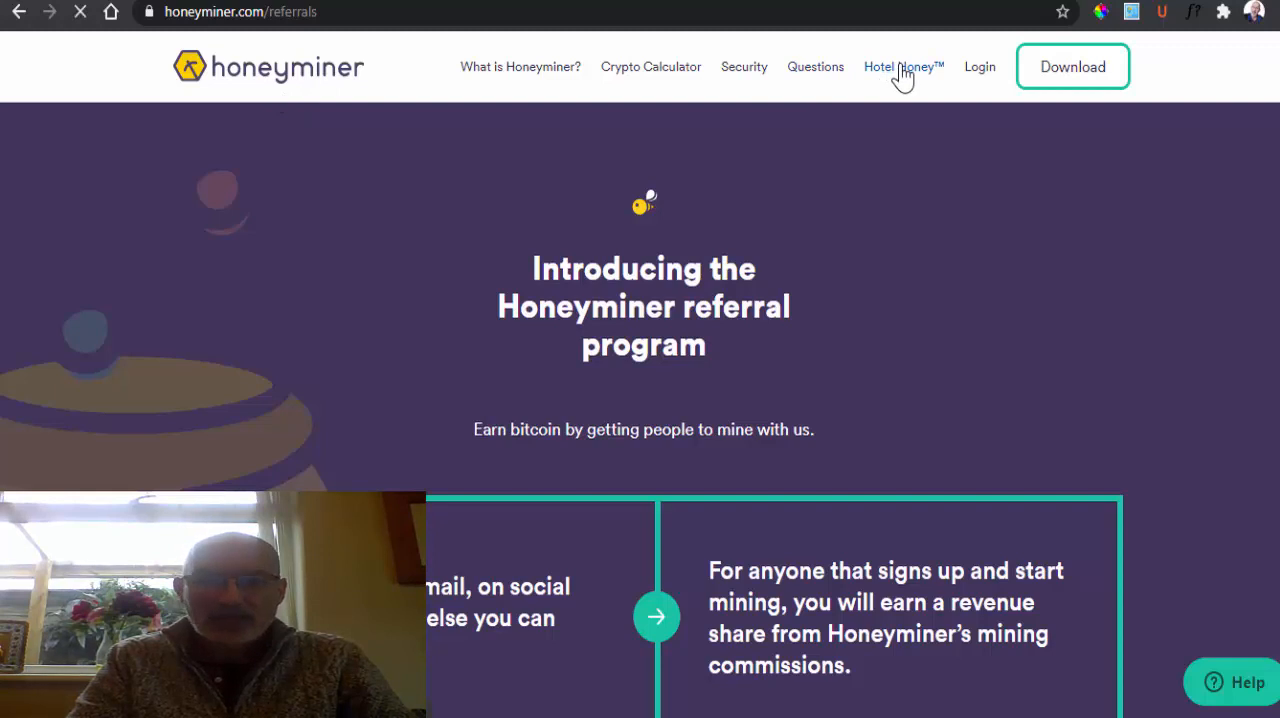
- Go to the Hotel Honey™ on-demand GPU page, where all items show as sold out
left_click(904, 66)
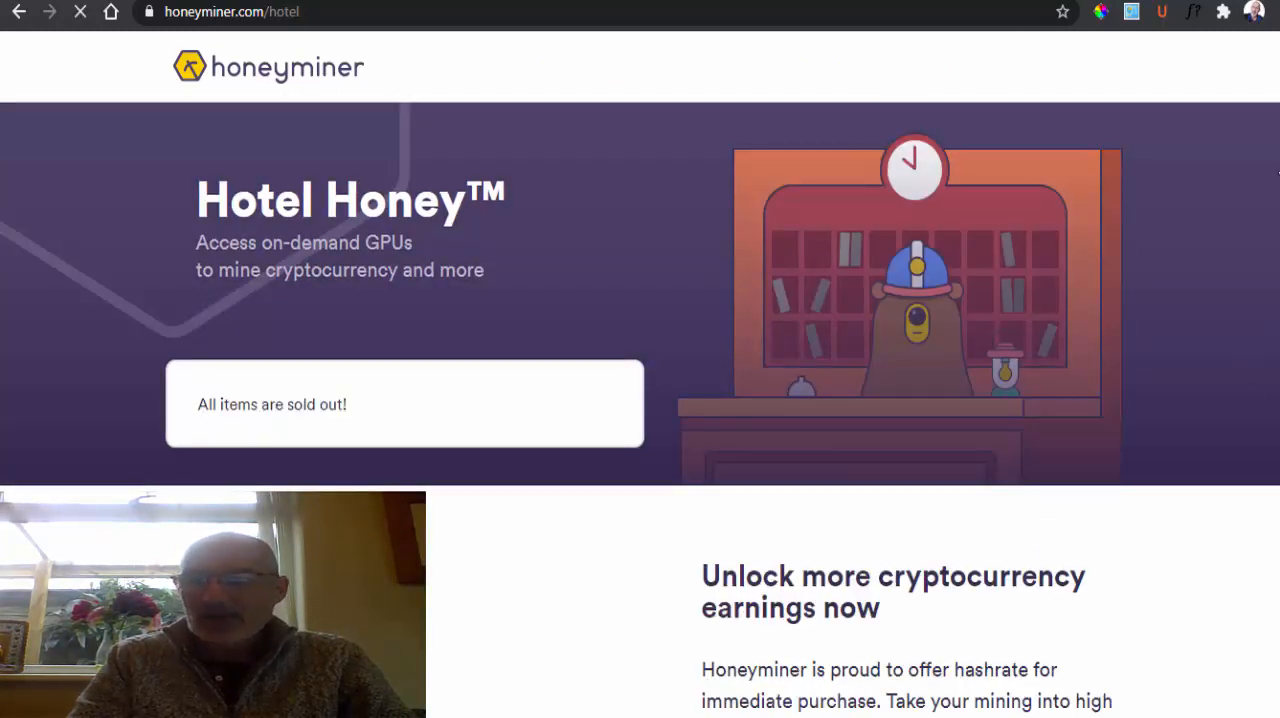
scroll("down", 3)
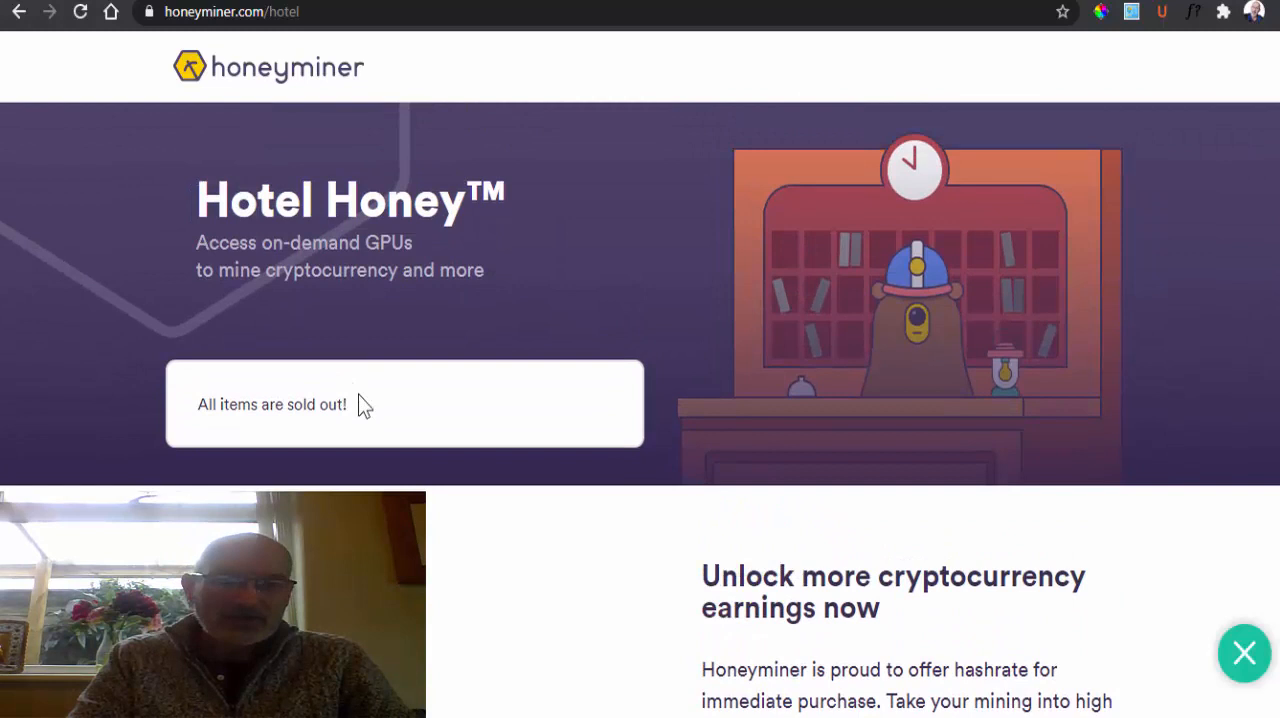
mouse_move(540, 350)
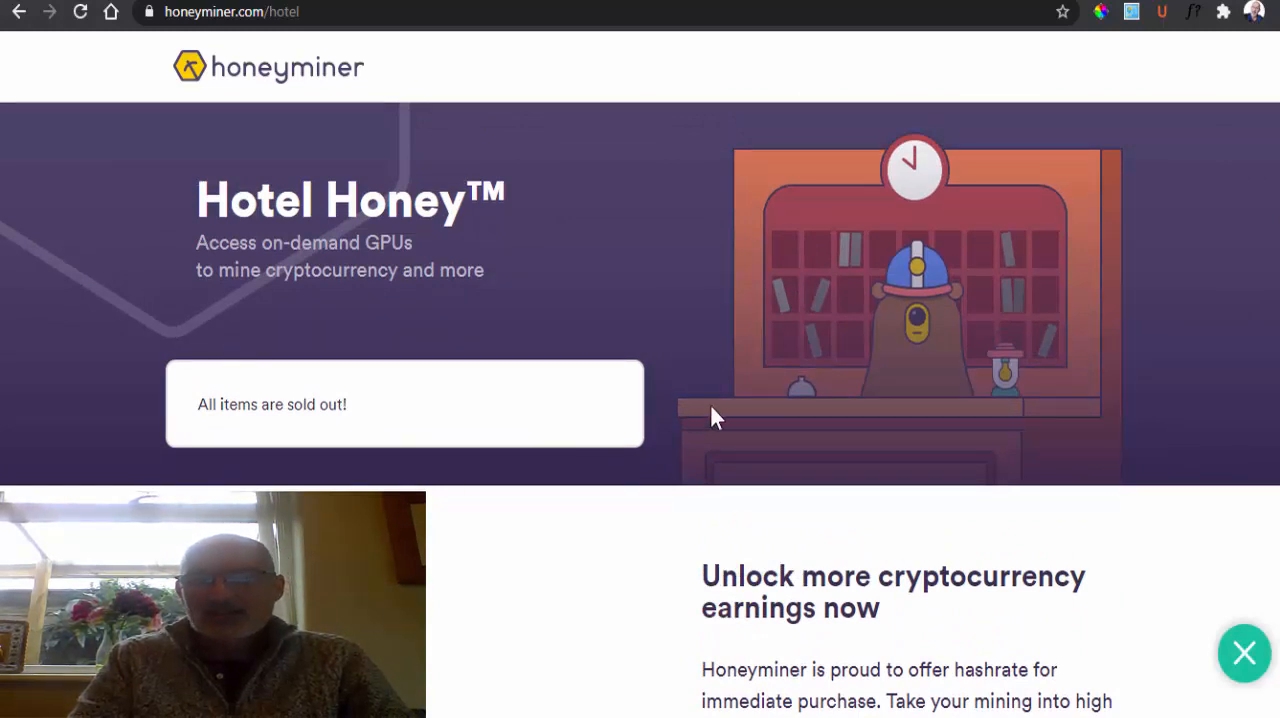
mouse_move(1072, 408)
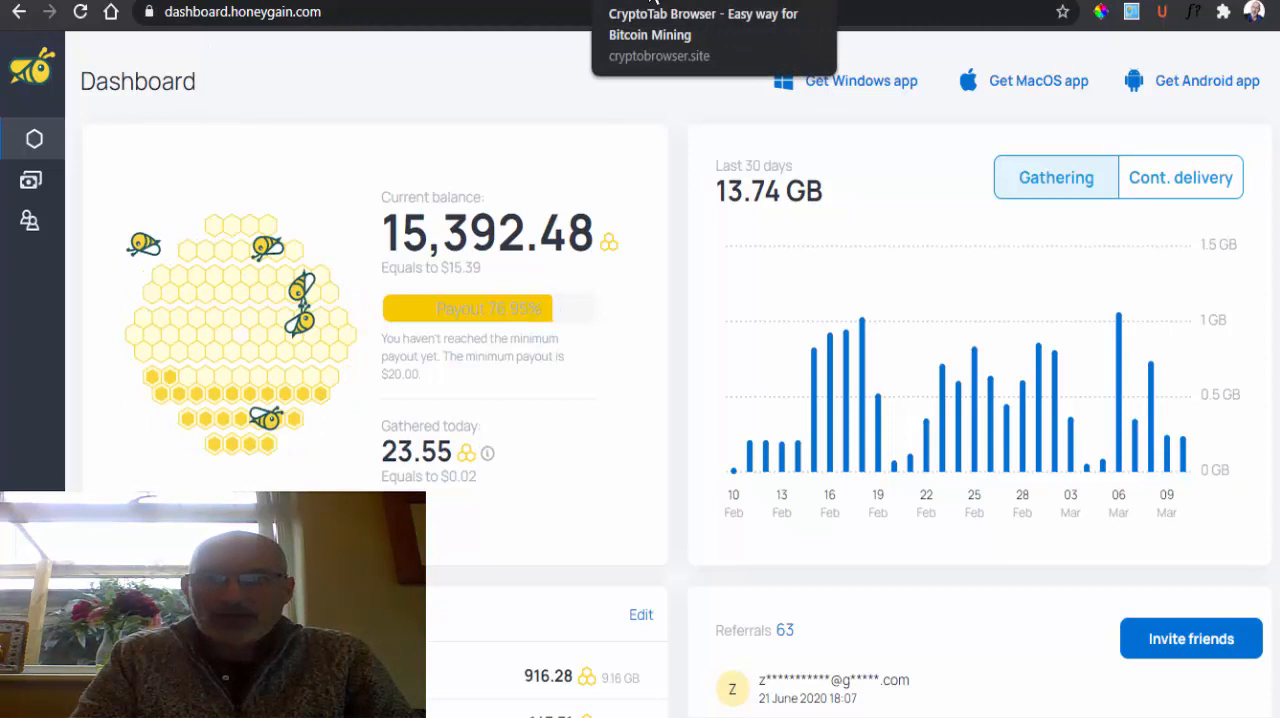
- Switch to the CryptoTab Browser tab showing its 'Earn Bitcoins while using your browser' page
left_click(704, 28)
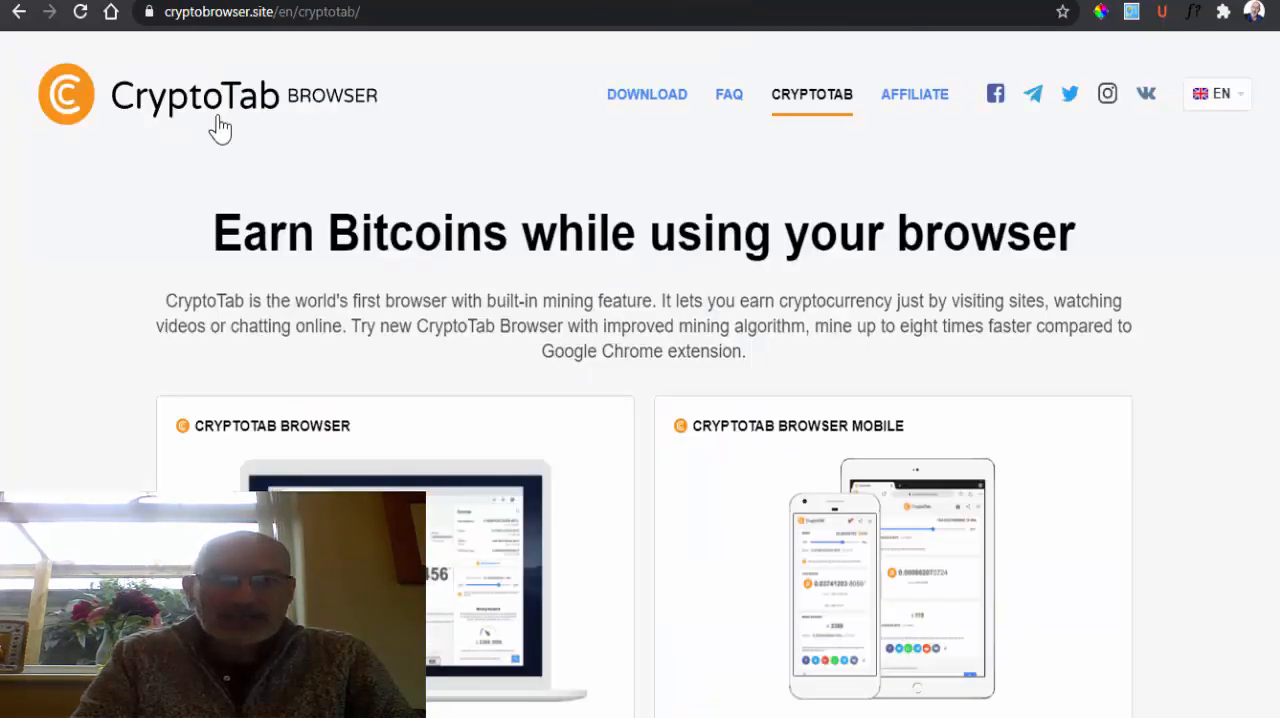
mouse_move(620, 122)
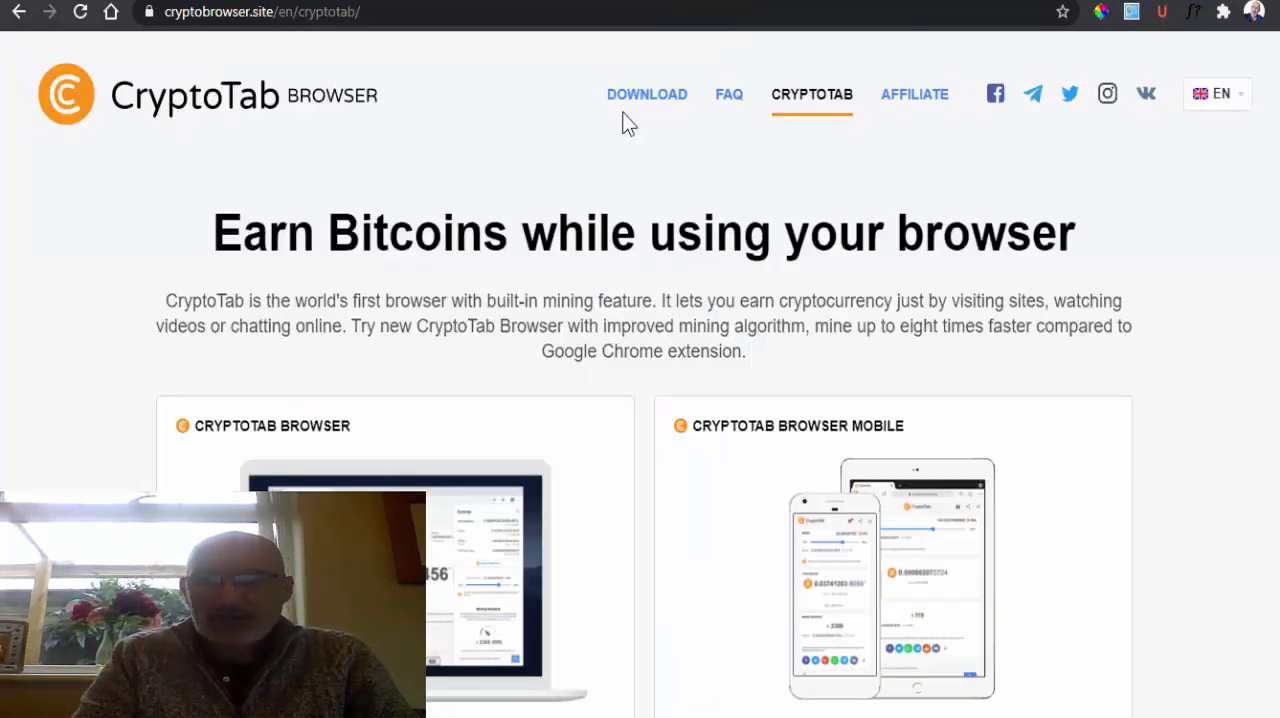
mouse_move(644, 108)
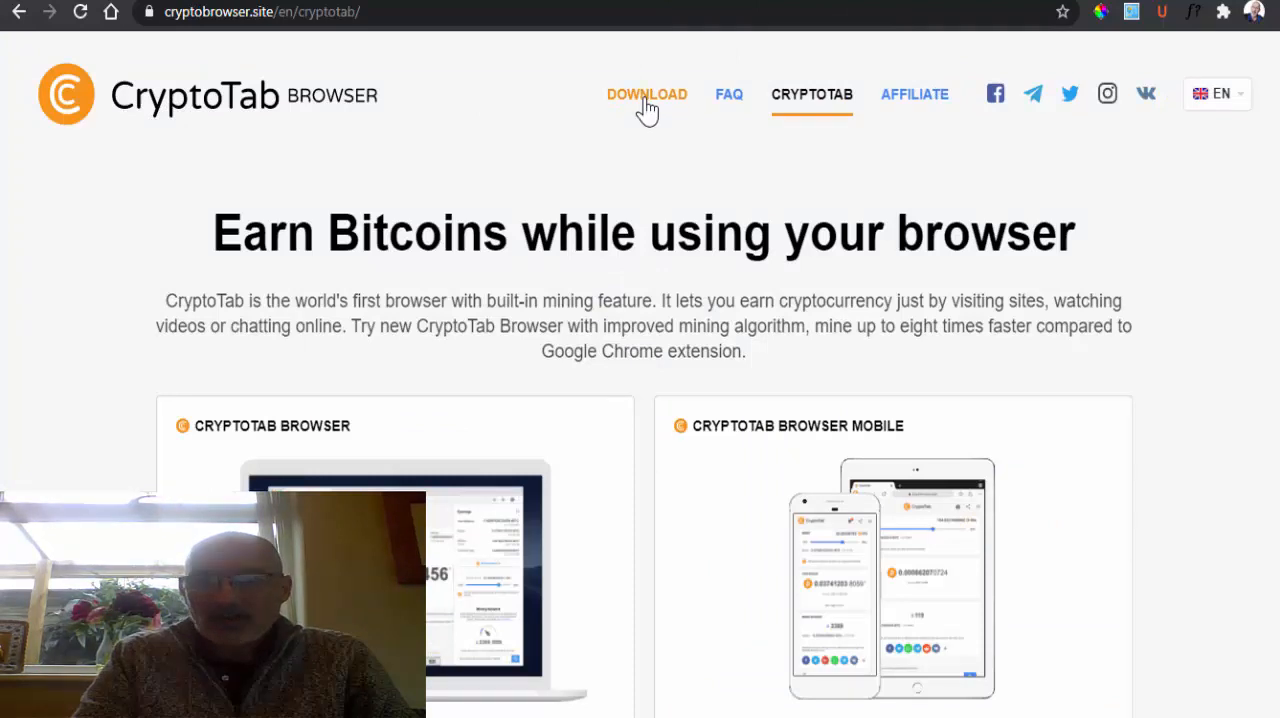
mouse_move(612, 178)
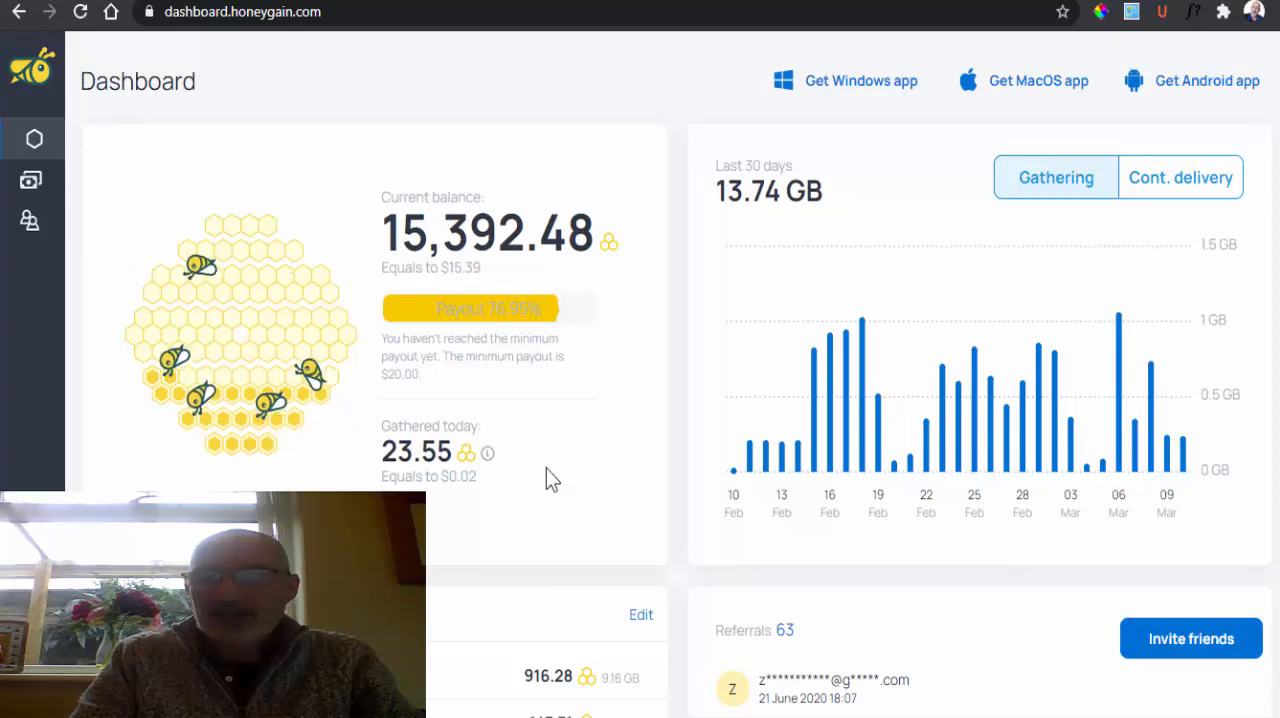
mouse_move(572, 436)
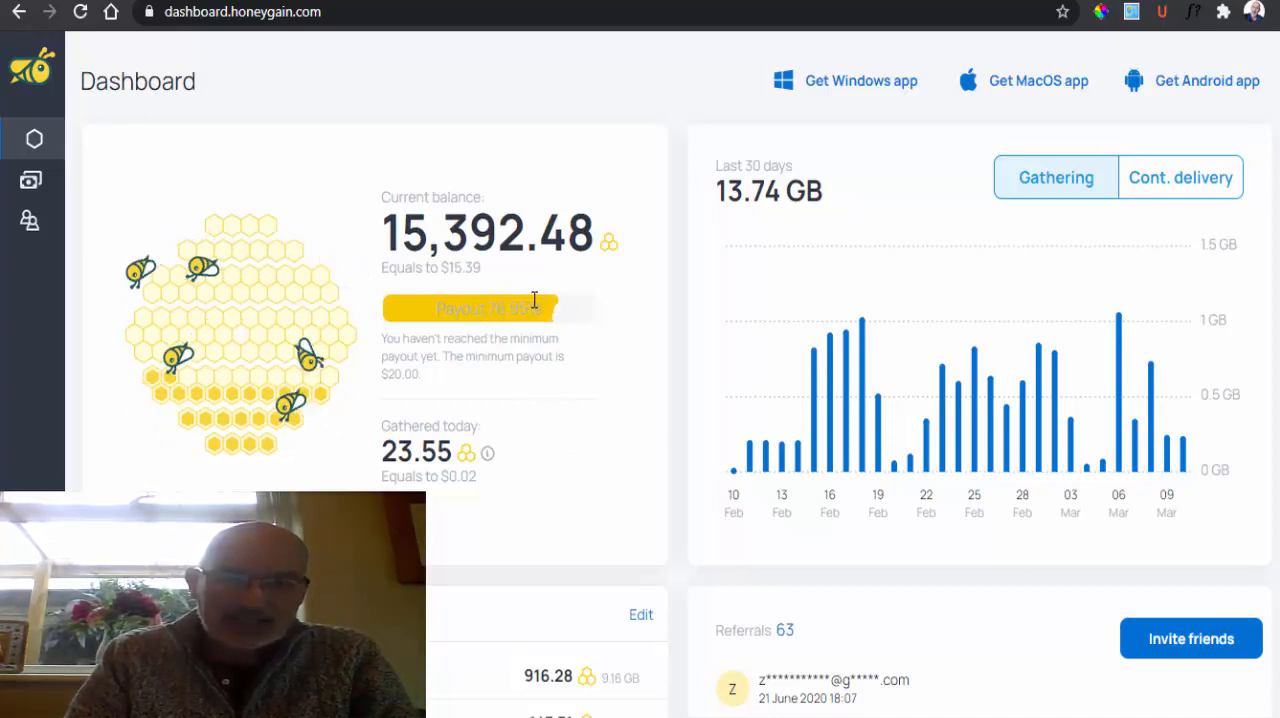
mouse_move(520, 292)
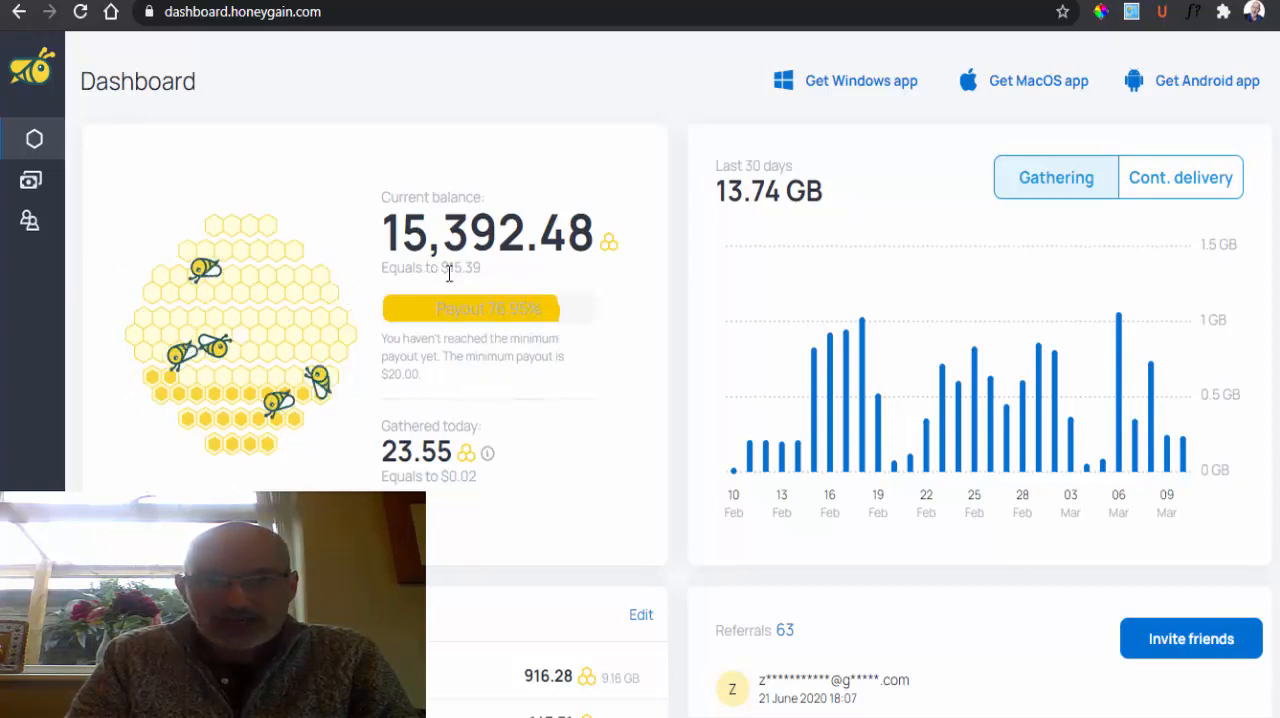
mouse_move(516, 344)
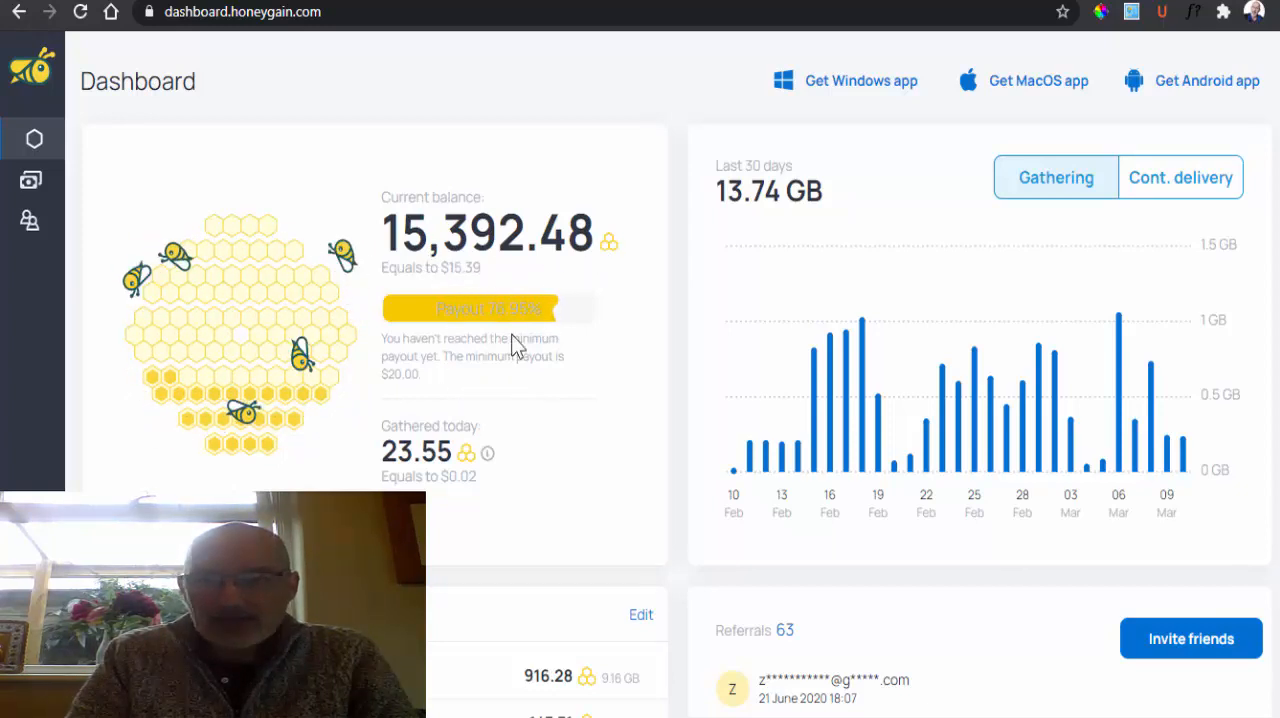